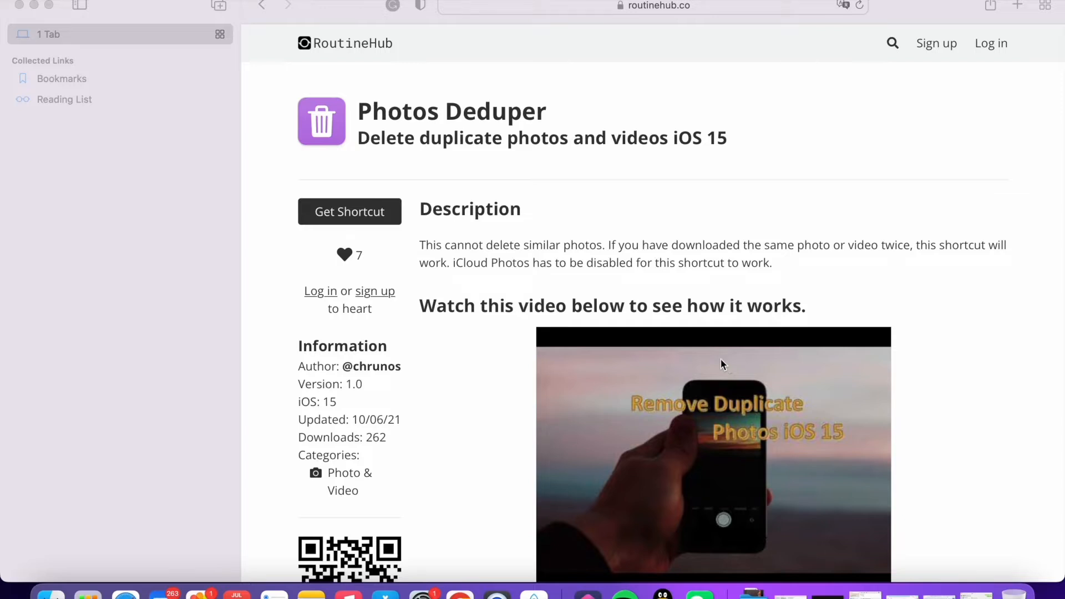
pyautogui.moveTo(380, 224)
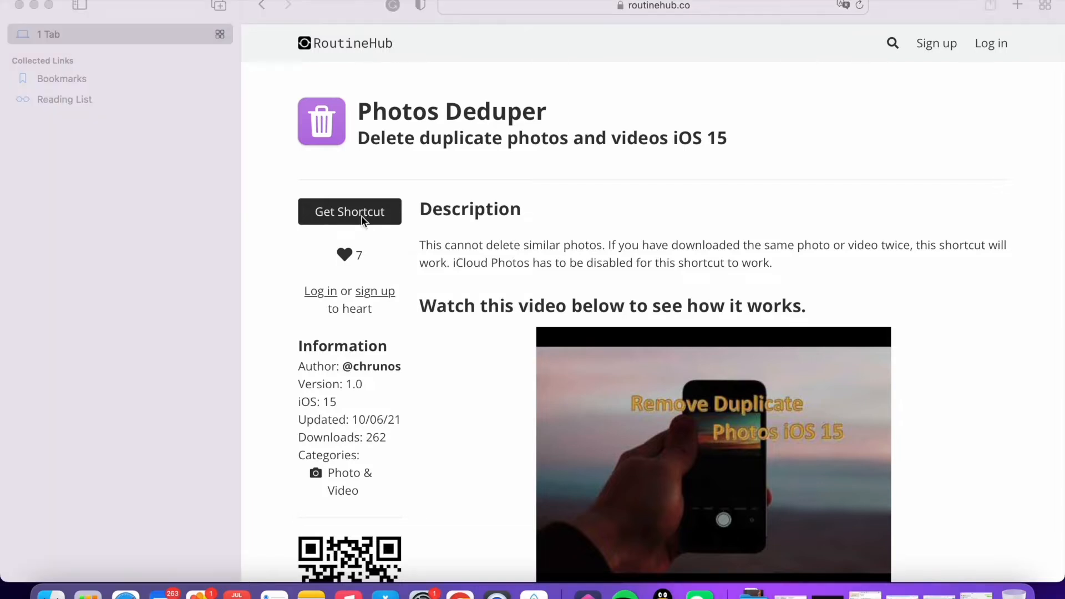
# Get the Photos Deduper shortcut from its RoutineHub page so the import sheet appears
pyautogui.click(349, 211)
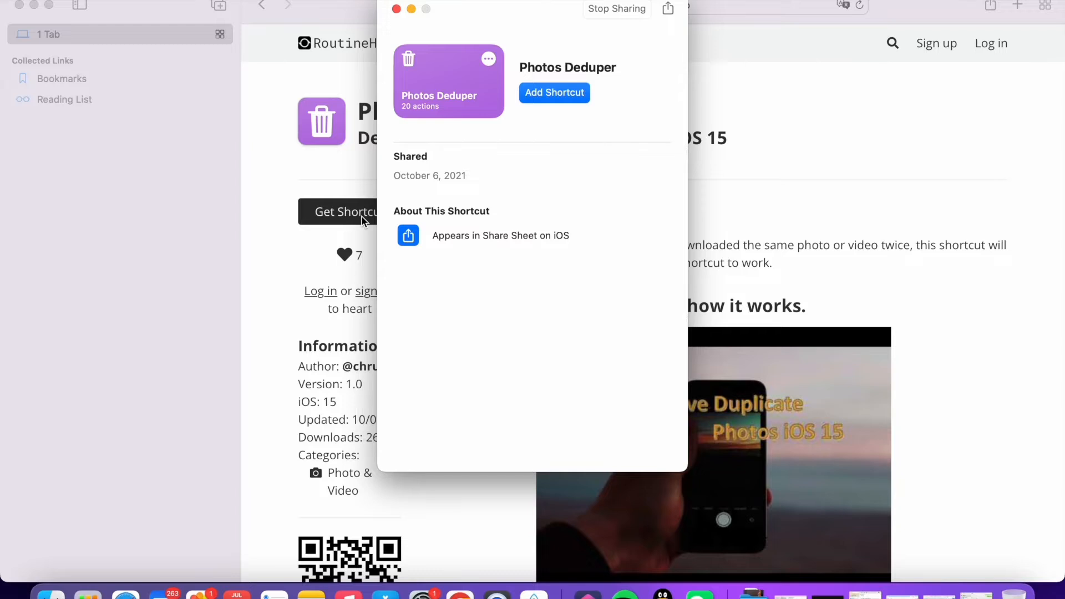
pyautogui.moveTo(567, 99)
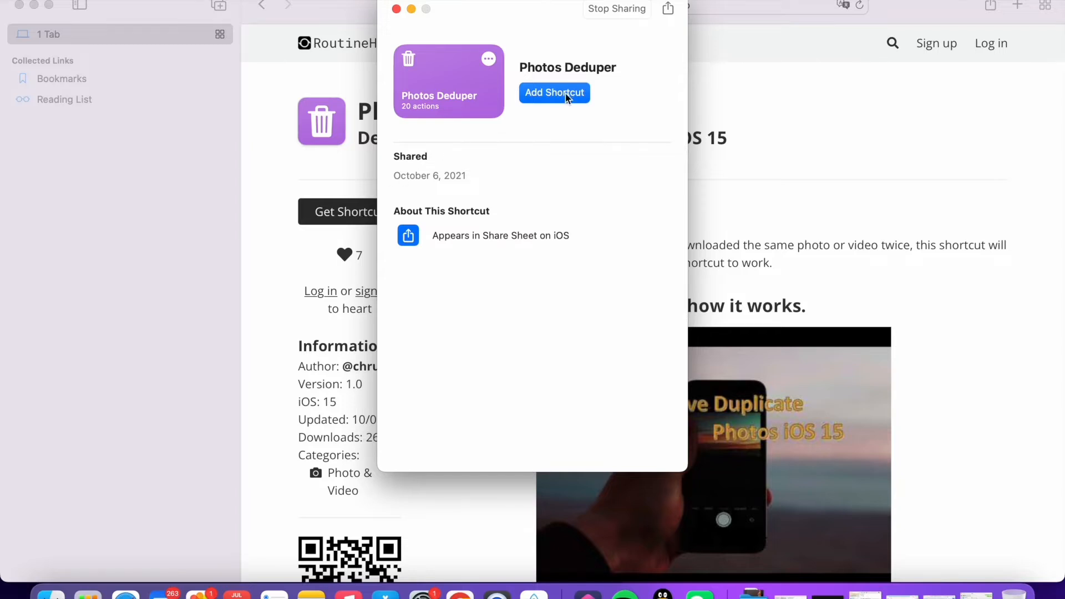
# Add Photos Deduper to the library, replacing the existing shortcut of the same name
pyautogui.click(554, 92)
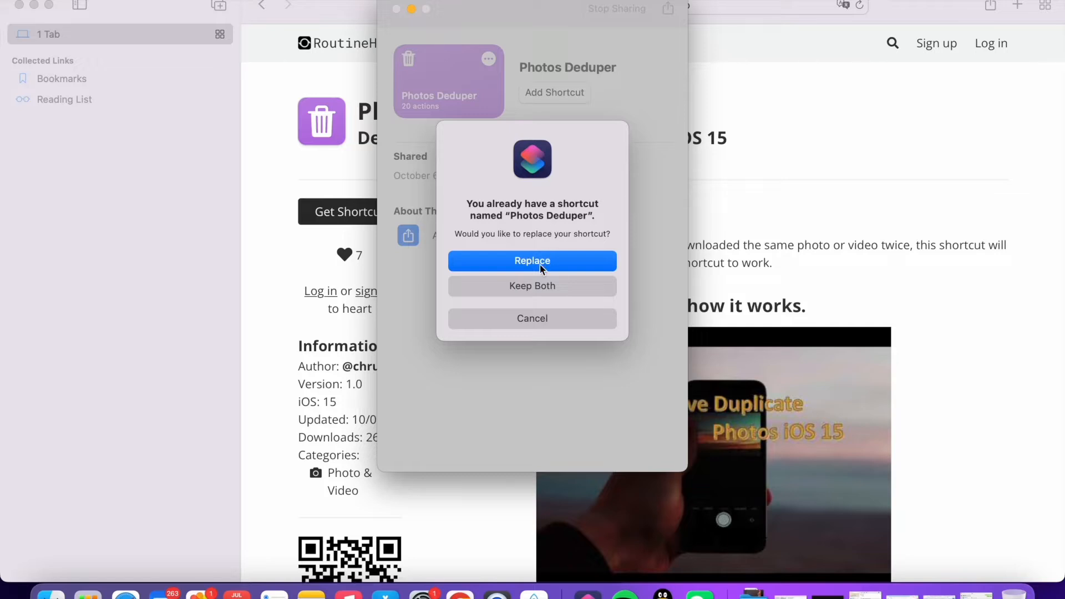
pyautogui.click(531, 261)
pyautogui.write('ded')
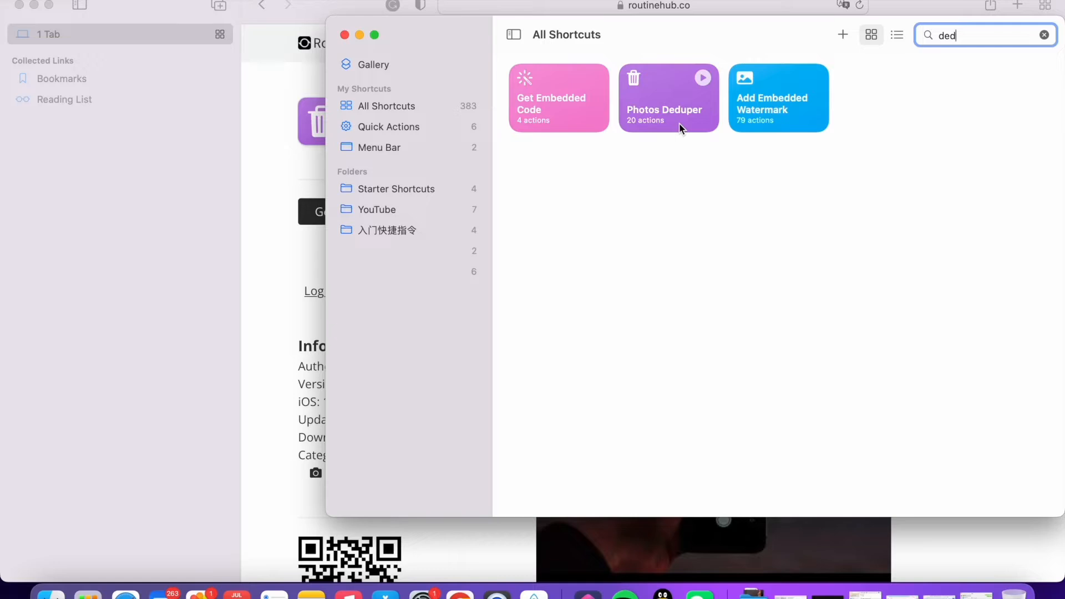
# Open Photos Deduper in the editor and review its receive, DB variable, Find All Photos and hash loop actions
pyautogui.rightClick(668, 97)
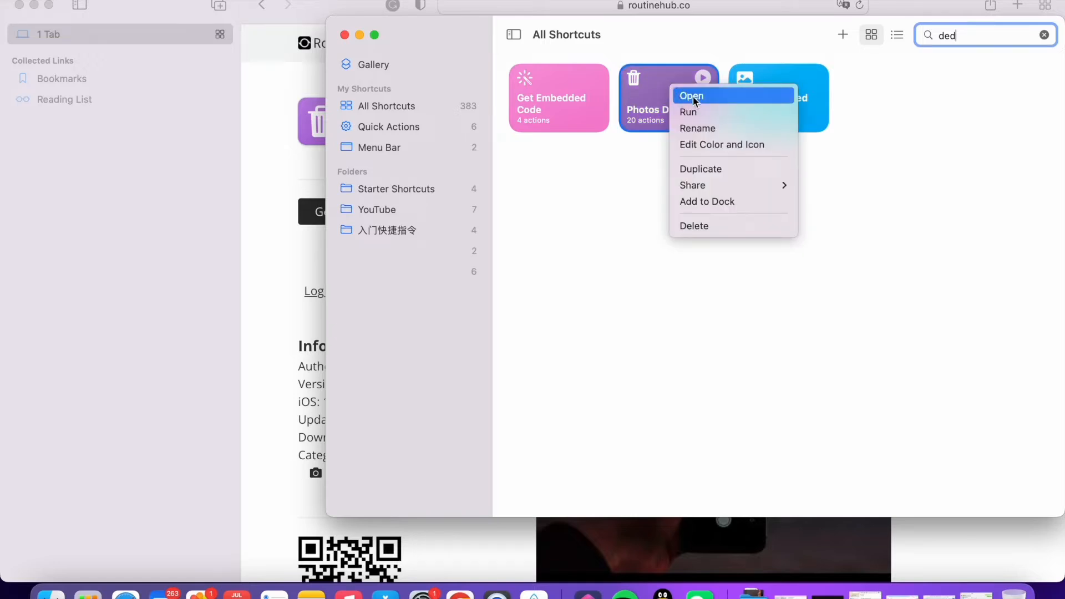
pyautogui.moveTo(704, 105)
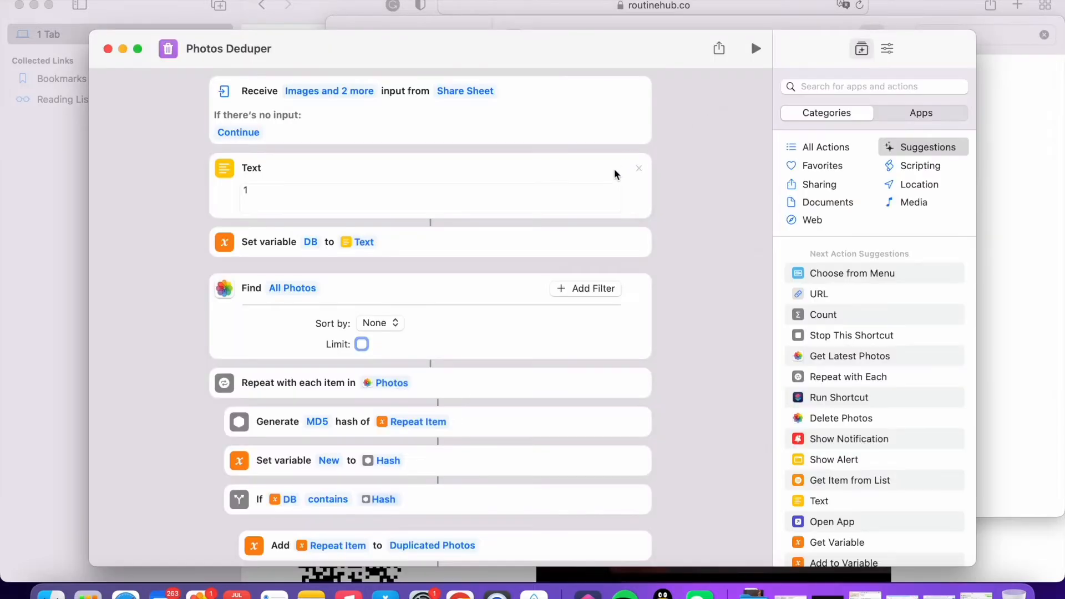
pyautogui.moveTo(535, 282)
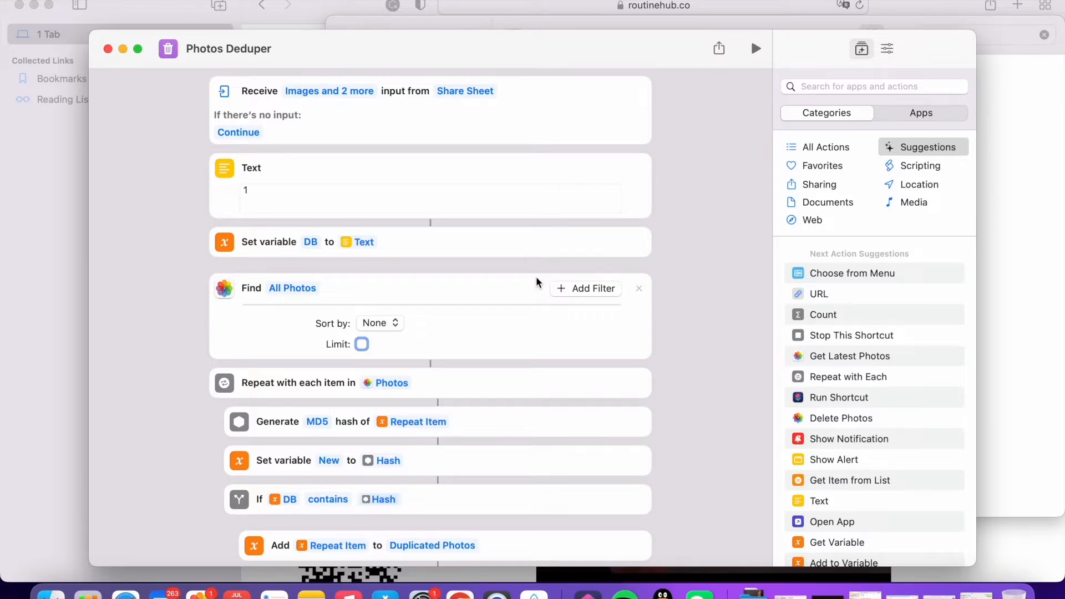
pyautogui.scroll(-3)
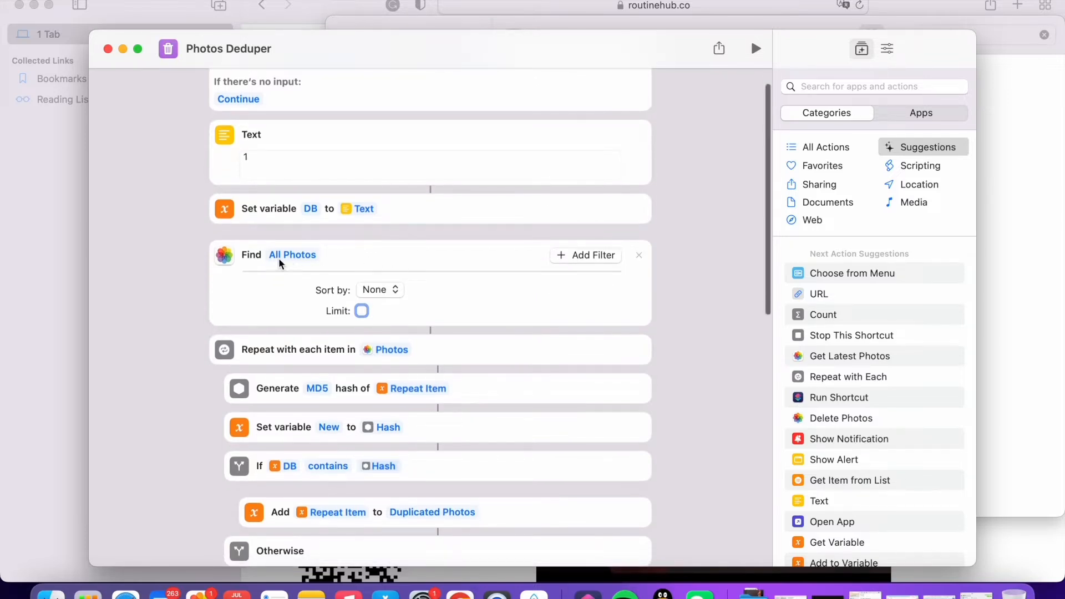
pyautogui.moveTo(314, 271)
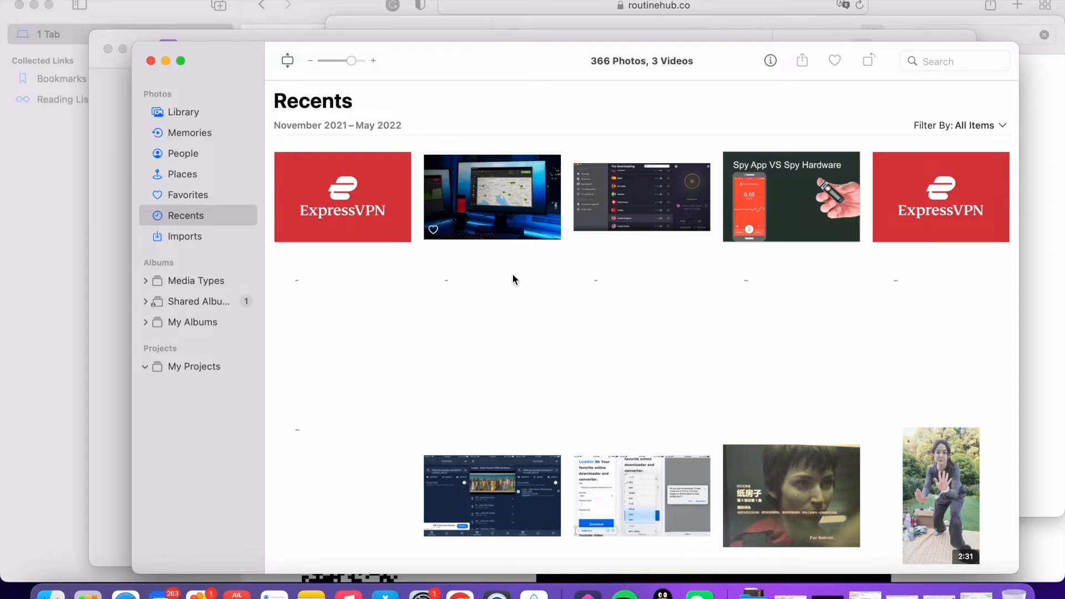
pyautogui.moveTo(472, 244)
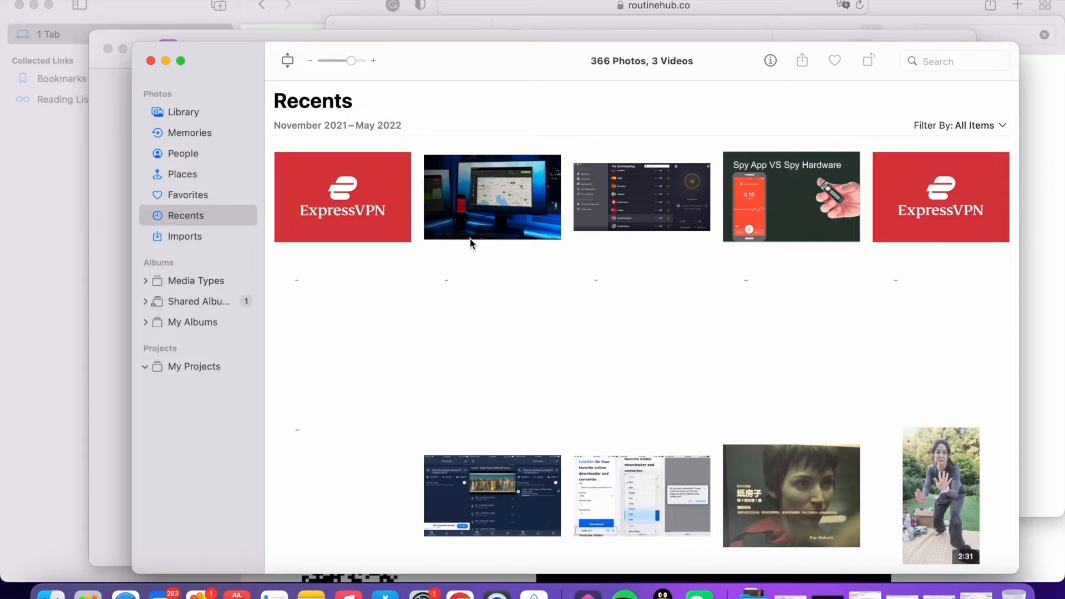
# Turn off iCloud Photos in Photos preferences and return to the 366-photo Recents library
pyautogui.click(67, 4)
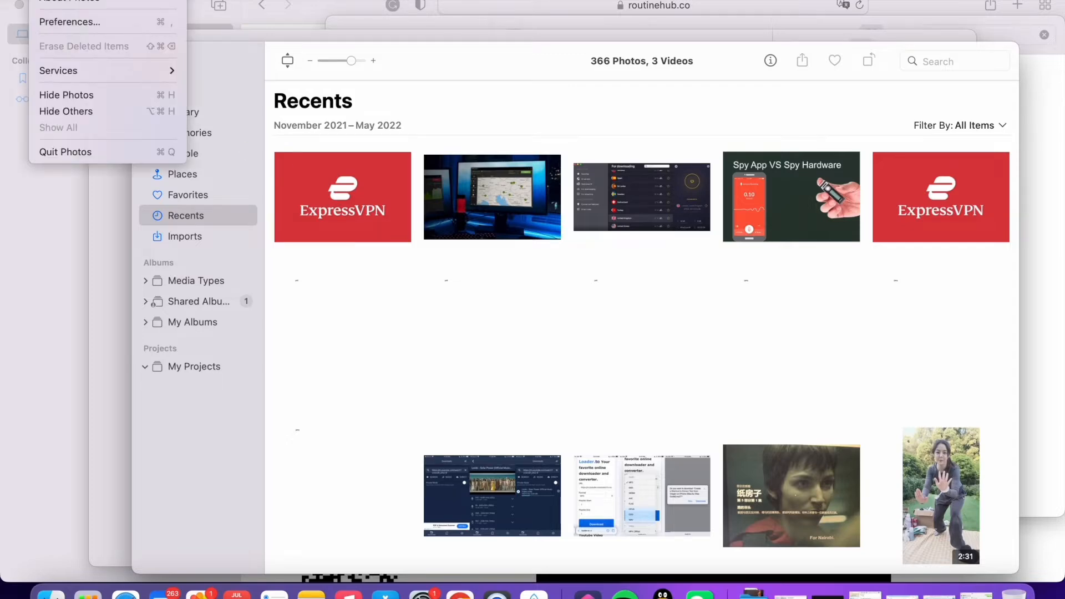
pyautogui.click(69, 22)
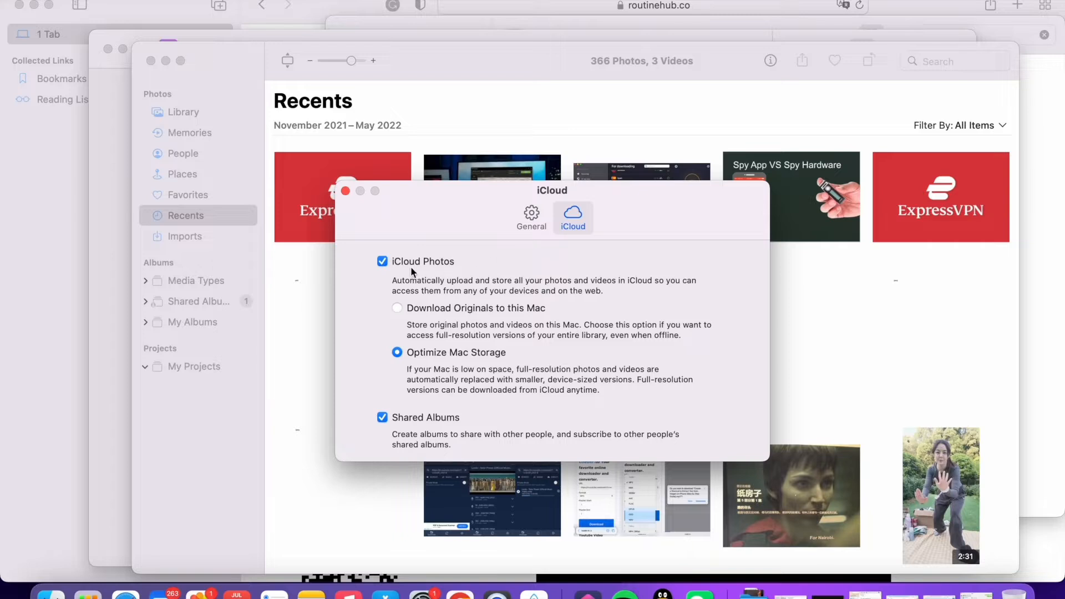
pyautogui.moveTo(456, 273)
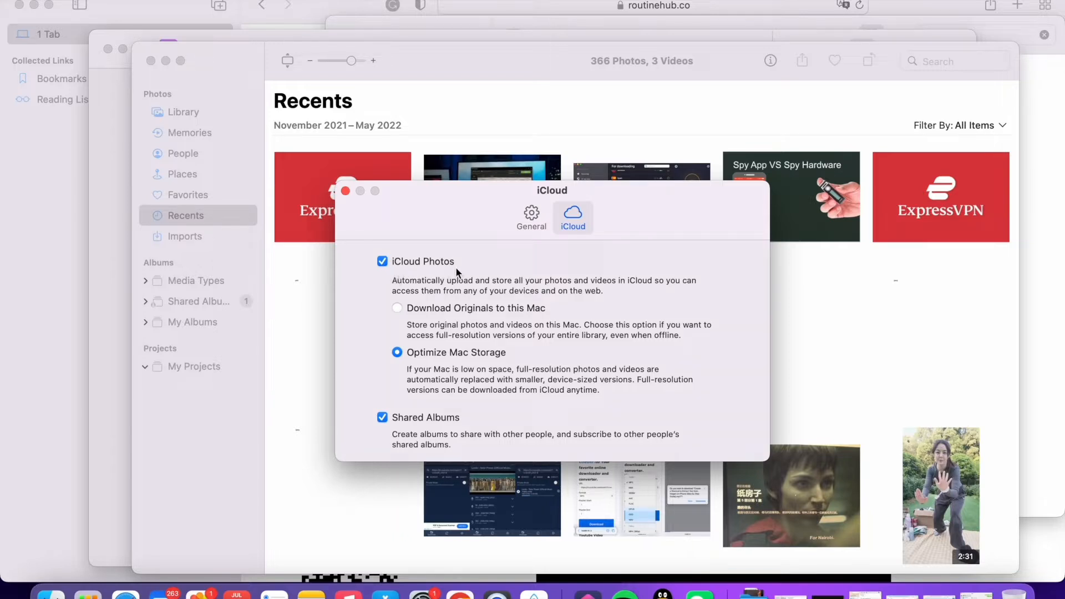
pyautogui.click(383, 262)
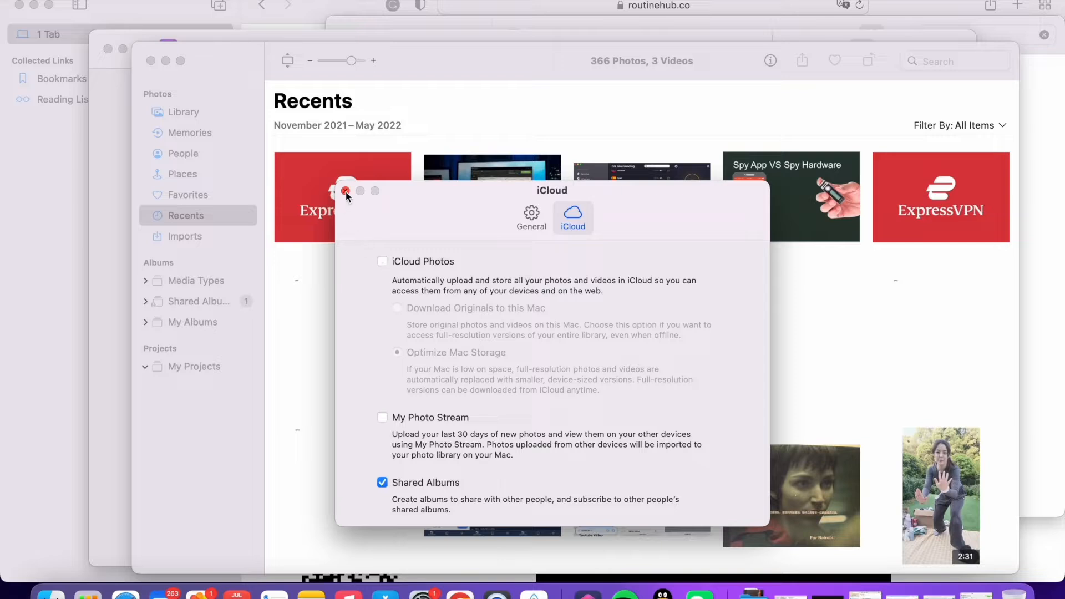
pyautogui.click(346, 191)
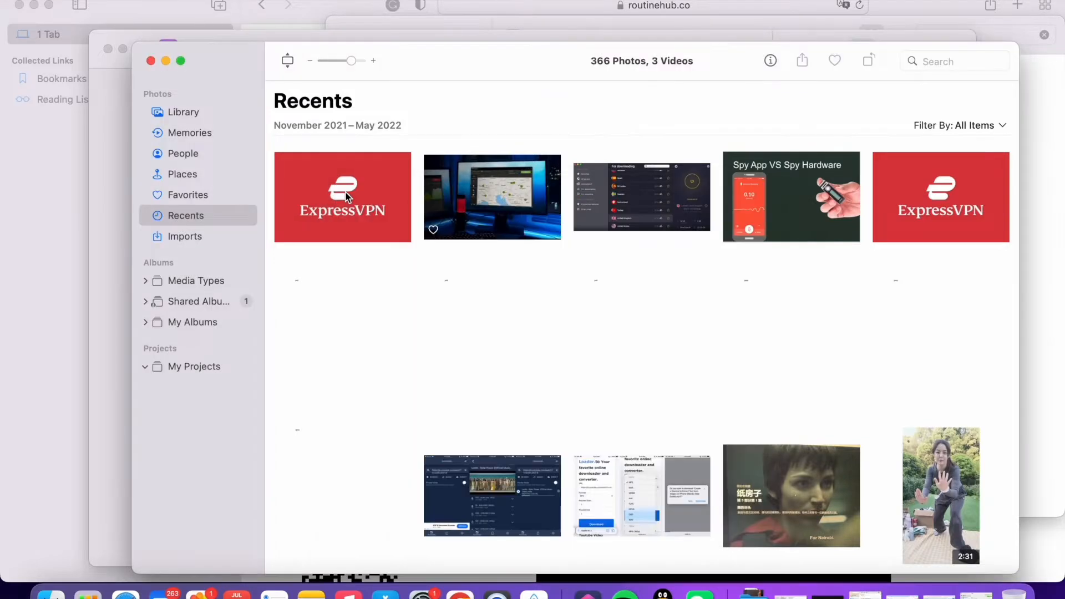
pyautogui.scroll(-3)
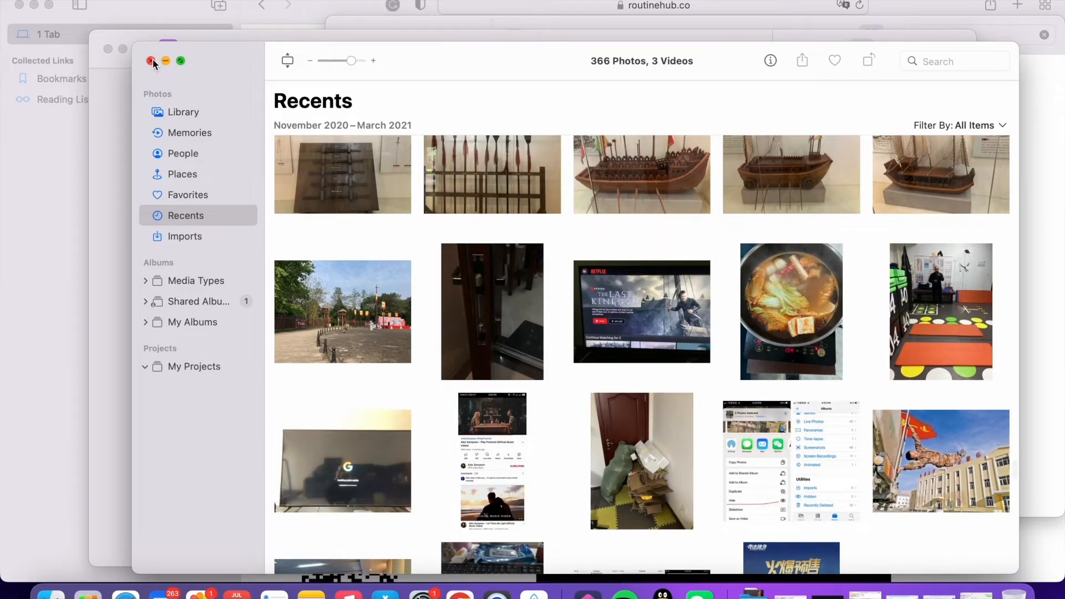
# Leave Photos and bring the editor to the End Repeat, Quick Look and Choose from Menu actions
pyautogui.click(151, 61)
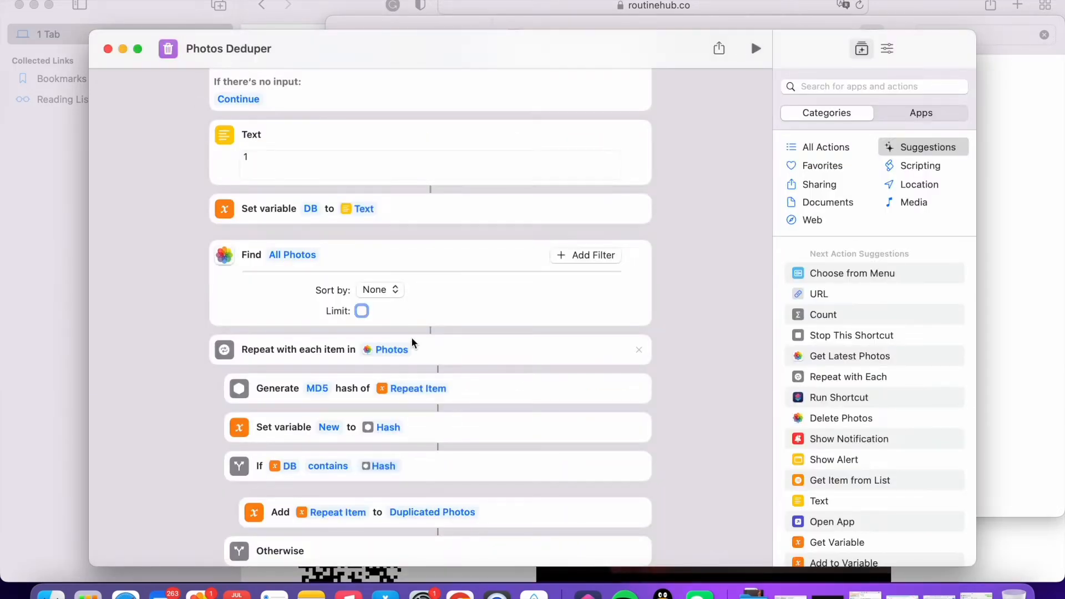
pyautogui.scroll(-3)
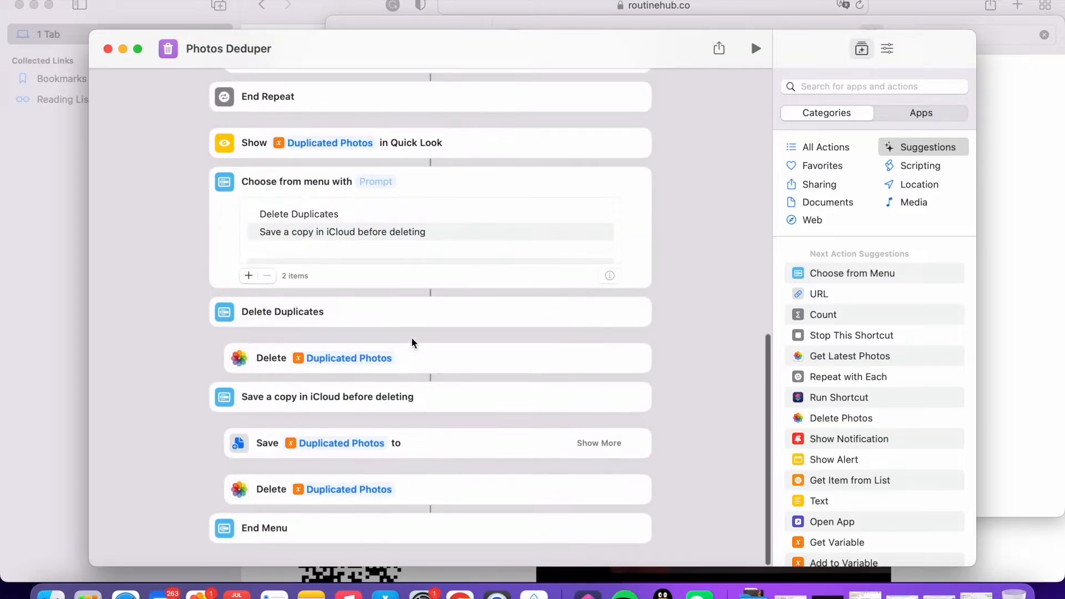
pyautogui.moveTo(374, 308)
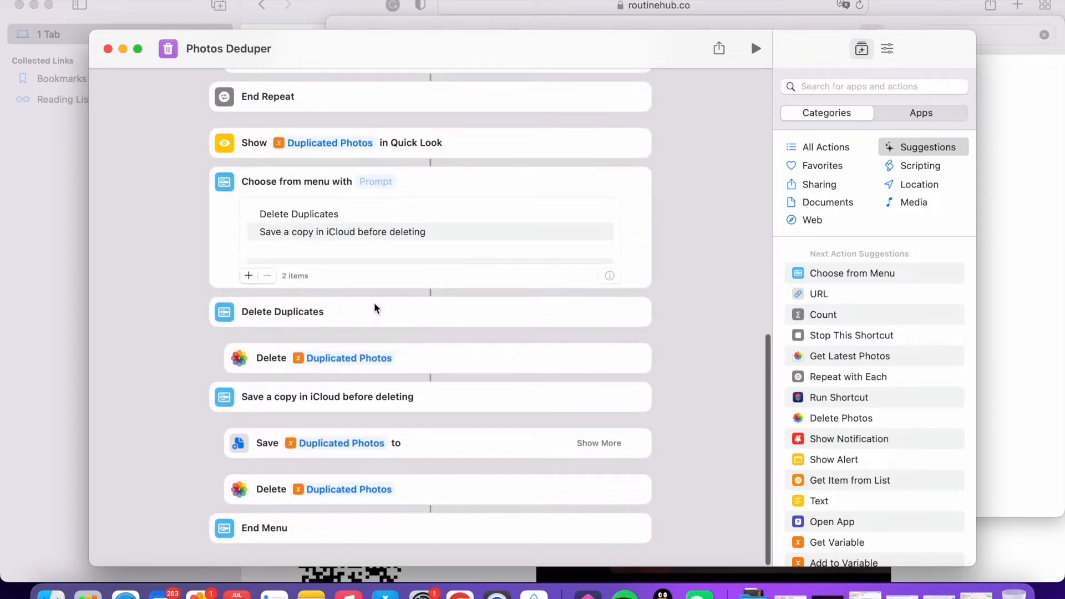
pyautogui.moveTo(259, 151)
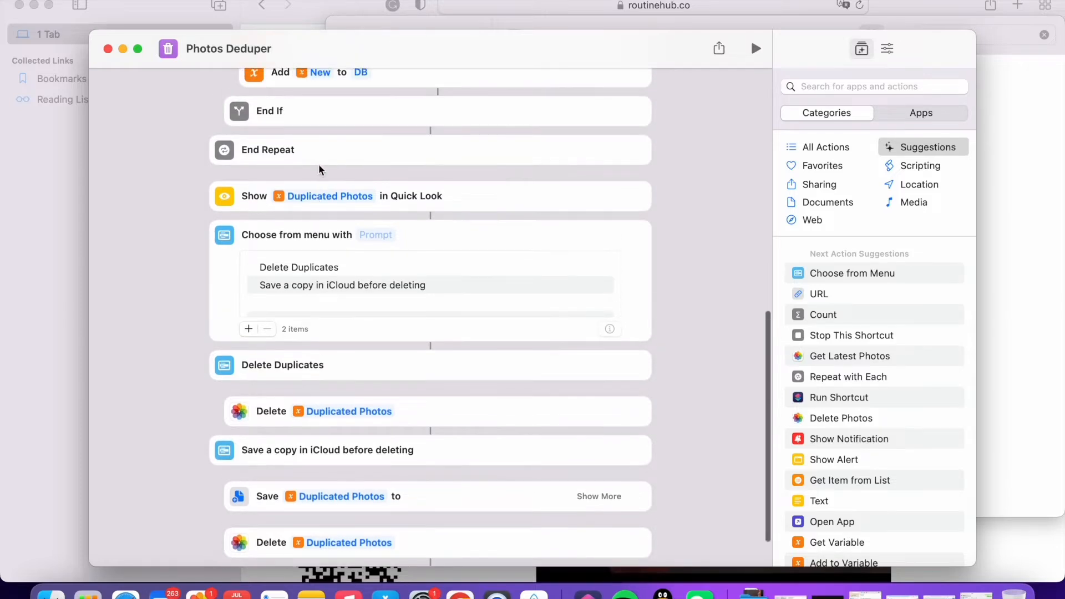
pyautogui.moveTo(316, 219)
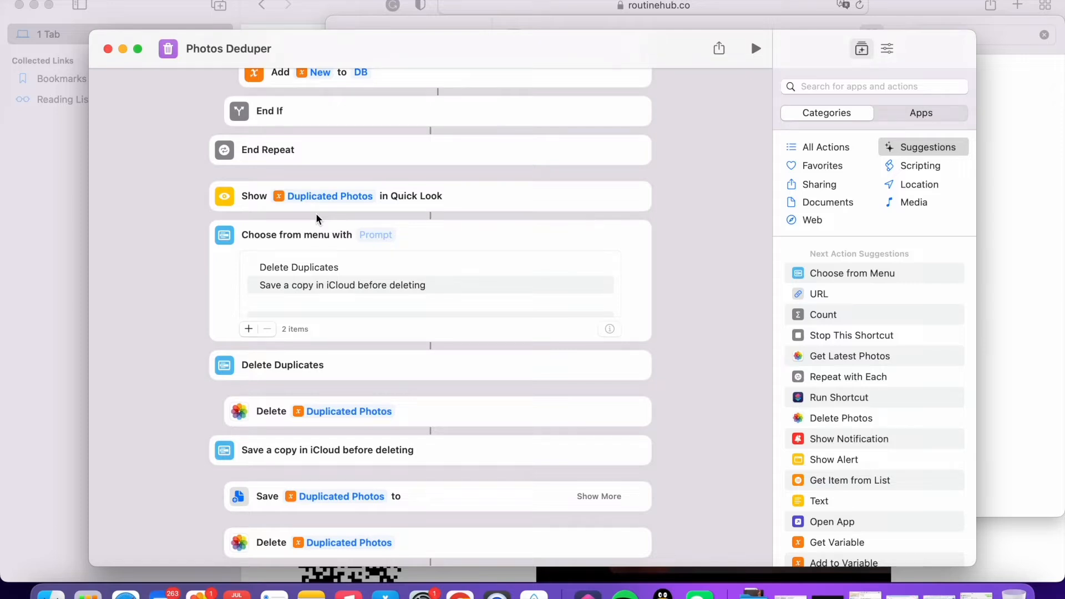
pyautogui.moveTo(752, 132)
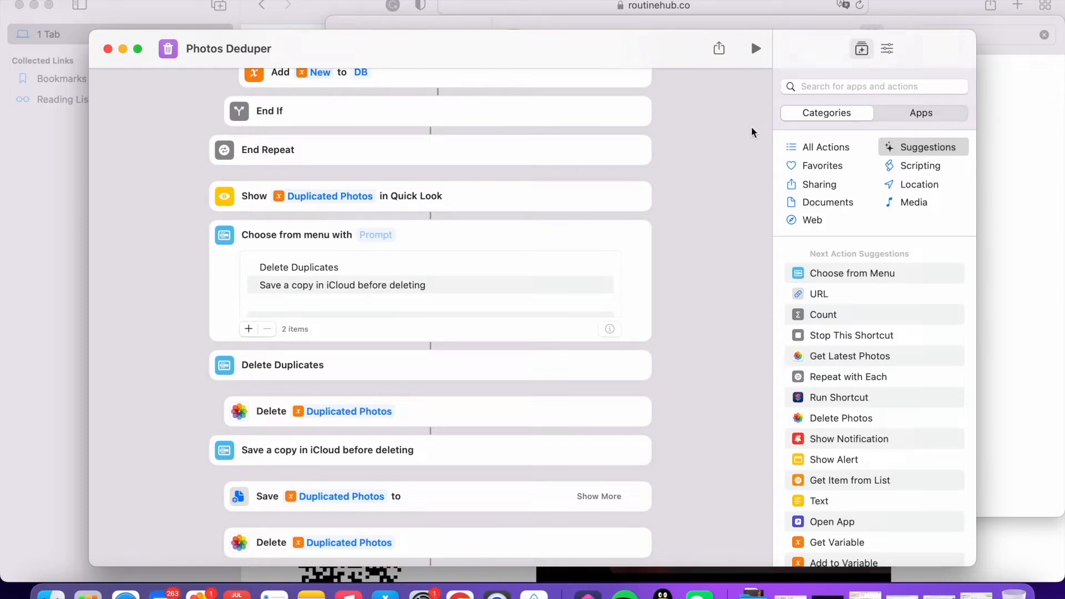
# Add a Count action on Duplicated Photos just before Quick Look, then start editing the menu prompt
pyautogui.click(873, 86)
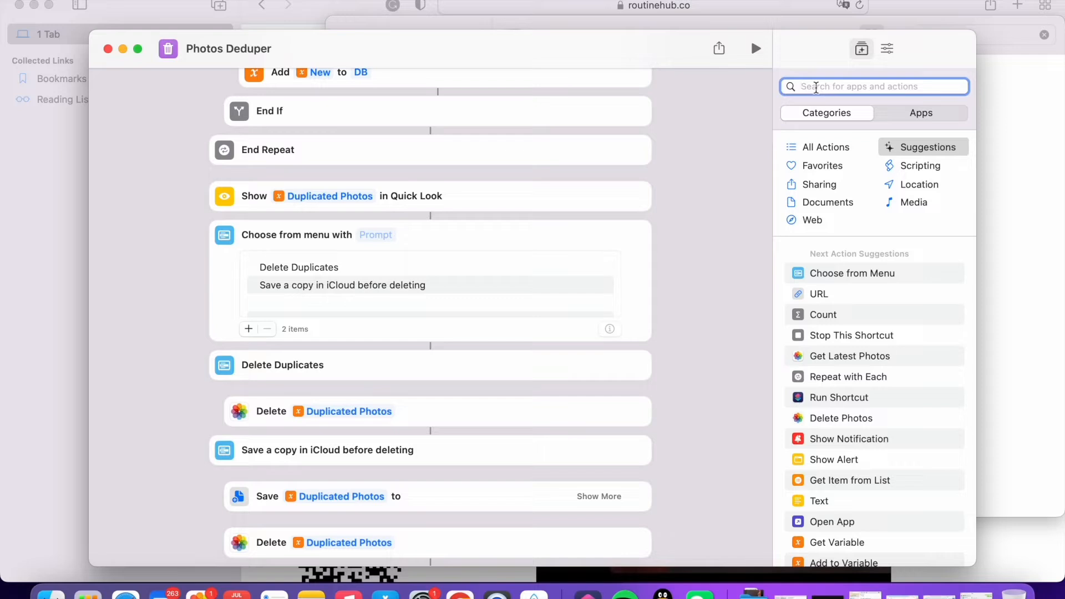
pyautogui.write('count')
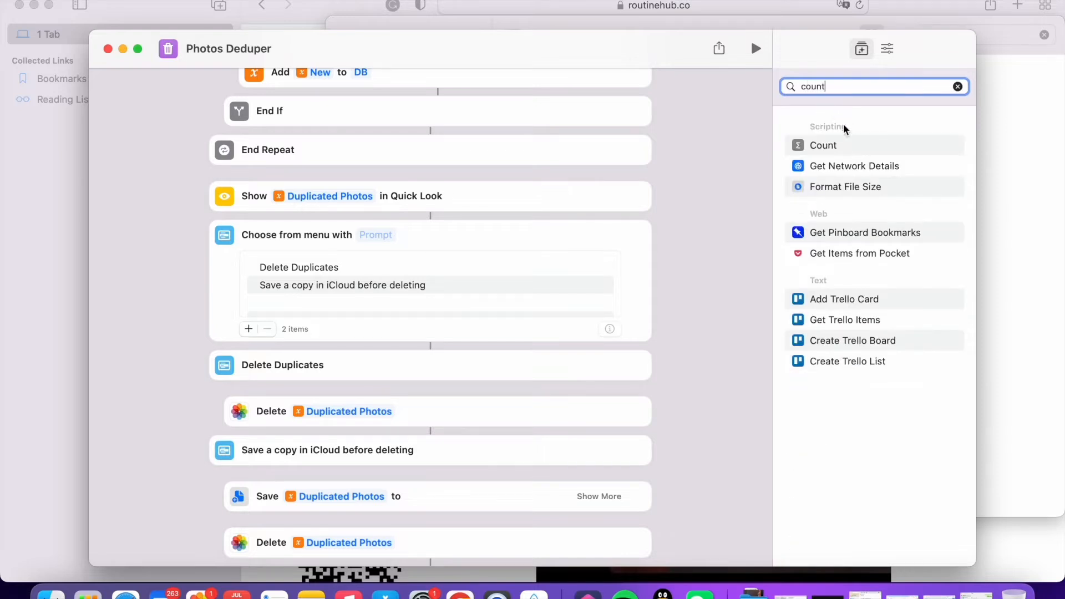
pyautogui.moveTo(847, 145)
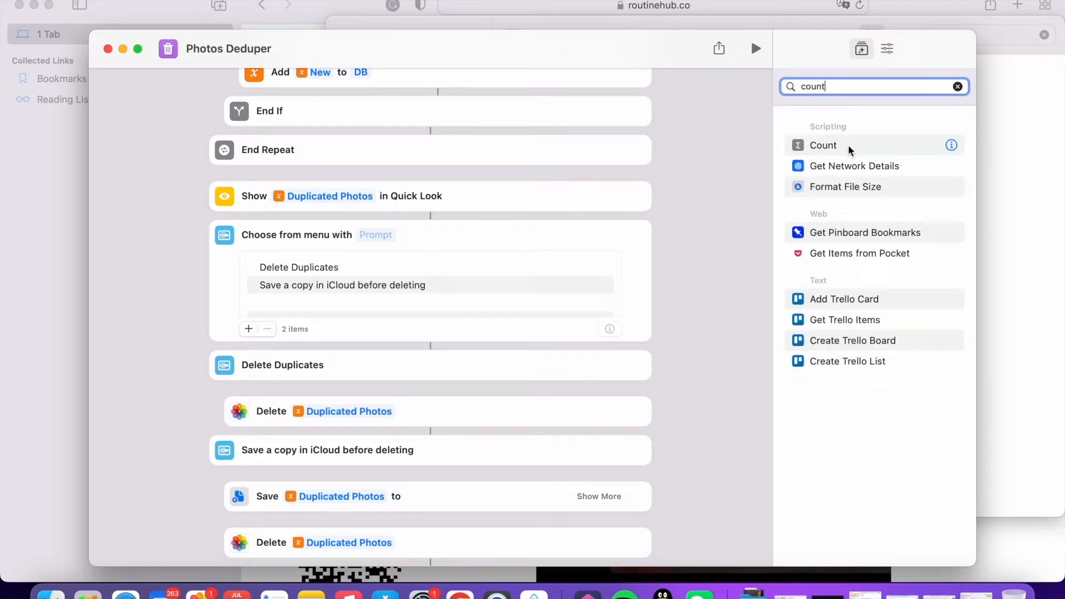
pyautogui.click(821, 144)
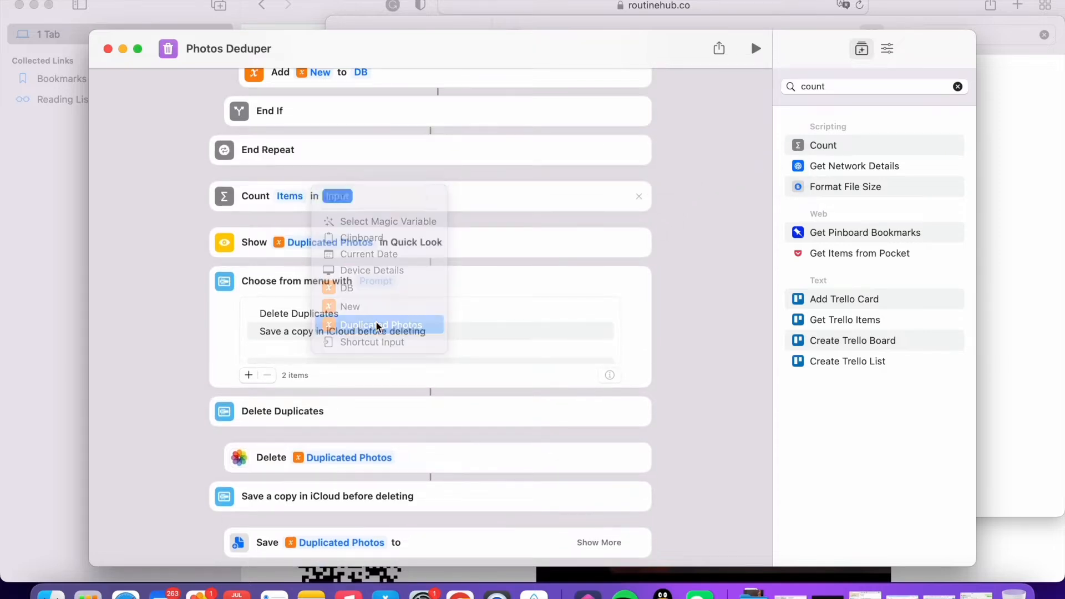
pyautogui.click(381, 324)
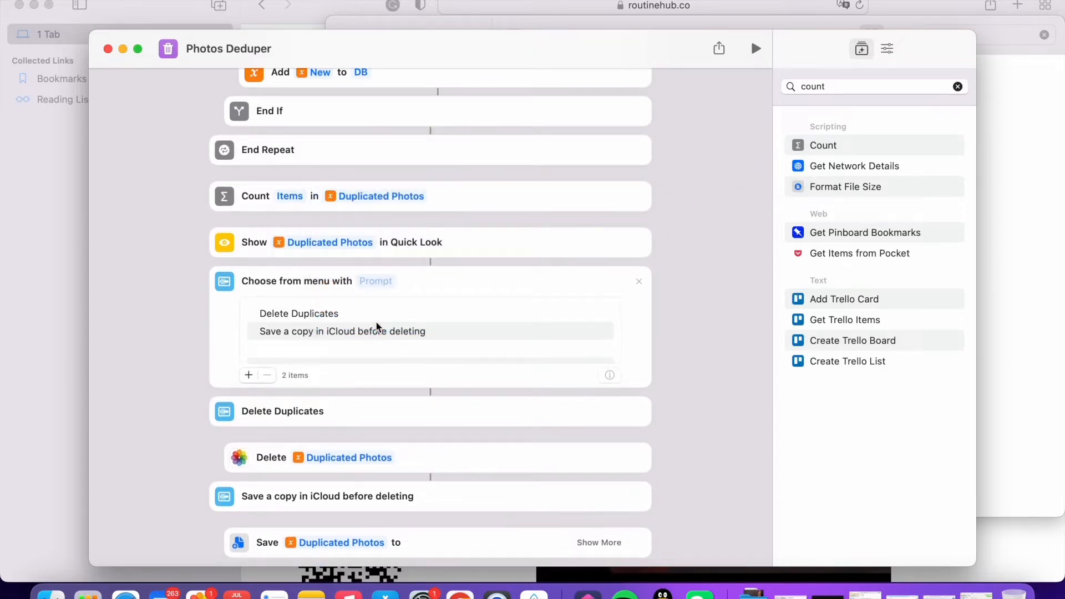
pyautogui.click(376, 280)
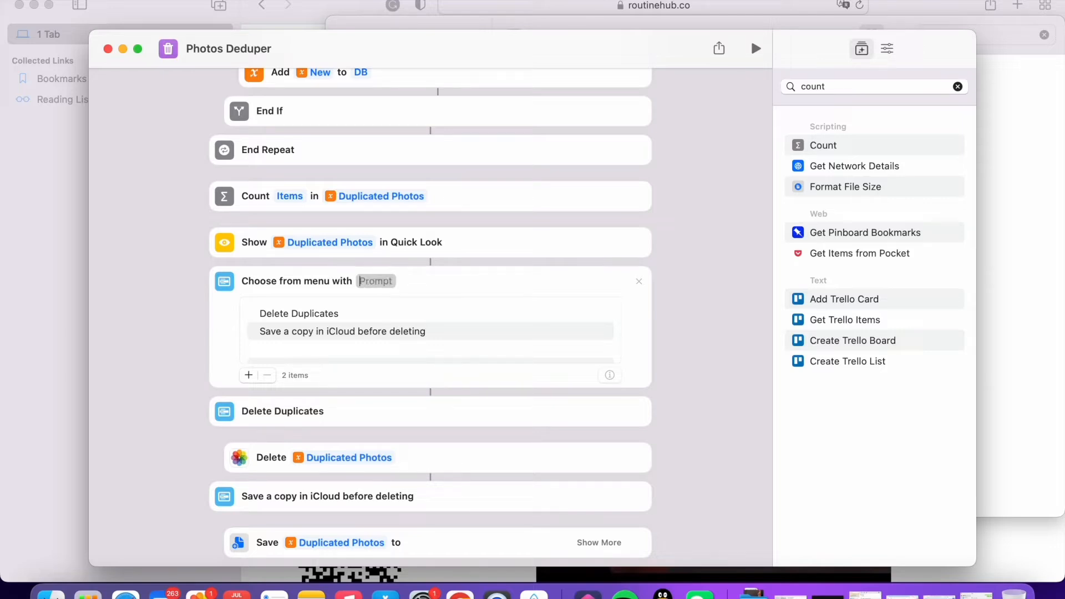
# Make the menu prompt read "We have [Count] duplicate photos found" with the Count variable inserted
pyautogui.write('We')
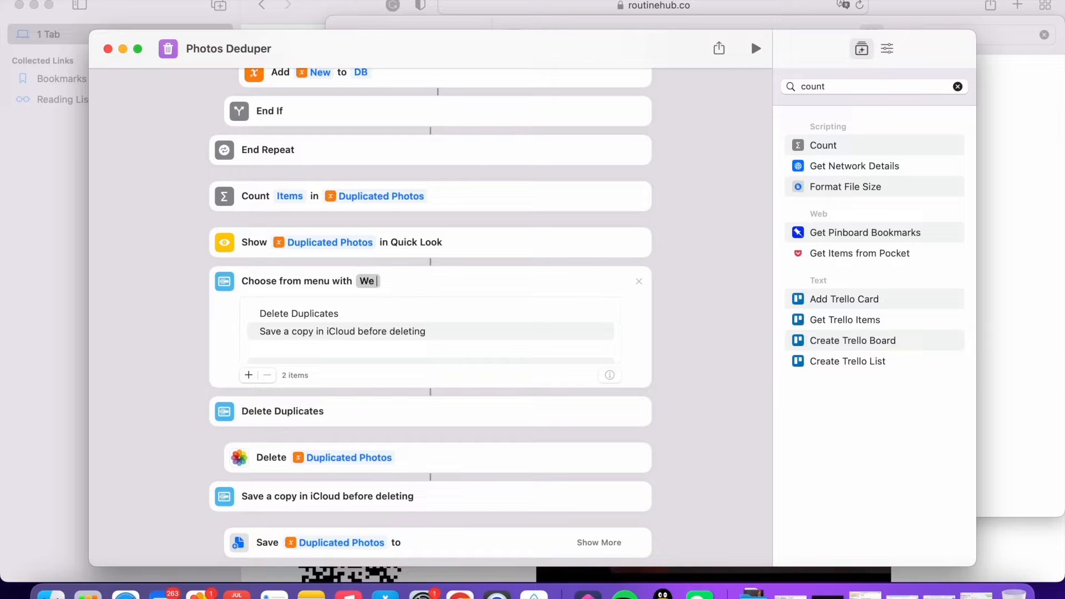
pyautogui.write('have')
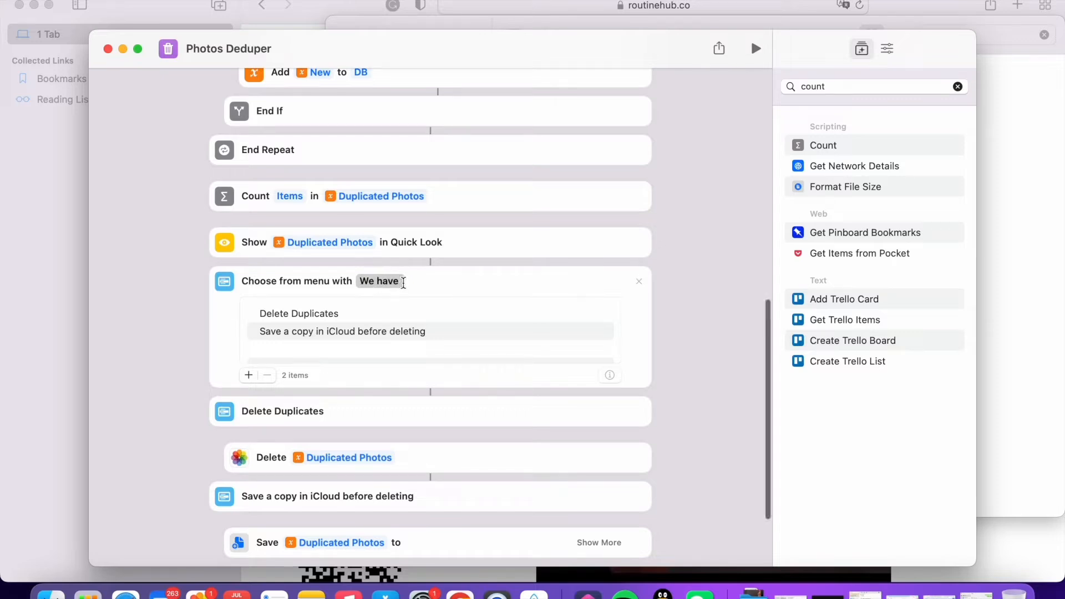
pyautogui.rightClick(400, 281)
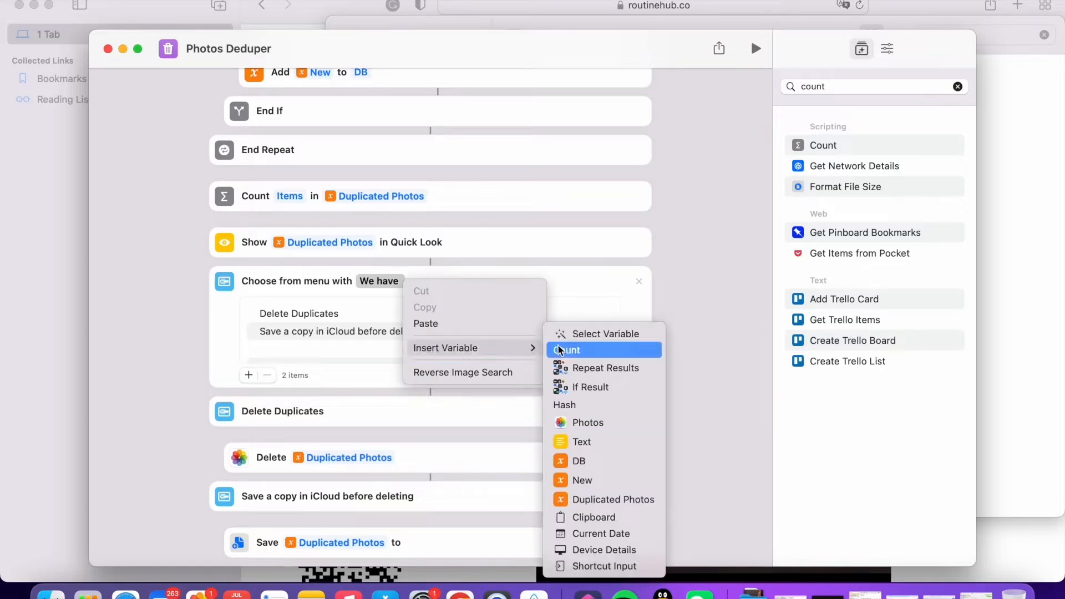
pyautogui.moveTo(583, 349)
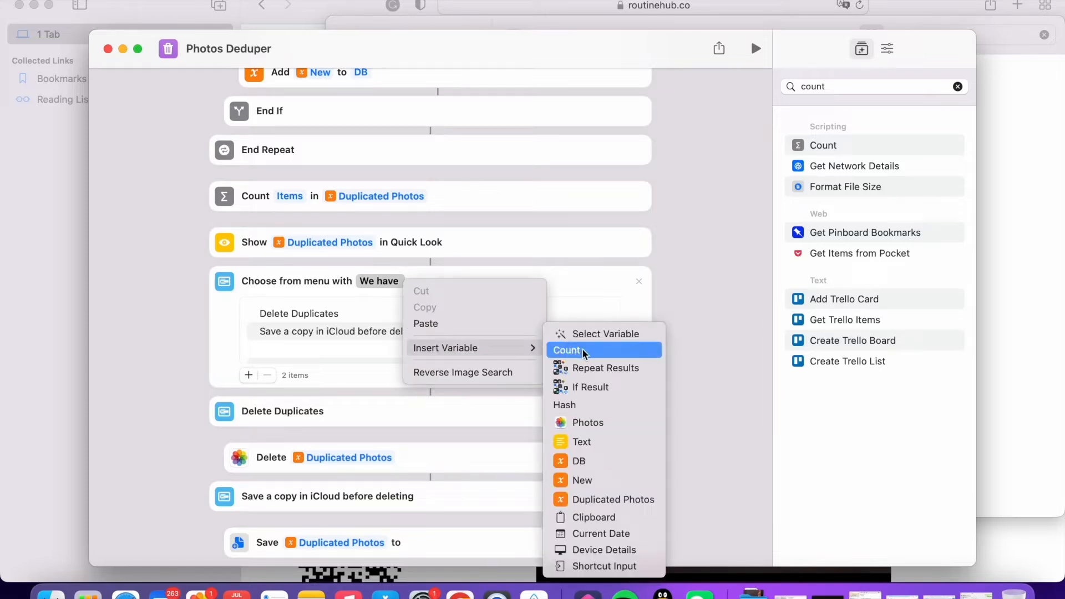
pyautogui.click(566, 350)
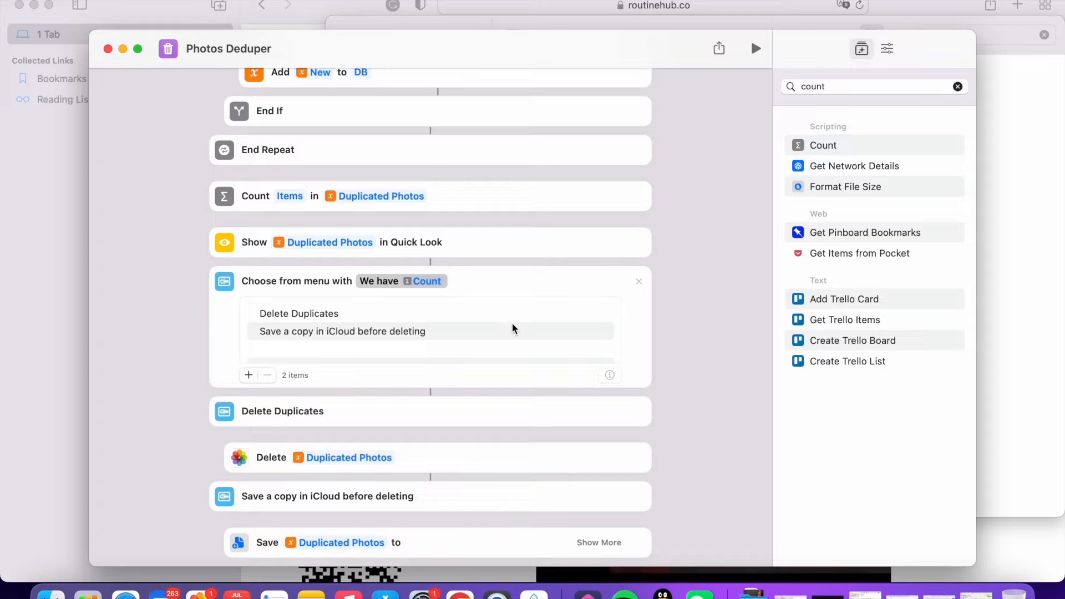
pyautogui.write('duplicate')
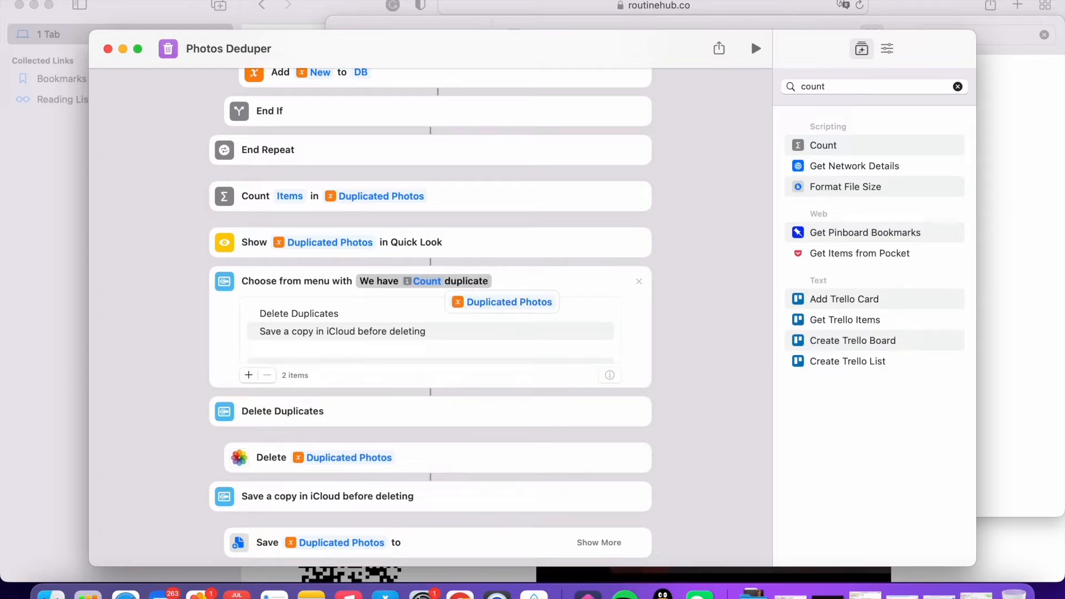
pyautogui.write('pho')
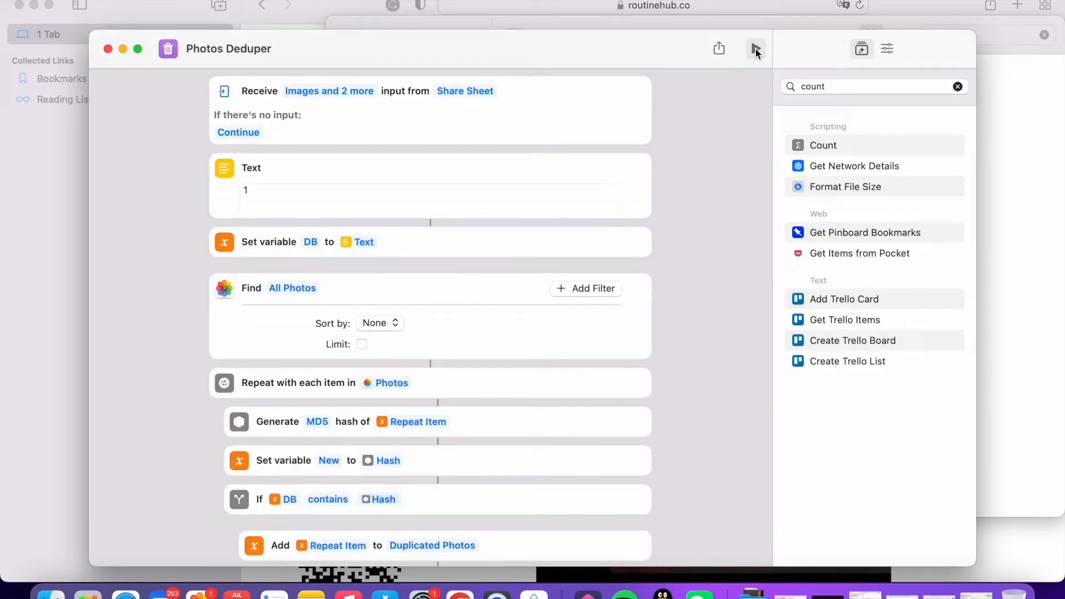
pyautogui.moveTo(755, 52)
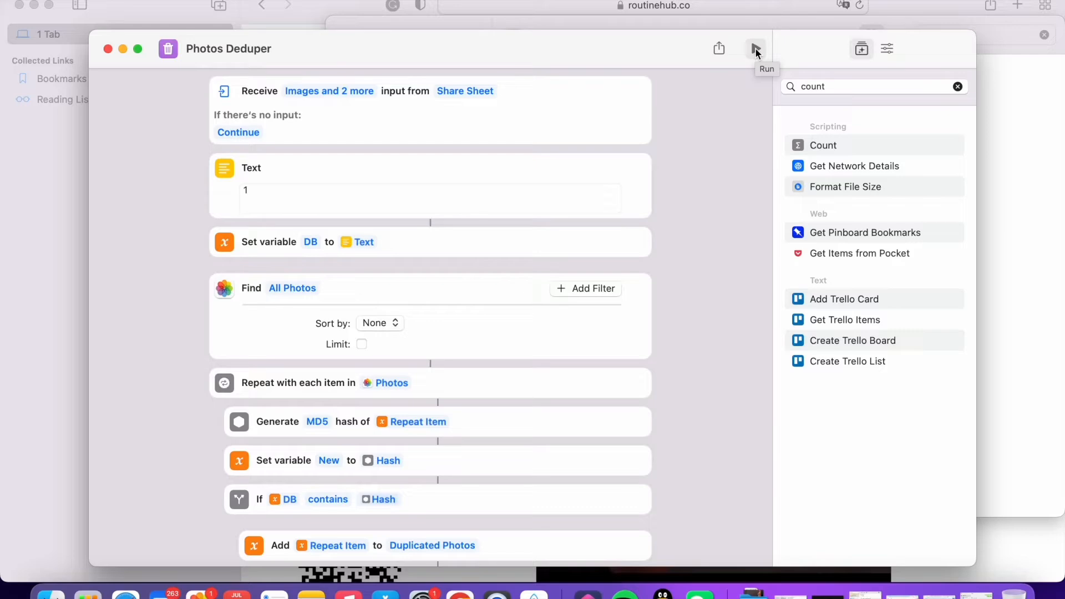
# Run Photos Deduper so it hashes every photo and gathers 40 duplicates for Quick Look
pyautogui.scroll(-3)
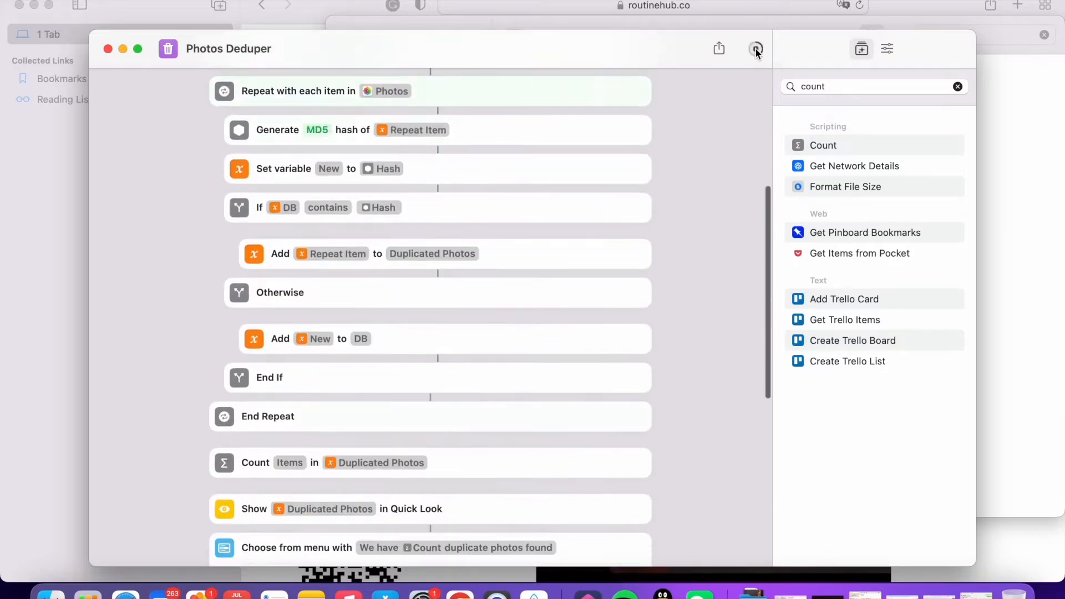
pyautogui.scroll(-3)
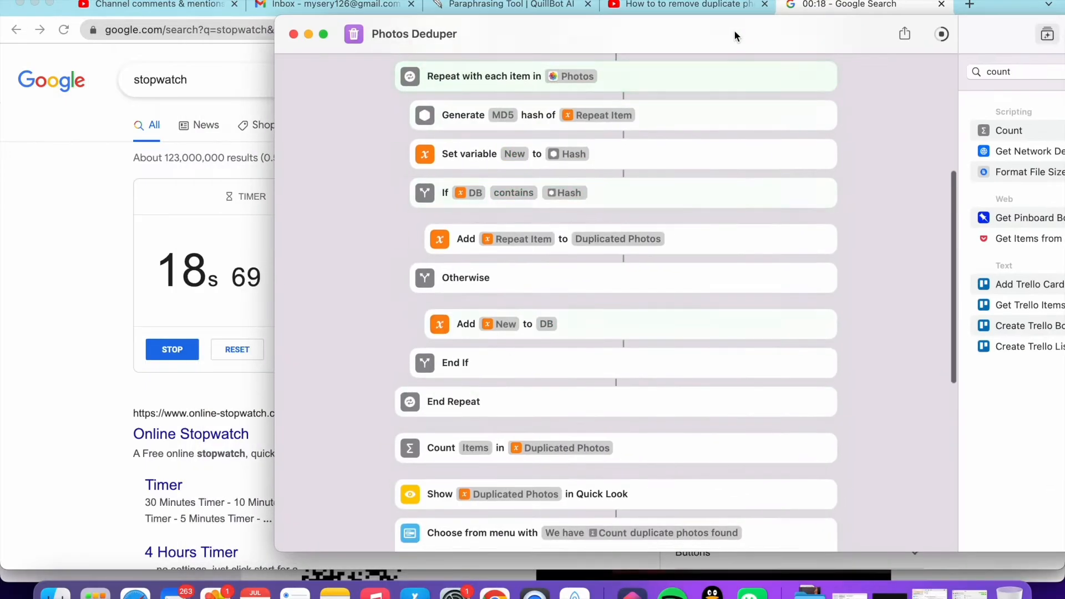
pyautogui.scroll(-3)
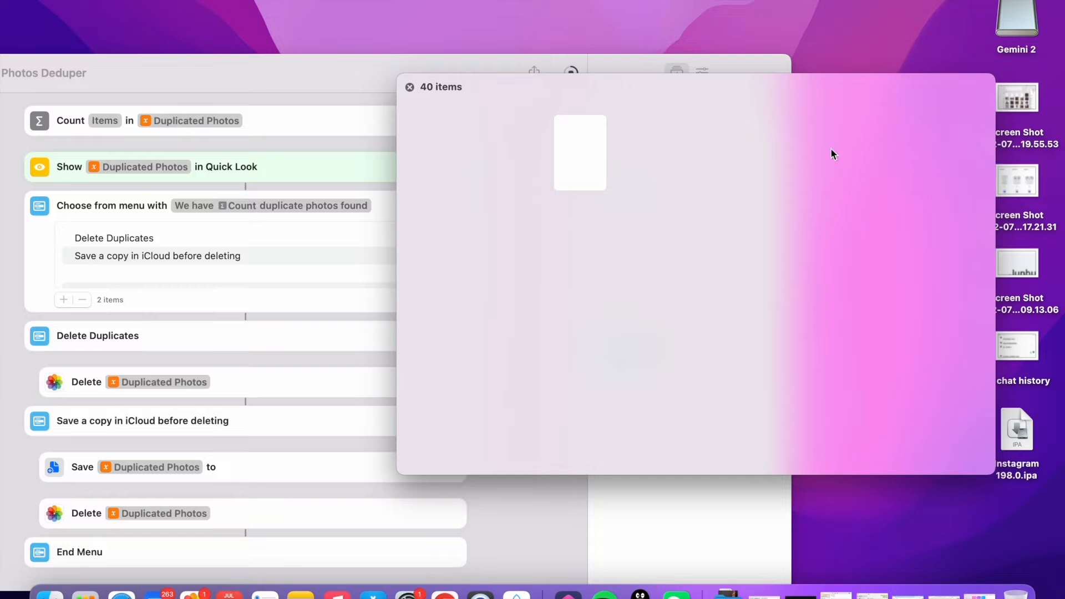
pyautogui.moveTo(809, 167)
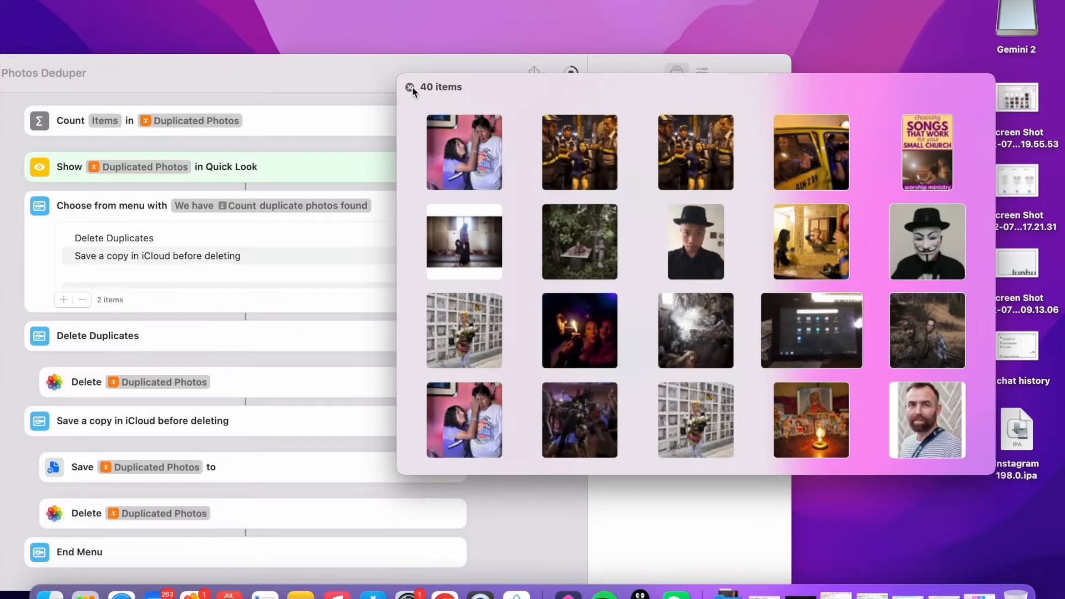
pyautogui.moveTo(410, 92)
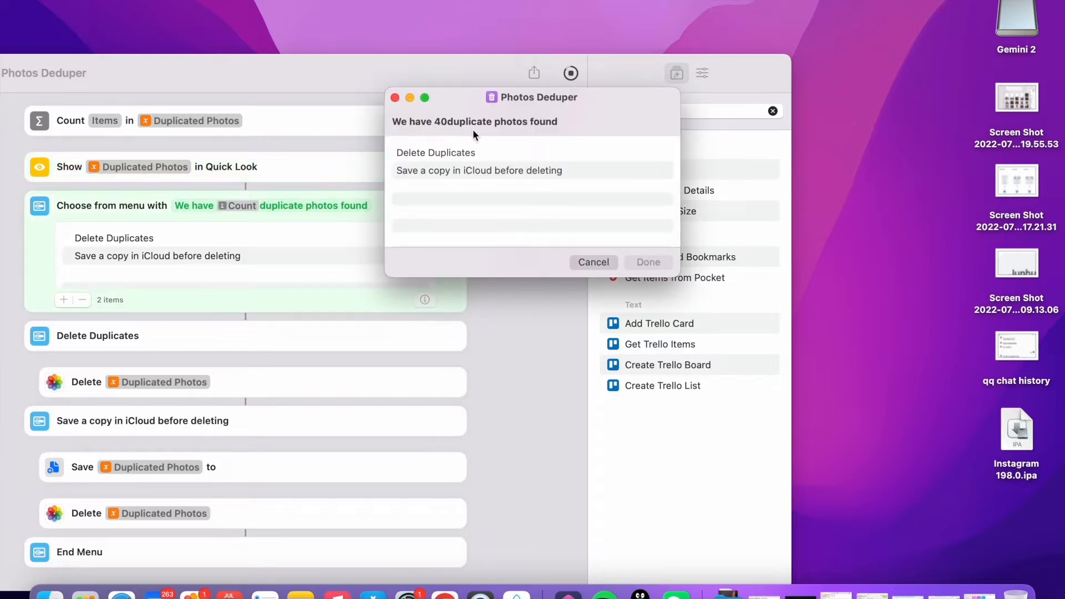
pyautogui.moveTo(474, 159)
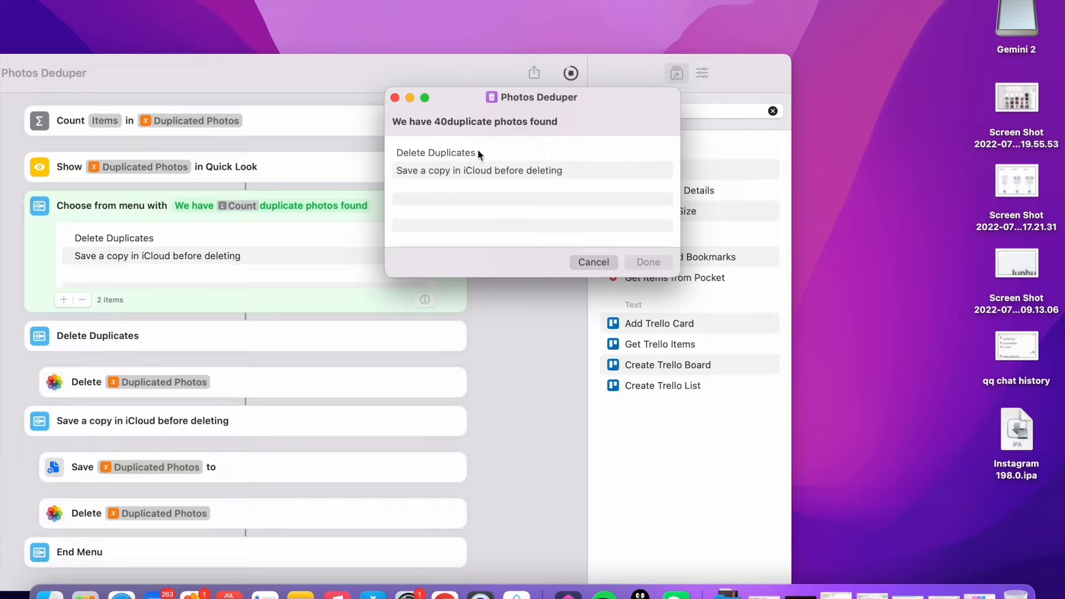
pyautogui.moveTo(463, 186)
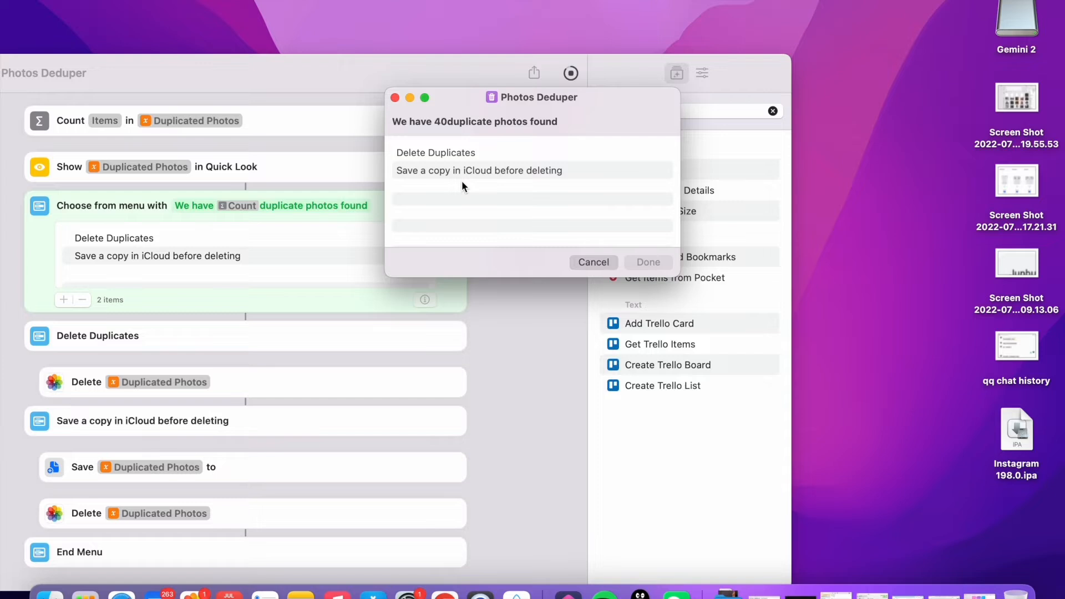
pyautogui.moveTo(446, 158)
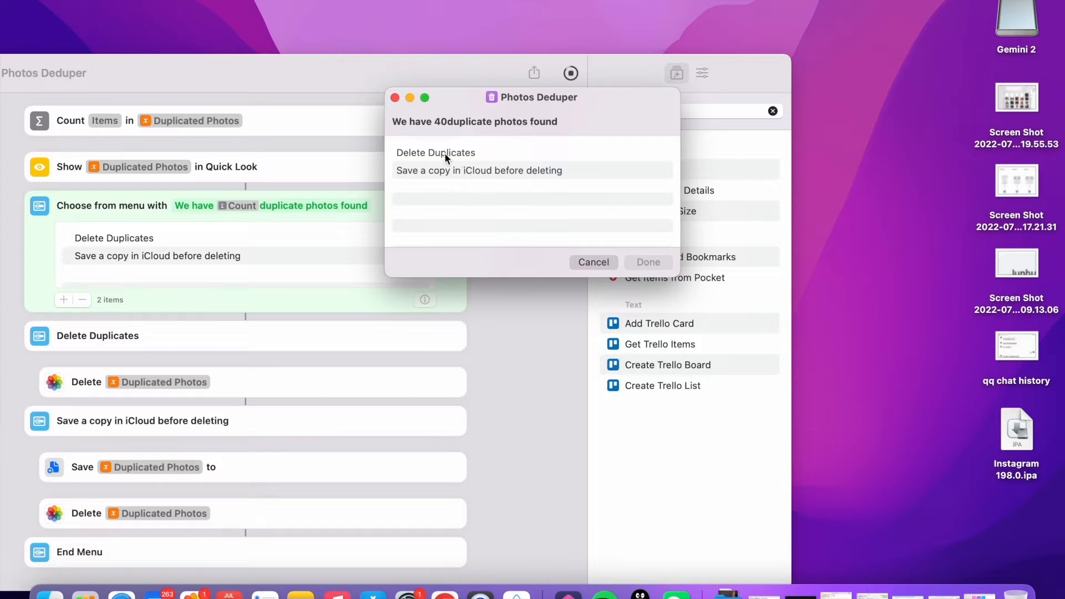
# Choose Delete Duplicates from the "We have 40 duplicate photos found" menu and confirm
pyautogui.click(435, 152)
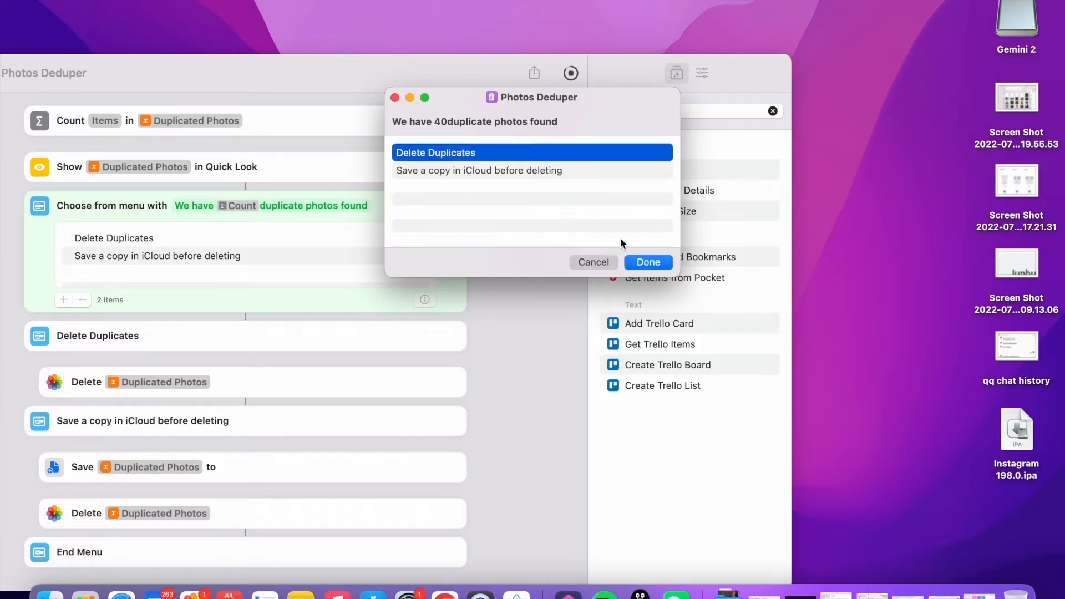
pyautogui.click(647, 261)
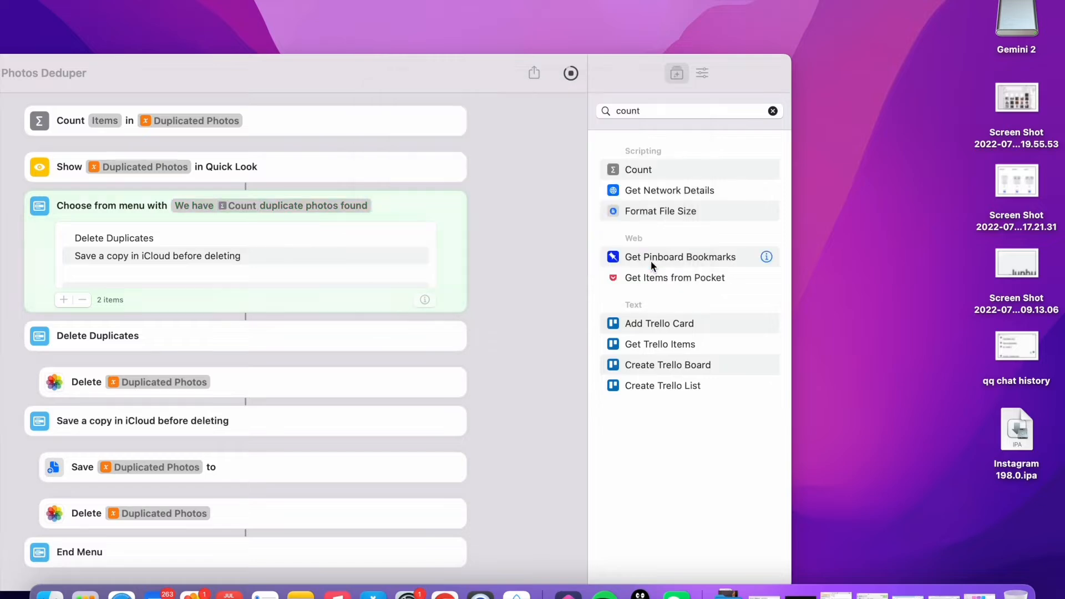
# Allow the shortcut to delete the 40 photos, leaving 326 photos and 3 videos in Photos
pyautogui.click(570, 73)
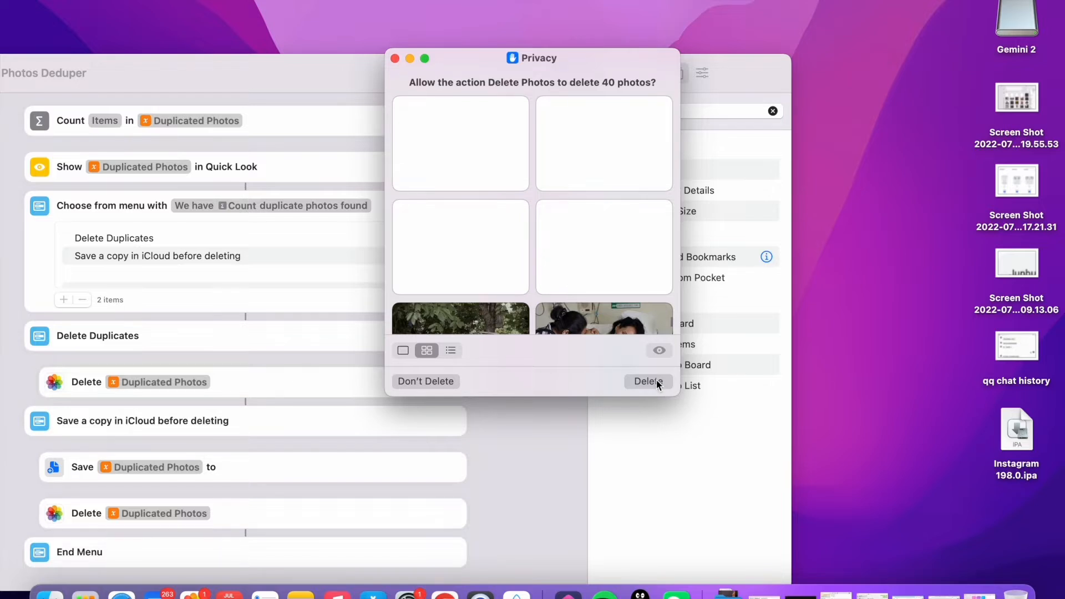
pyautogui.click(646, 380)
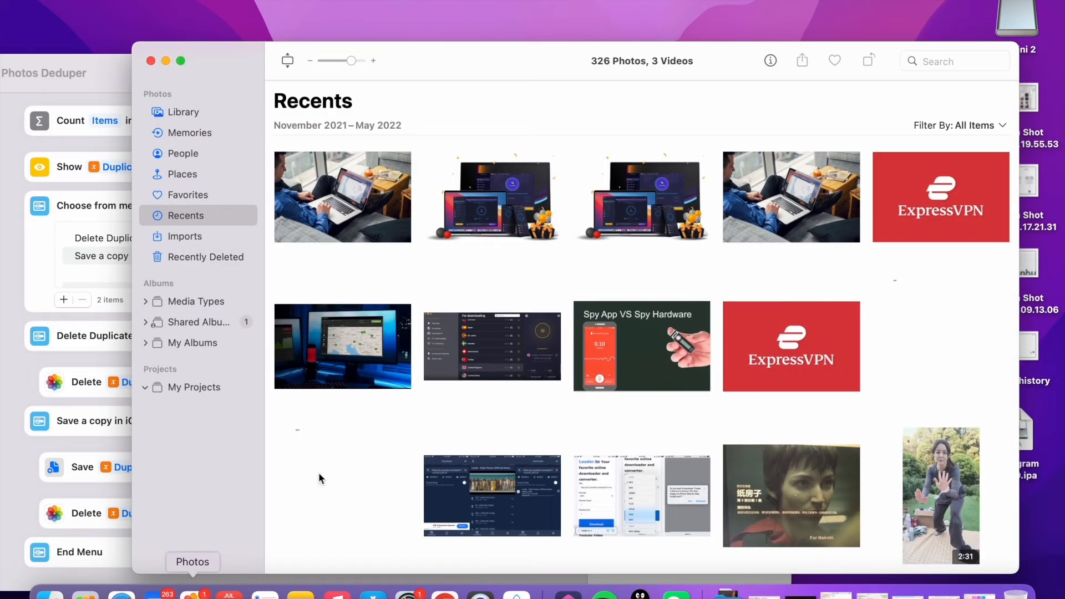
# Scroll through the Recents library (326 photos, 3 videos) and select a photo
pyautogui.scroll(-3)
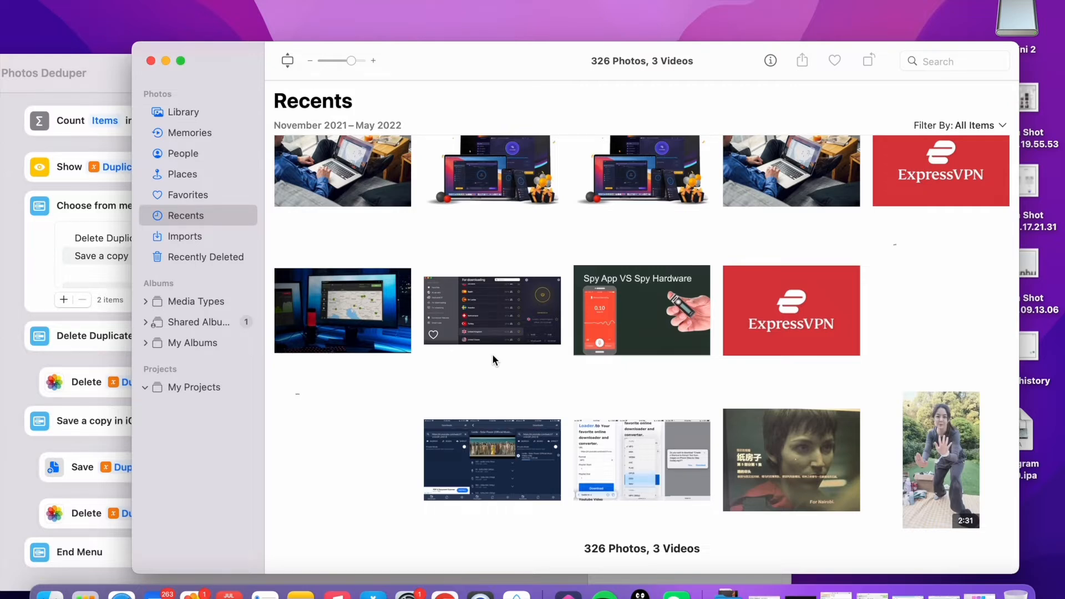
pyautogui.moveTo(498, 395)
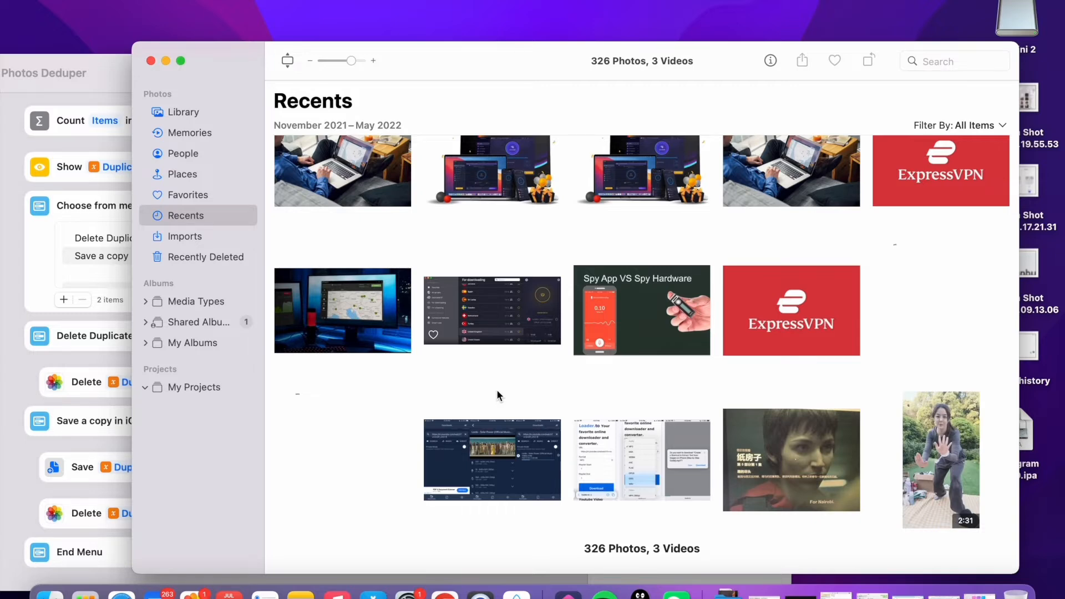
pyautogui.scroll(-3)
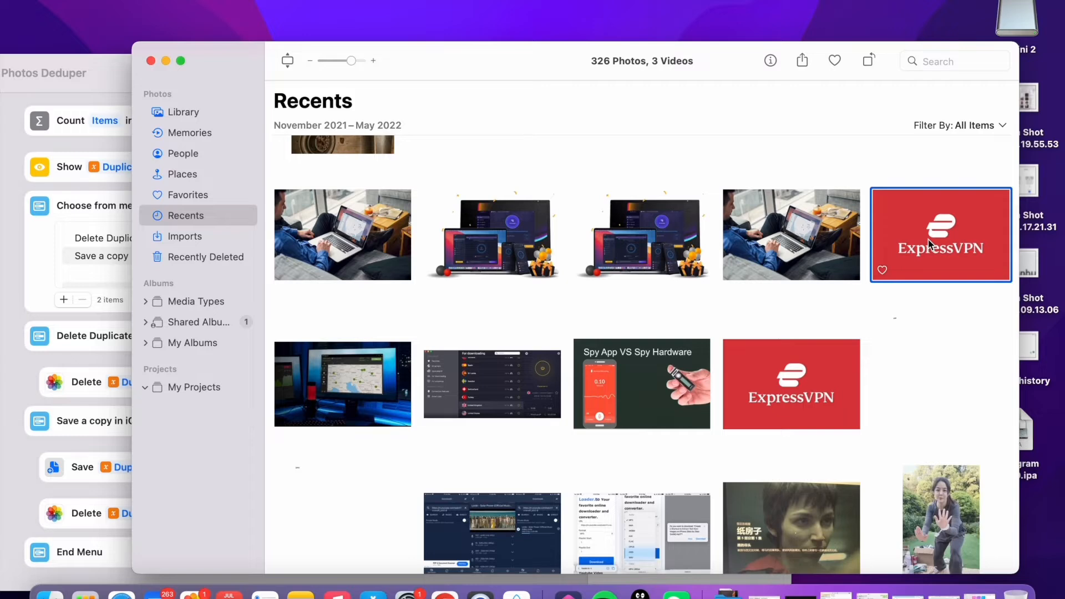
pyautogui.moveTo(904, 292)
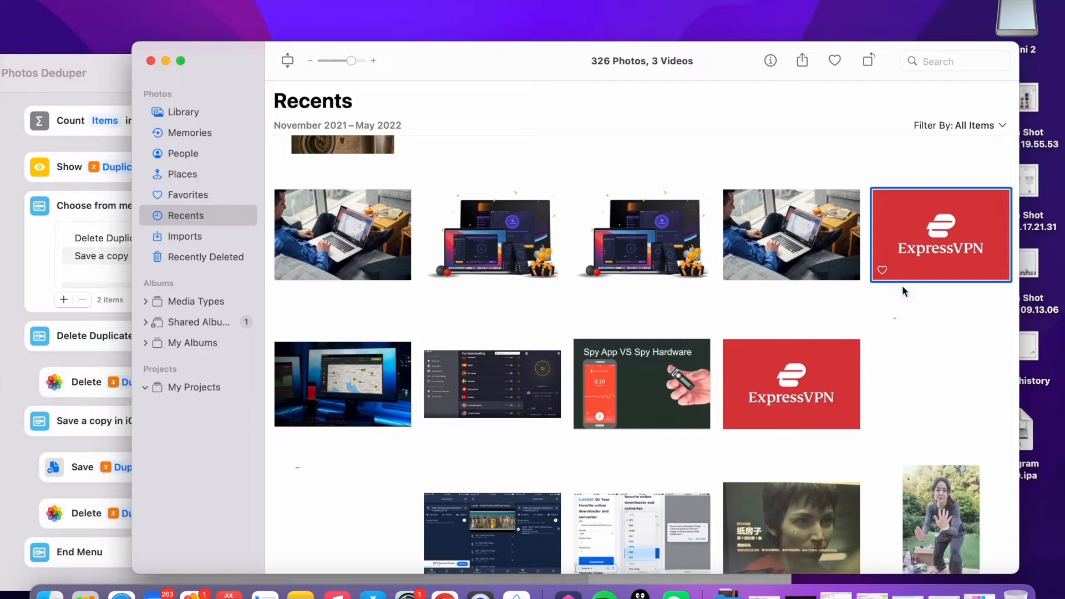
pyautogui.click(790, 384)
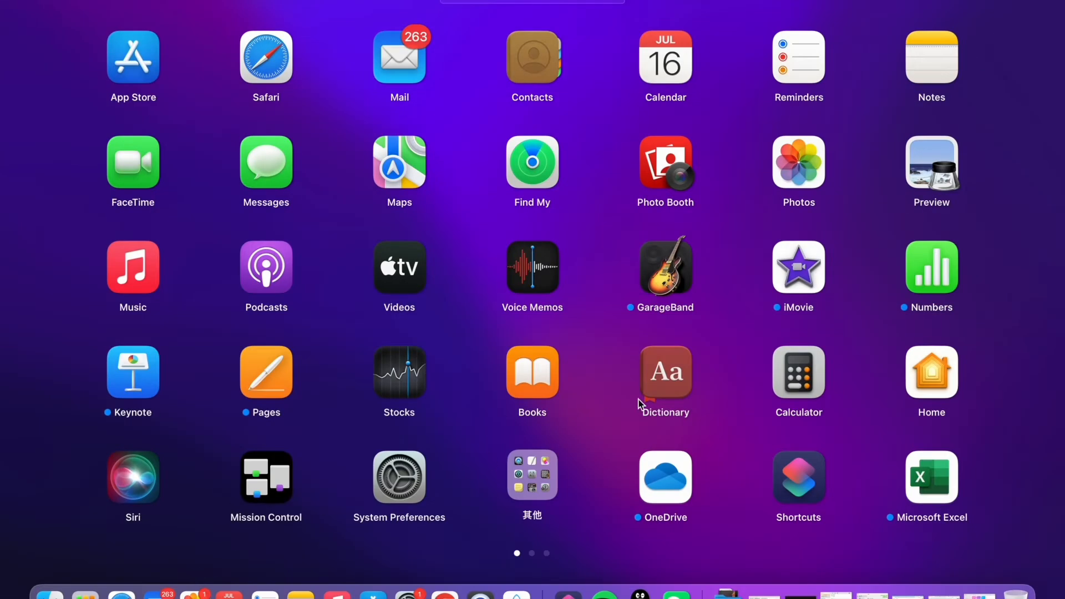
# Swipe Launchpad to its second page of apps to find Gemini 2
pyautogui.hscroll(-3)
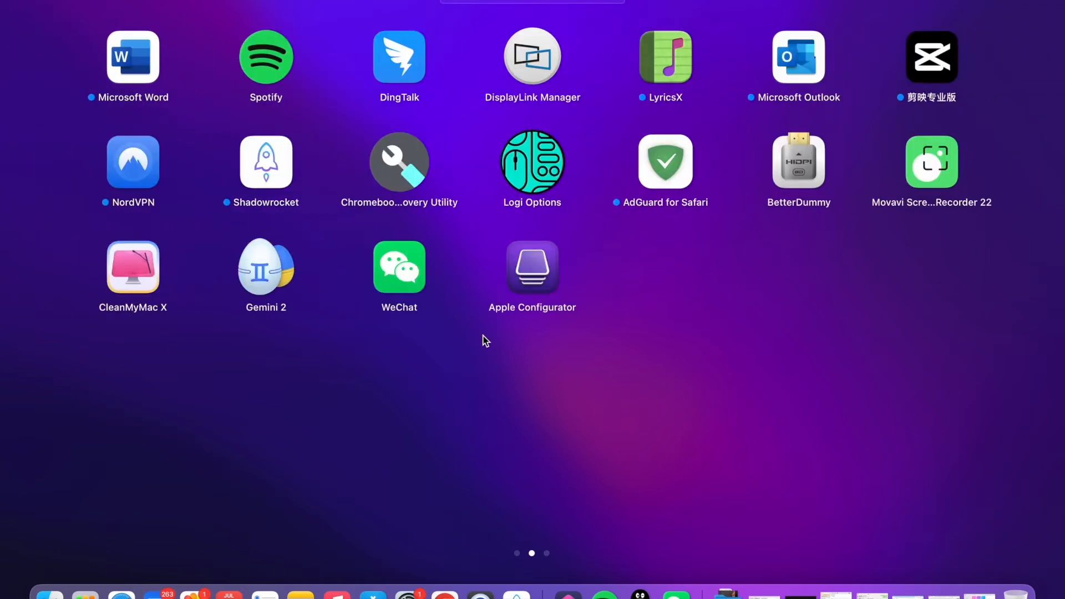
pyautogui.moveTo(265, 319)
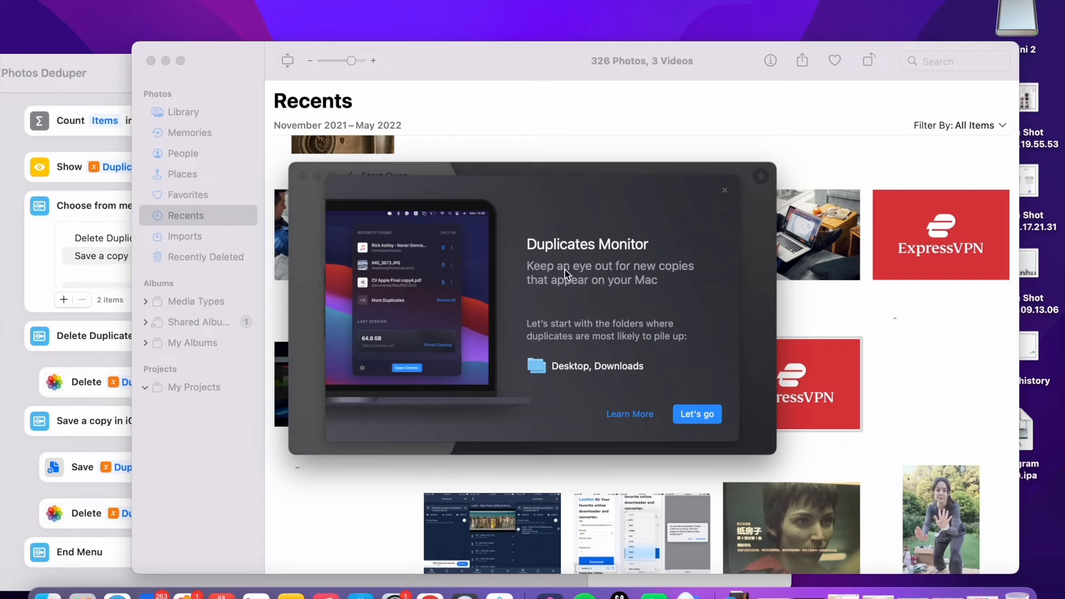
pyautogui.moveTo(598, 272)
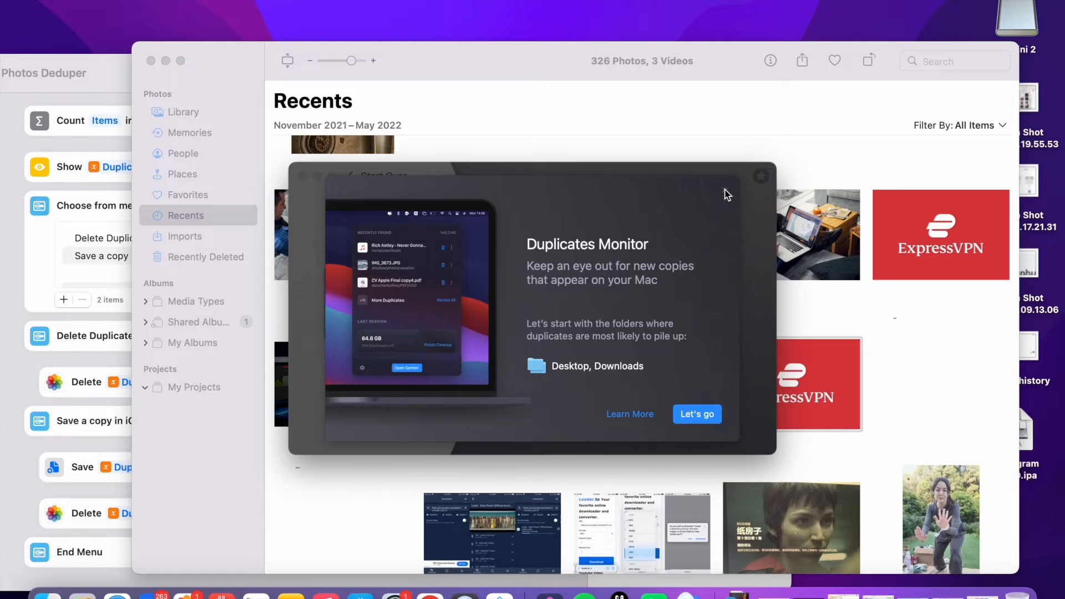
# Close Gemini 2's Duplicates Monitor welcome window
pyautogui.click(761, 177)
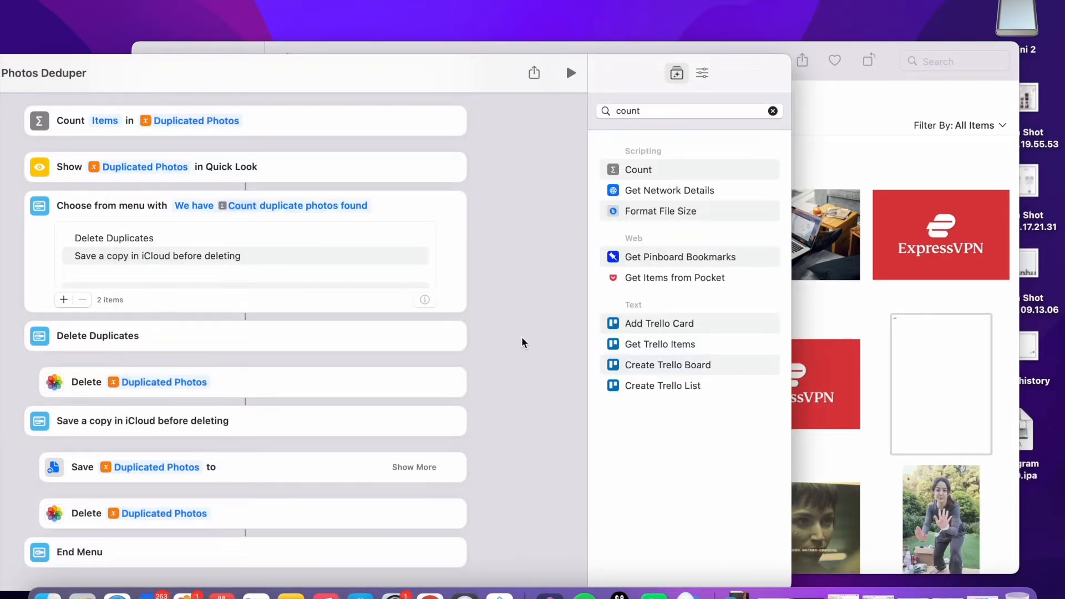
pyautogui.moveTo(48, 596)
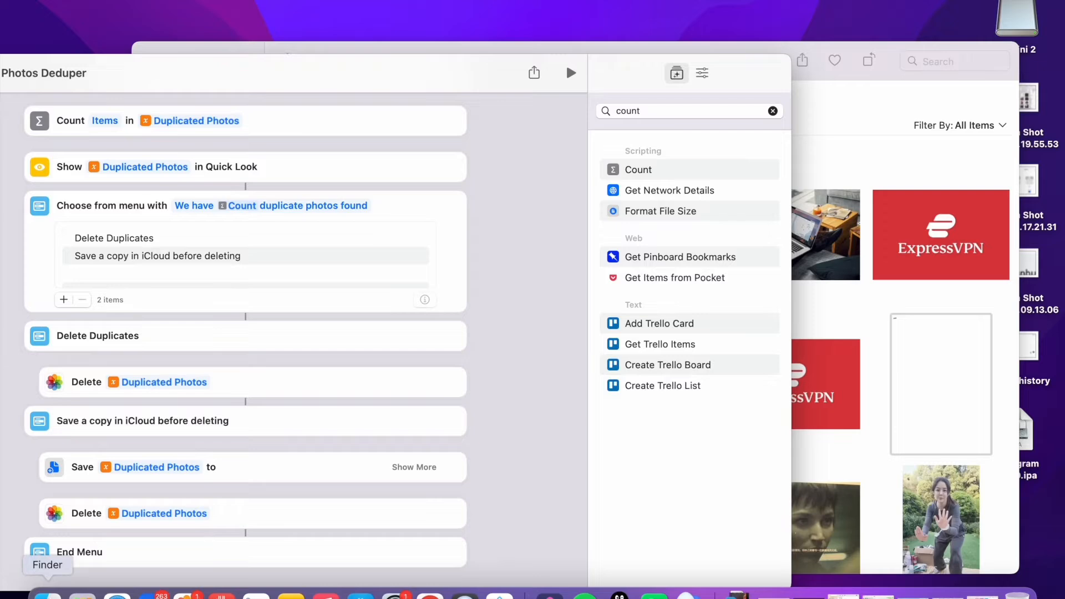
# In the shortcut's Details, enable Use as Quick Action for Finder and the Services Menu
pyautogui.scroll(-3)
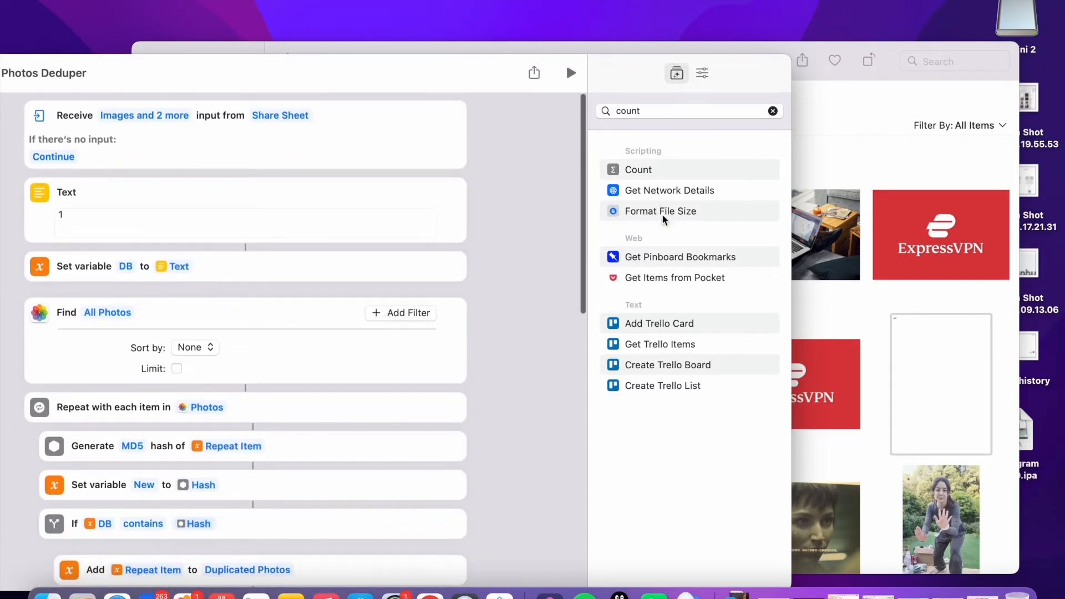
pyautogui.click(701, 74)
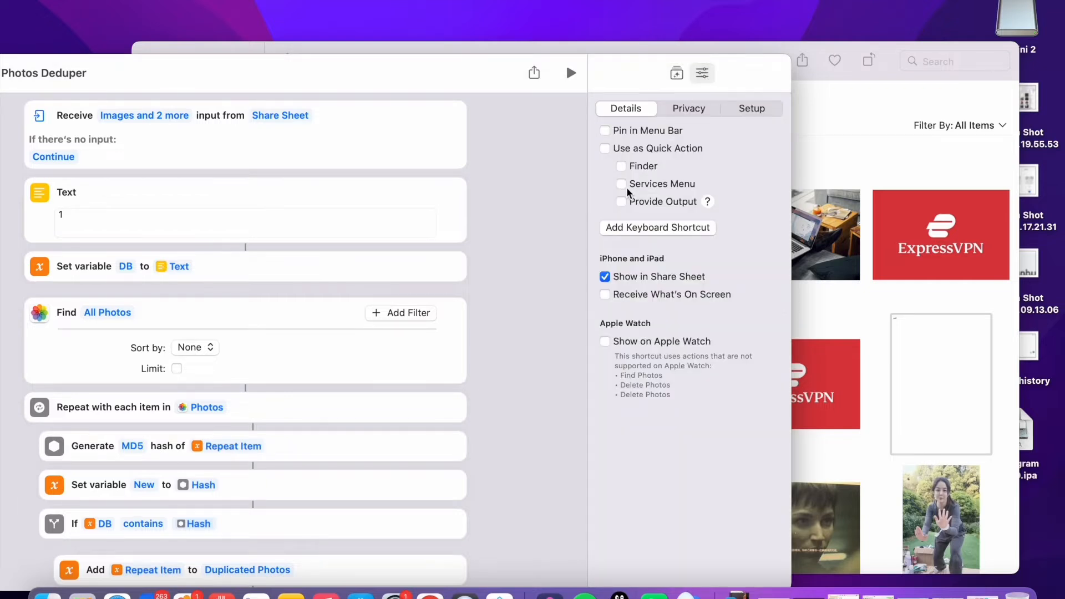
pyautogui.moveTo(623, 170)
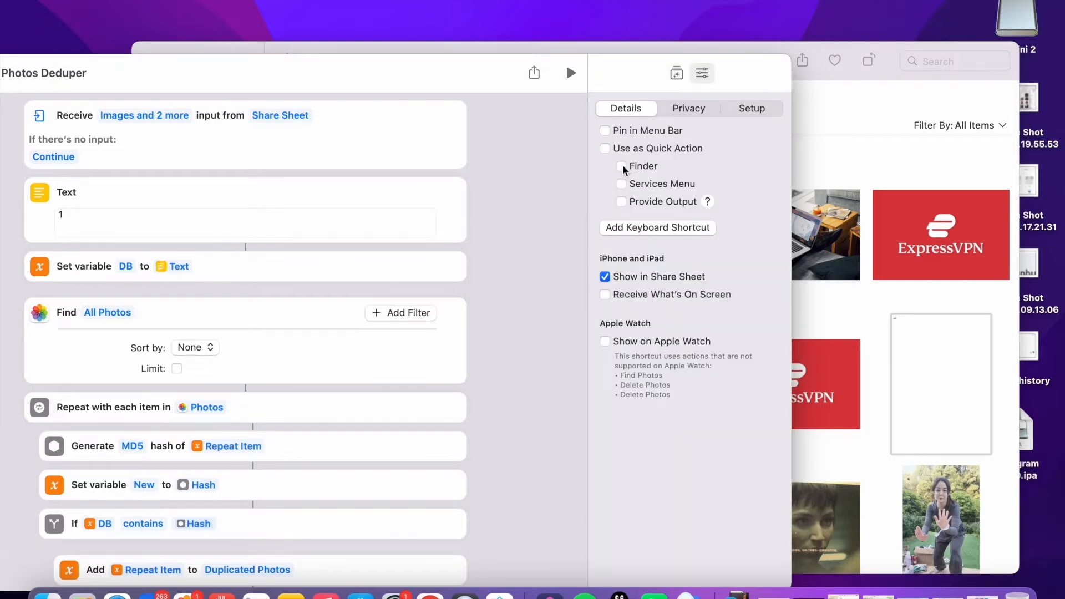
pyautogui.click(604, 148)
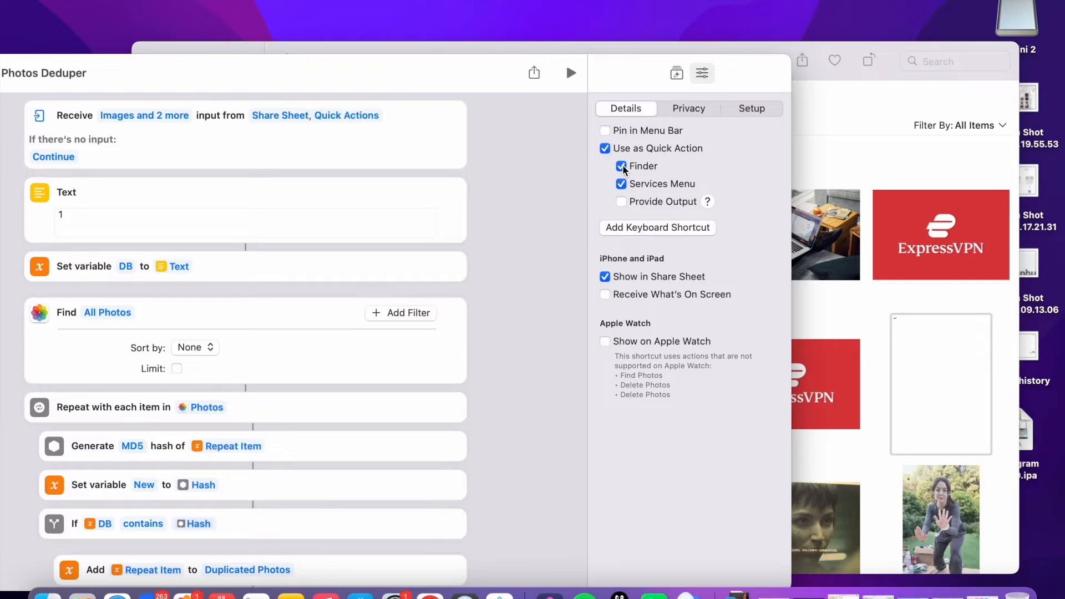
pyautogui.moveTo(355, 208)
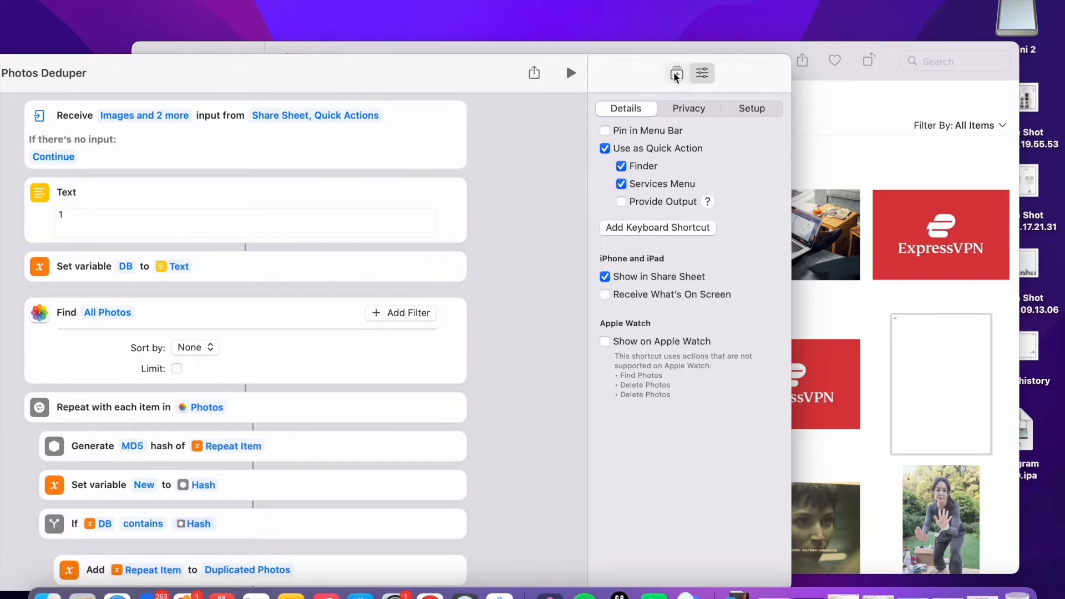
# Add an If action at the top testing whether Shortcut Input has any value
pyautogui.click(677, 74)
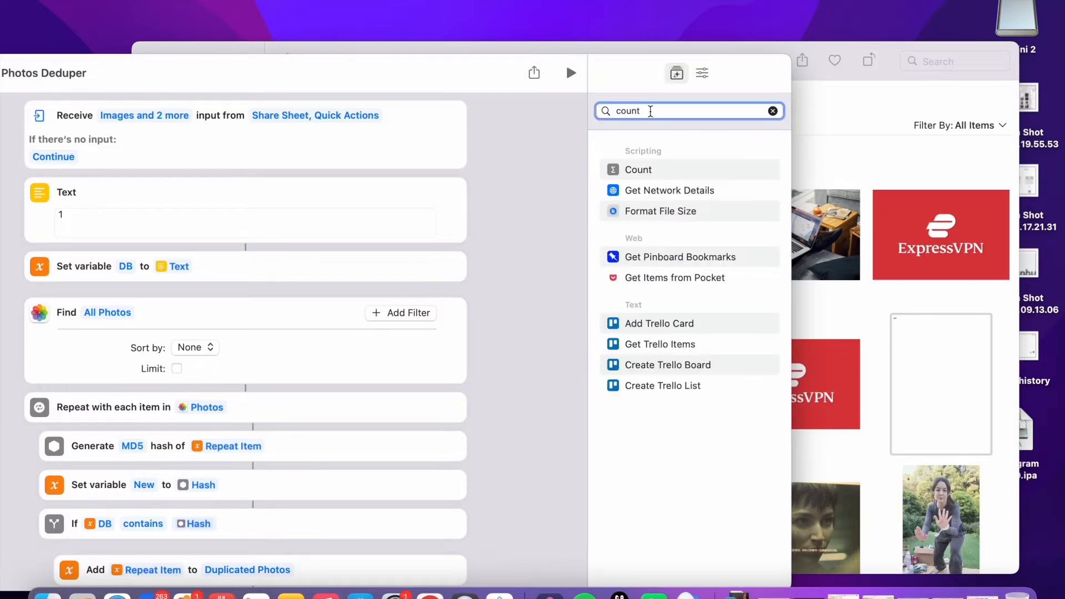
pyautogui.click(772, 111)
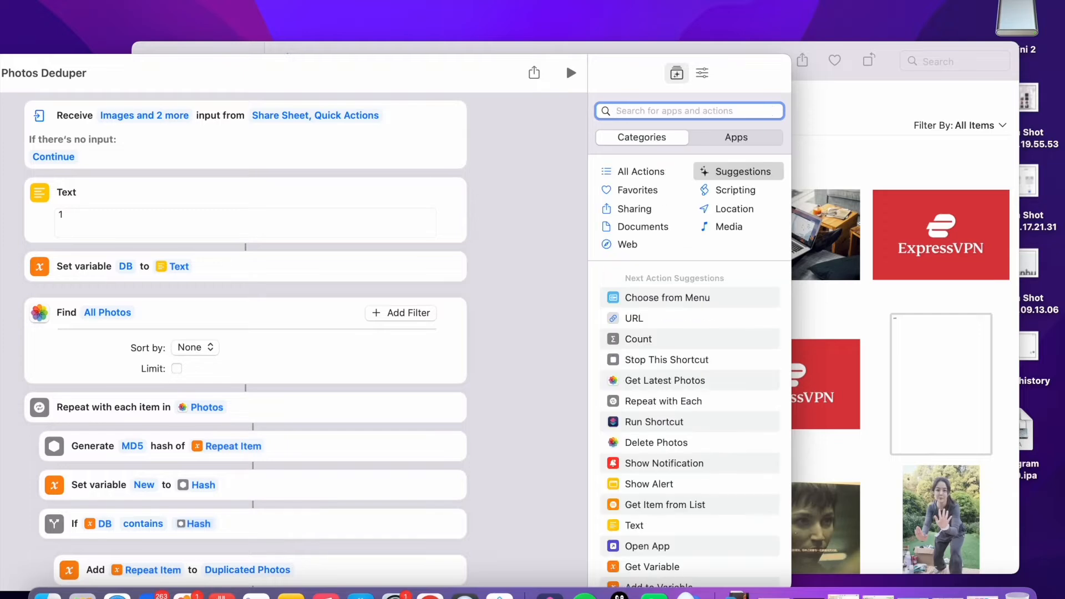
pyautogui.write('if')
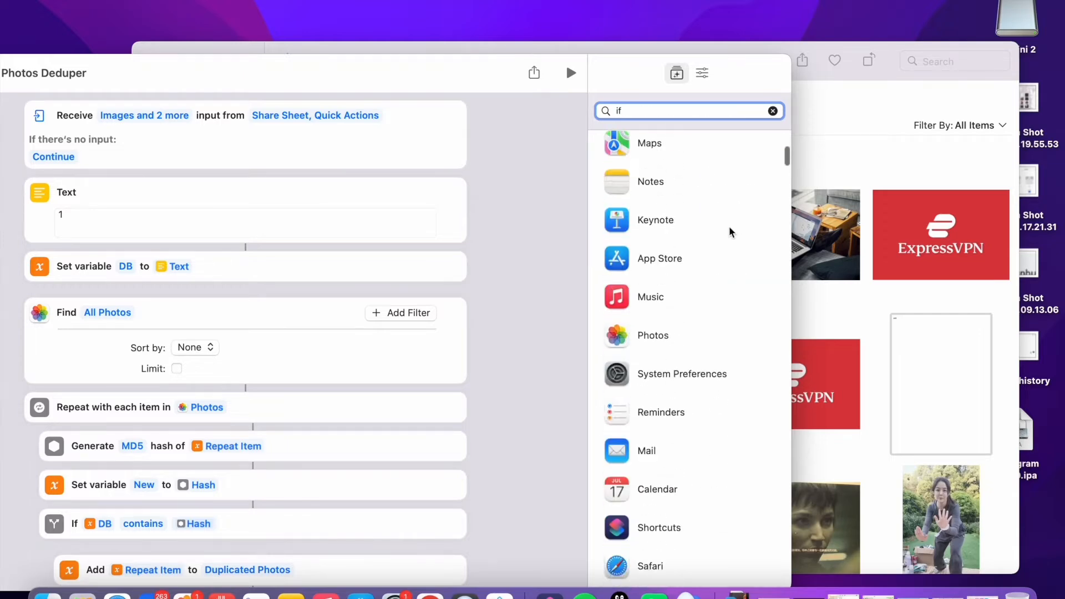
pyautogui.scroll(-3)
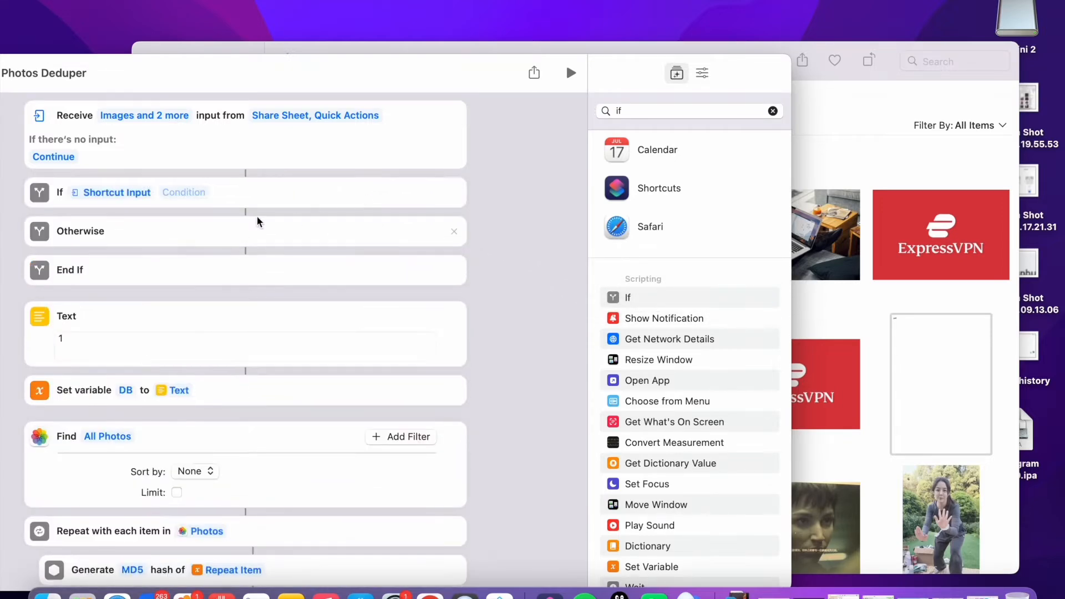
pyautogui.click(183, 191)
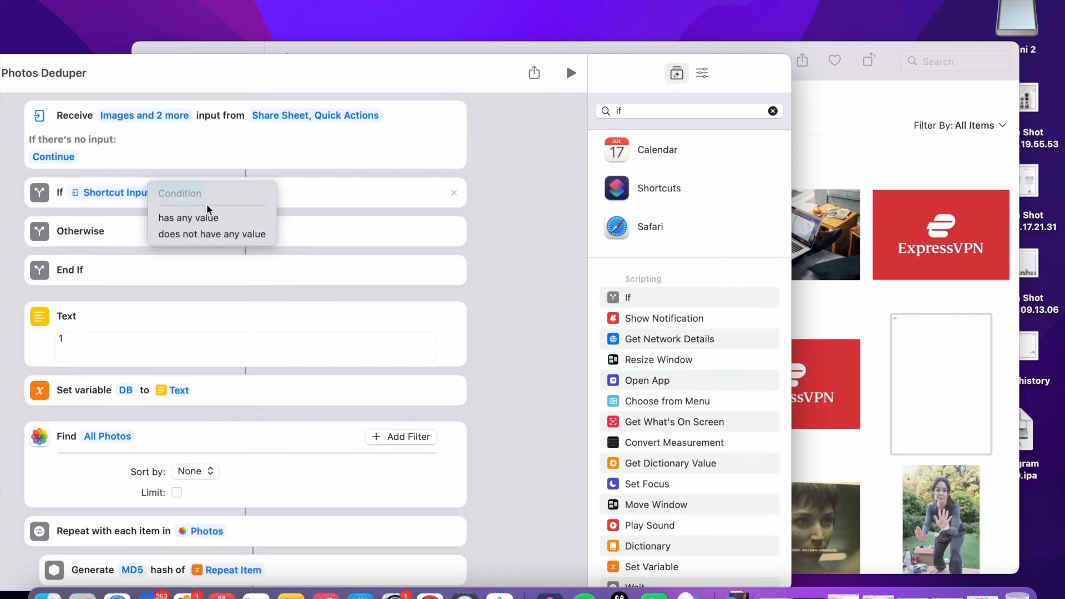
pyautogui.click(189, 218)
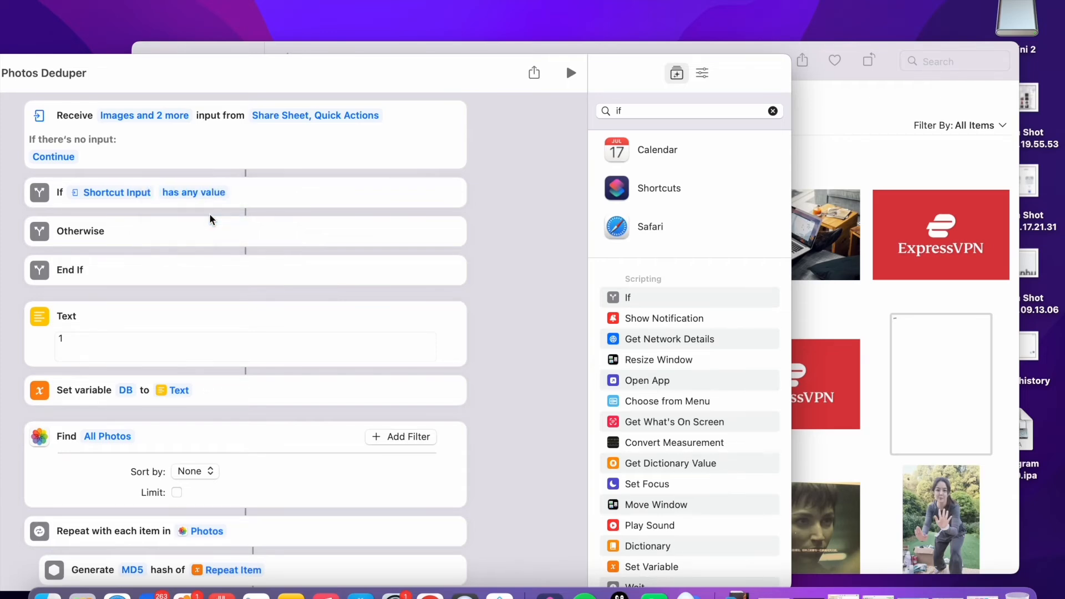
pyautogui.moveTo(204, 278)
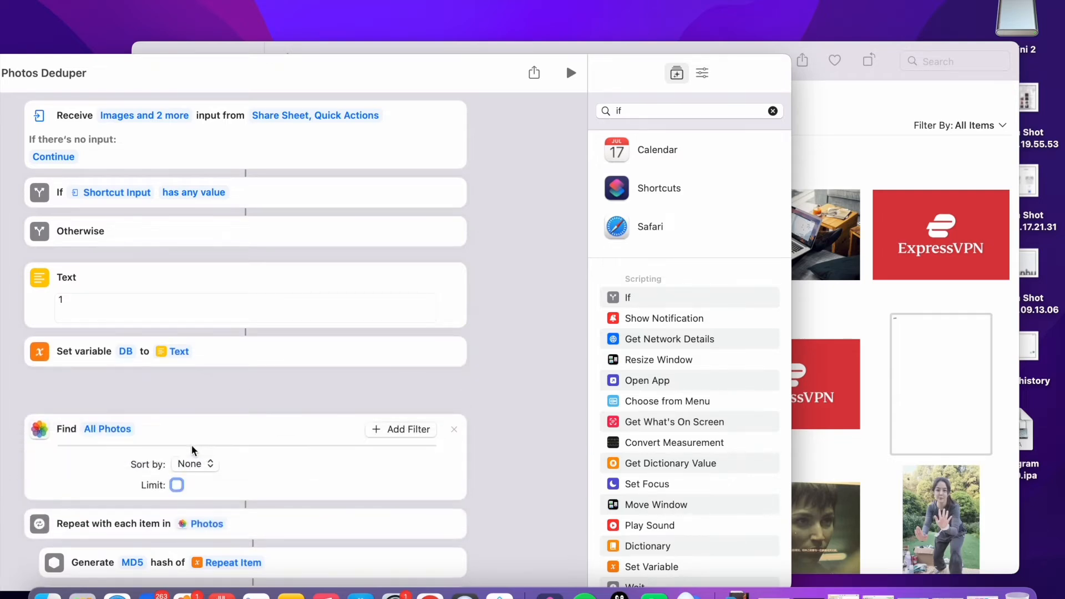
# Remove the Delete Duplicated Photos step from the shortcut
pyautogui.scroll(-3)
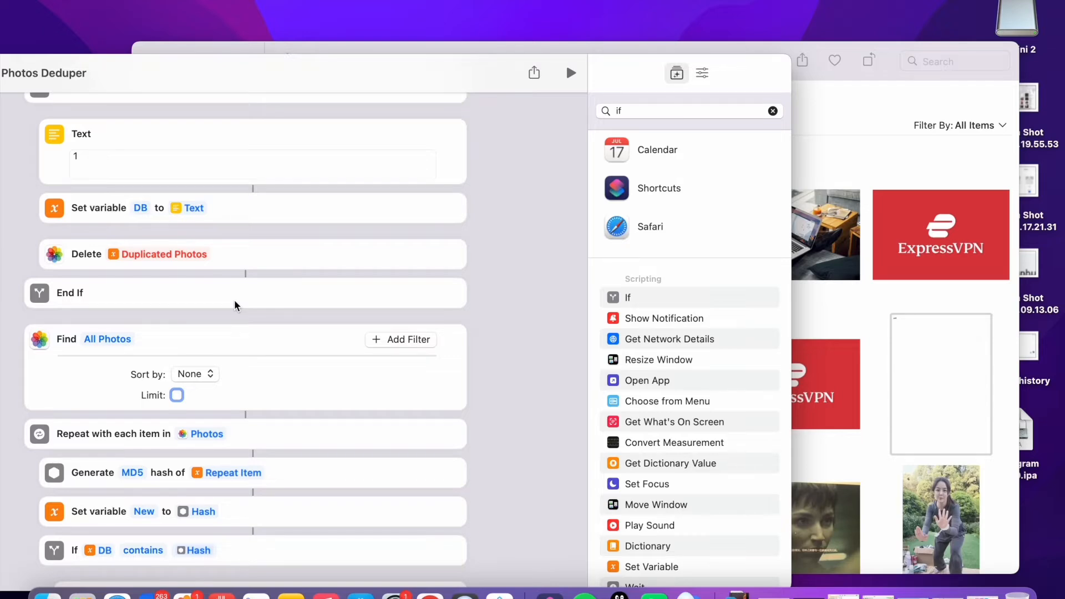
pyautogui.moveTo(454, 259)
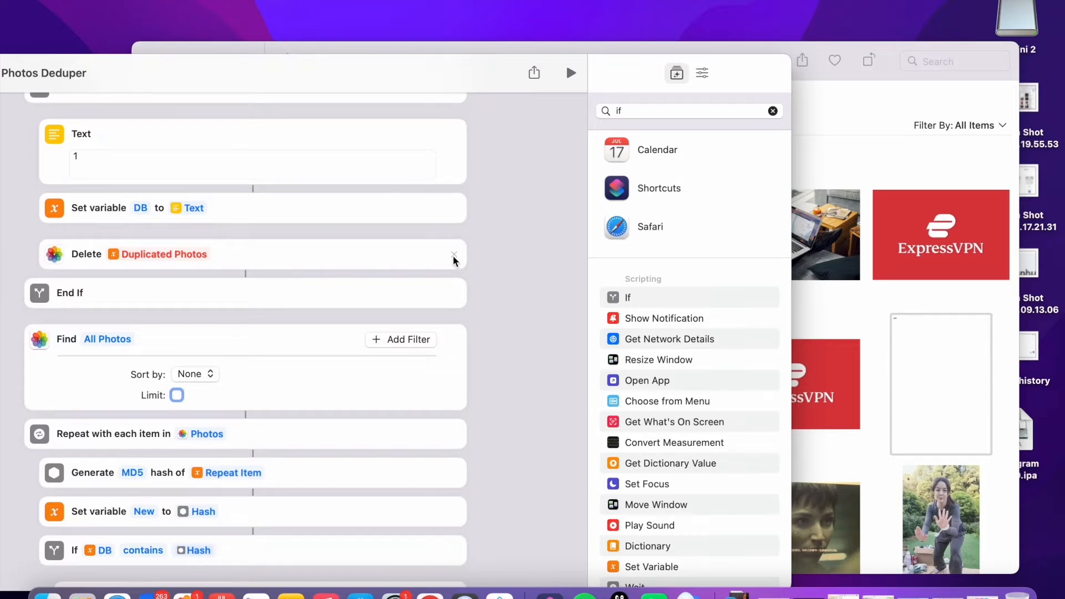
pyautogui.click(453, 256)
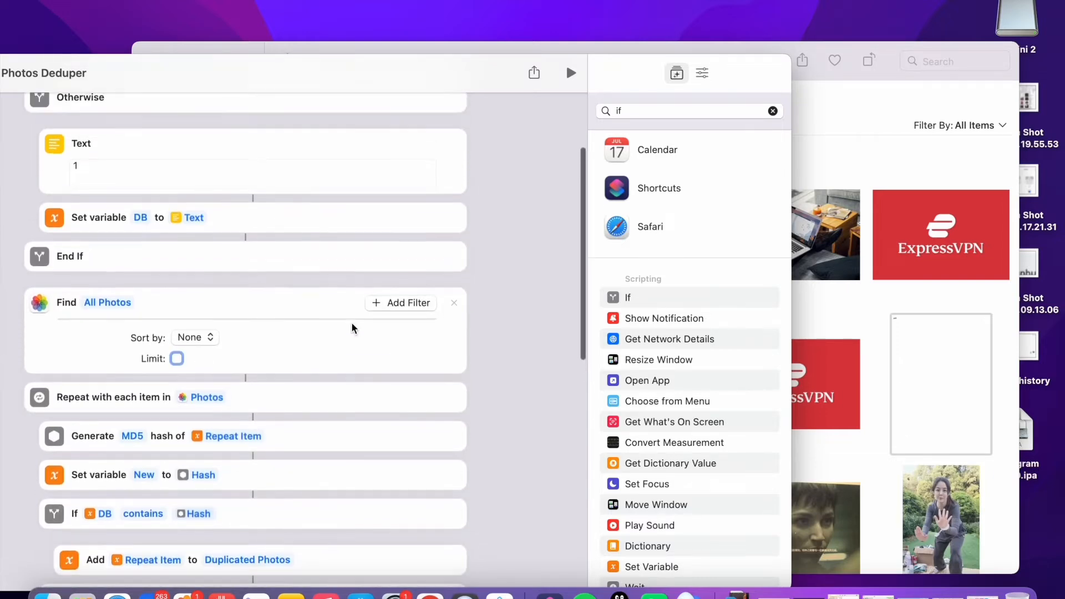
pyautogui.scroll(-3)
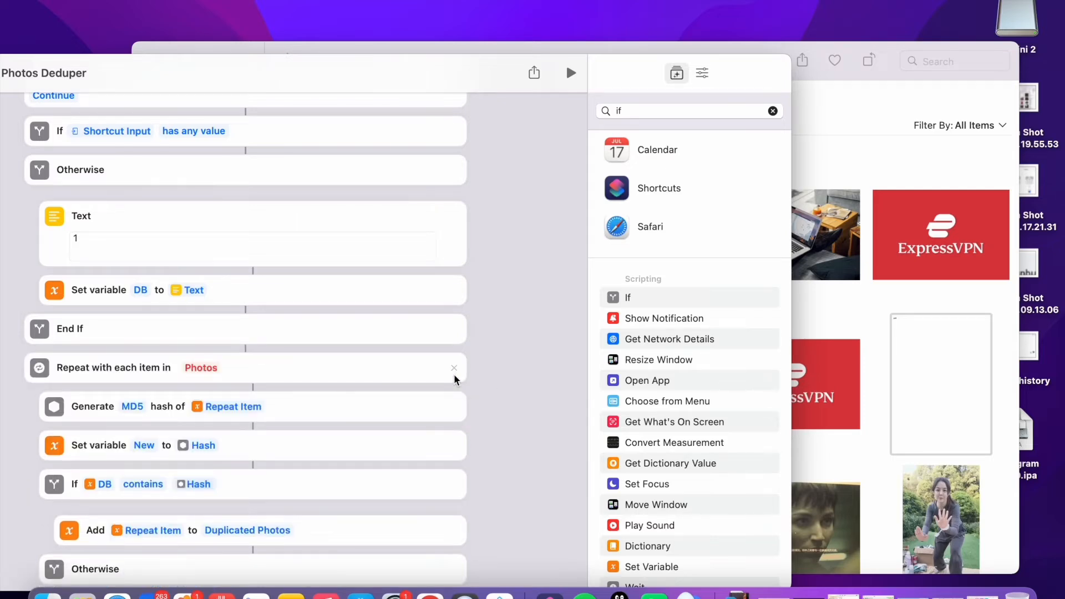
pyautogui.moveTo(284, 197)
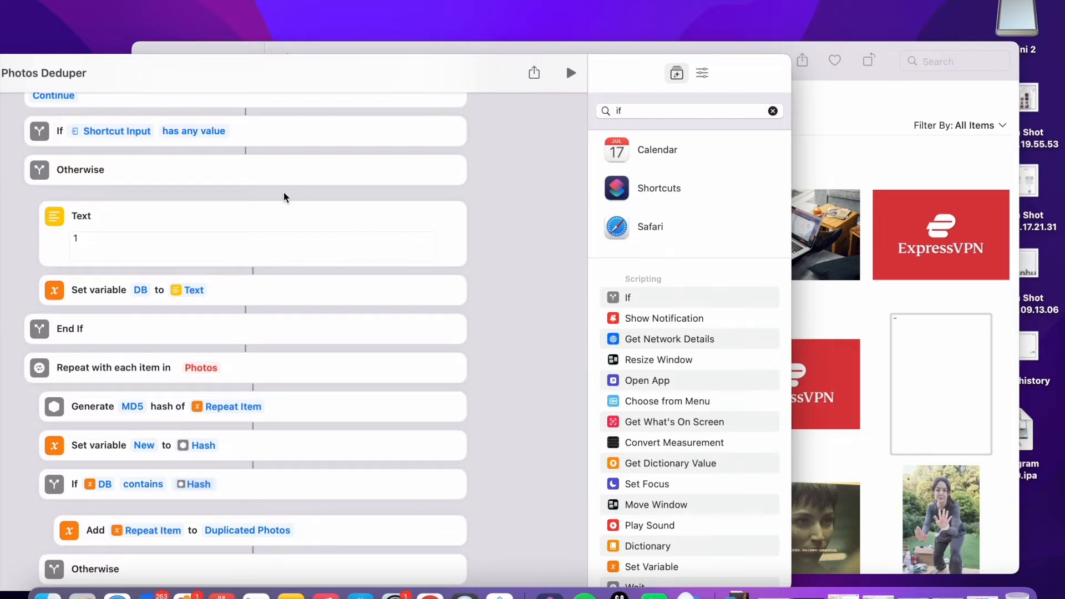
pyautogui.moveTo(649, 115)
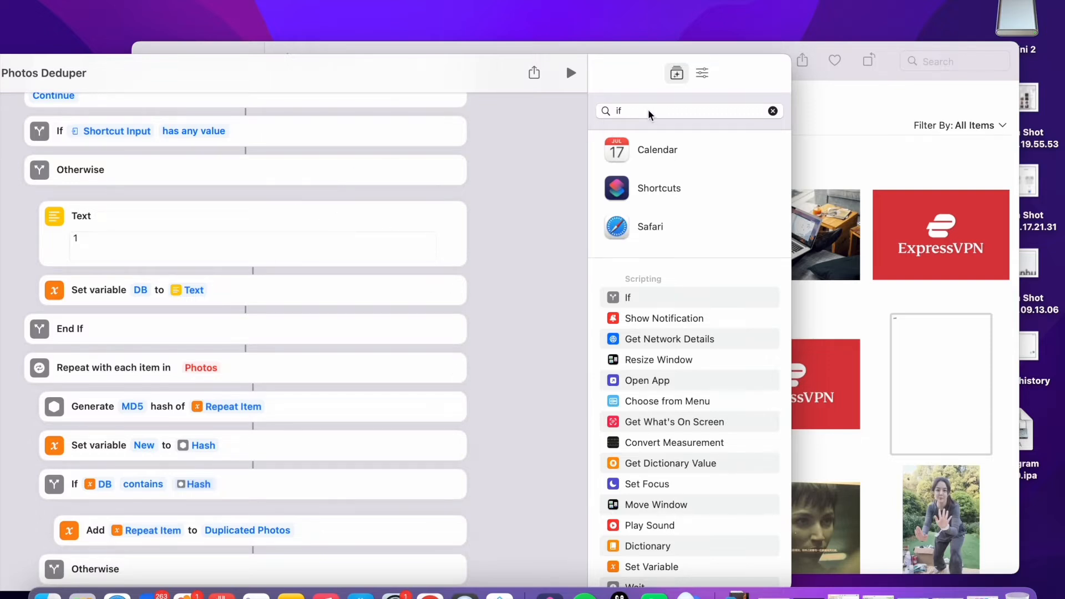
# Place a Get Variable step inside the If branch, set to Shortcut Input
pyautogui.click(772, 111)
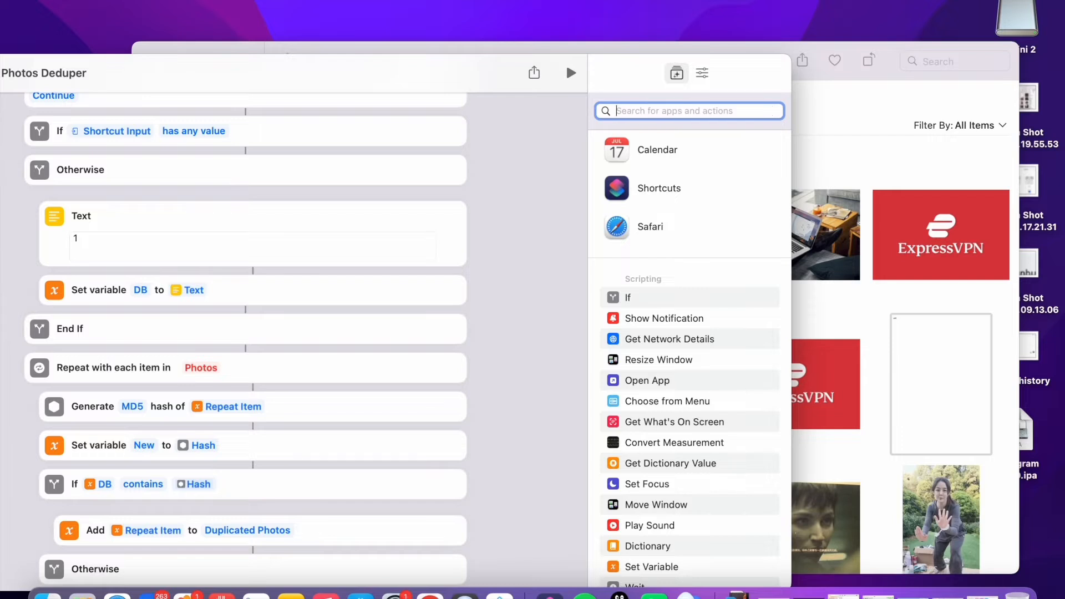
pyautogui.write('get var')
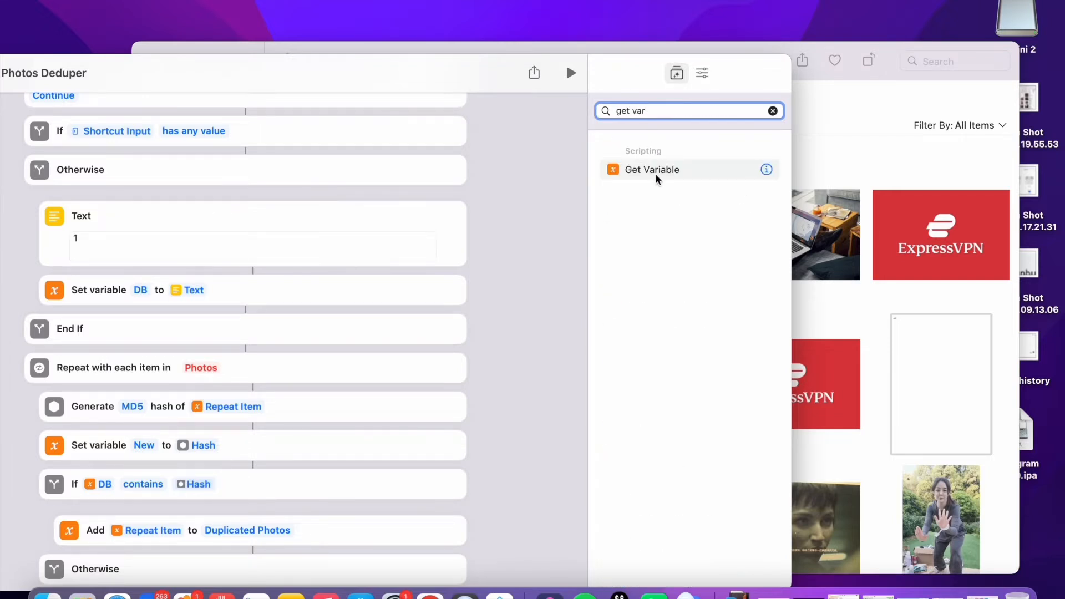
pyautogui.moveTo(651, 168); pyautogui.dragTo(313, 198)
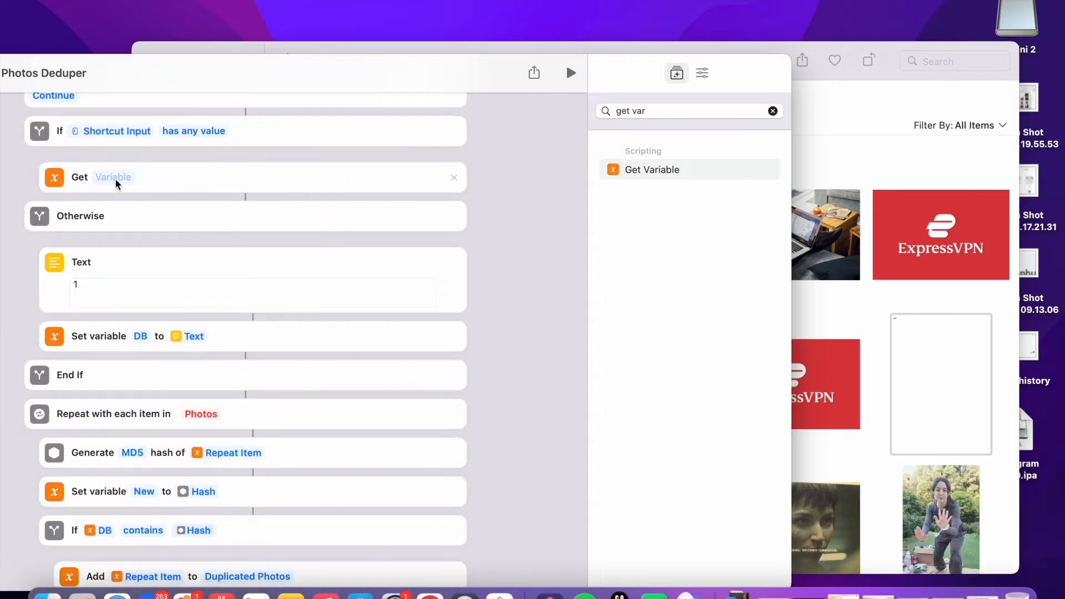
pyautogui.click(113, 178)
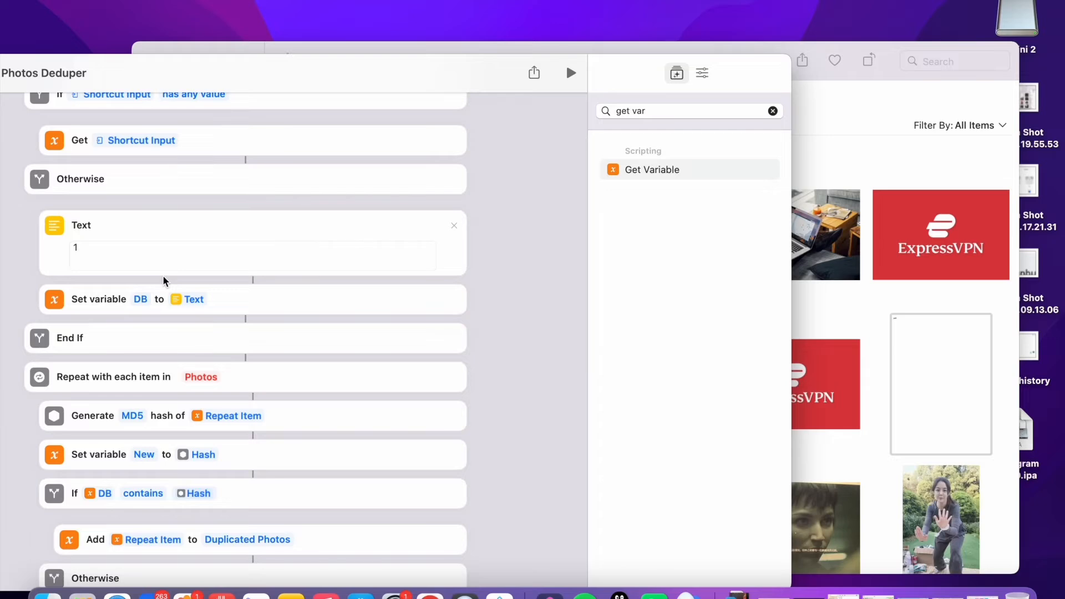
pyautogui.moveTo(152, 343)
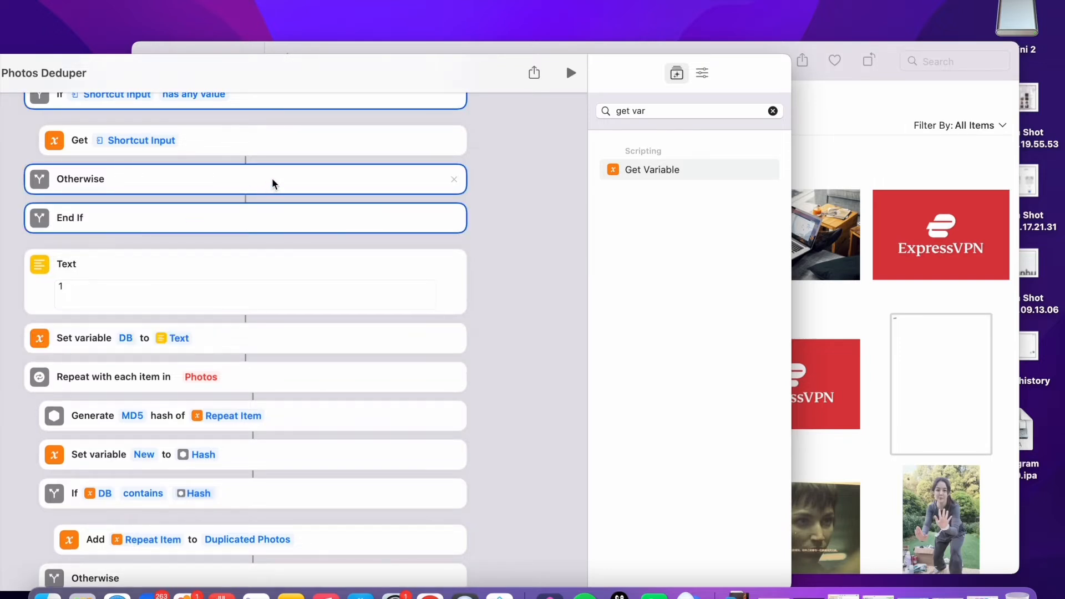
pyautogui.click(687, 111)
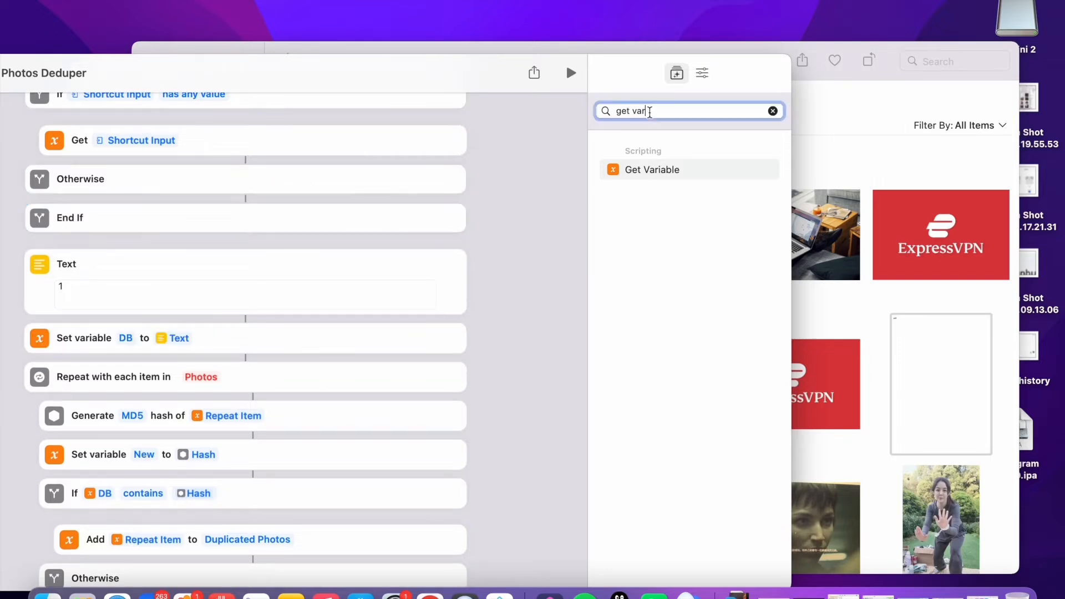
# Add a Find All Photos step in the Otherwise branch, no longer sourced from Shortcut Input
pyautogui.click(771, 111)
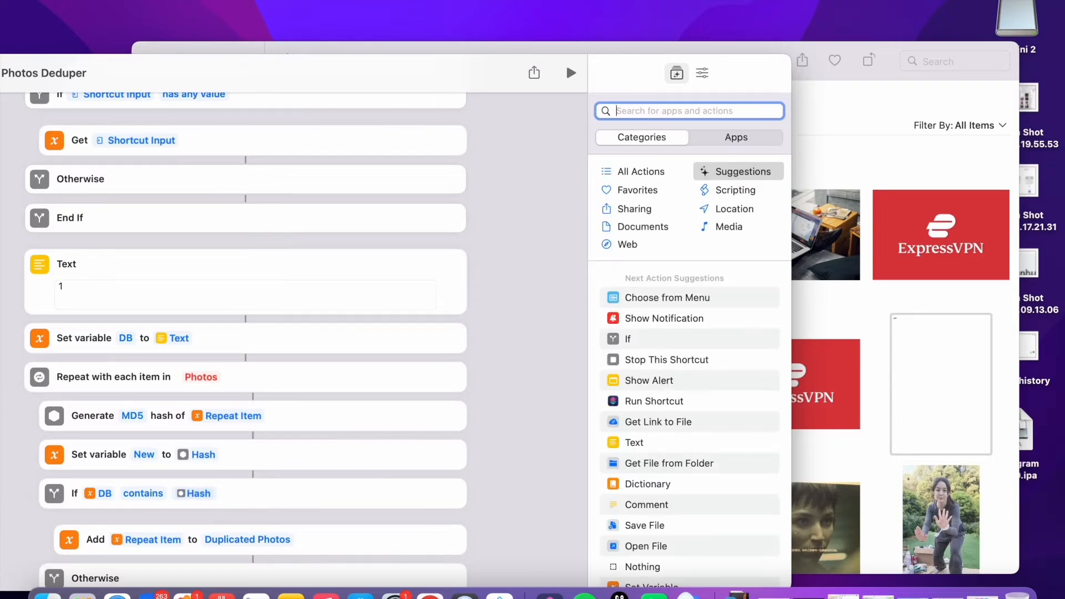
pyautogui.write('get photos')
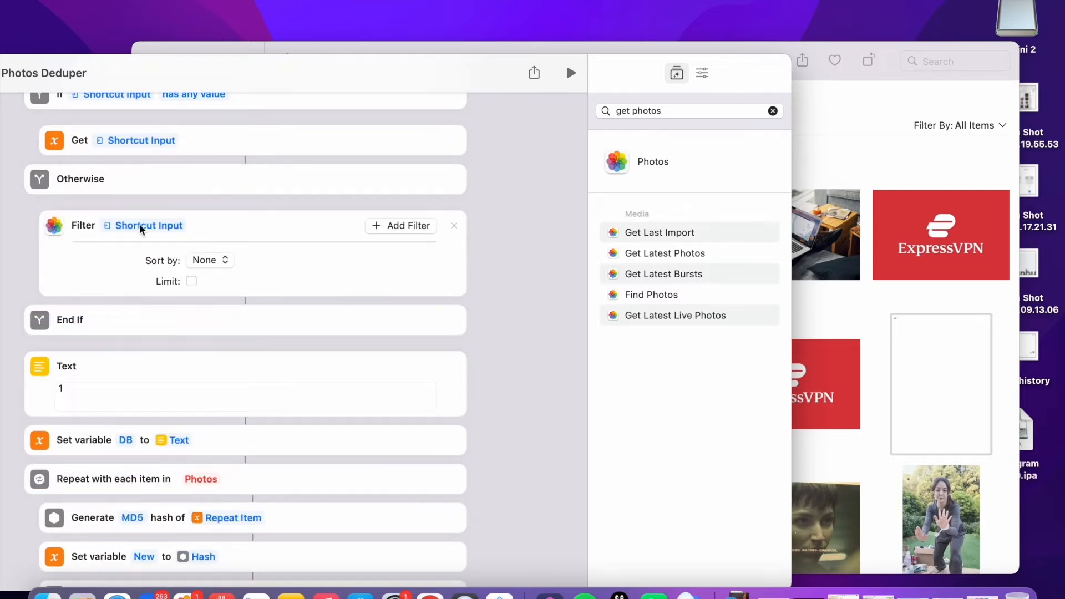
pyautogui.moveTo(359, 224)
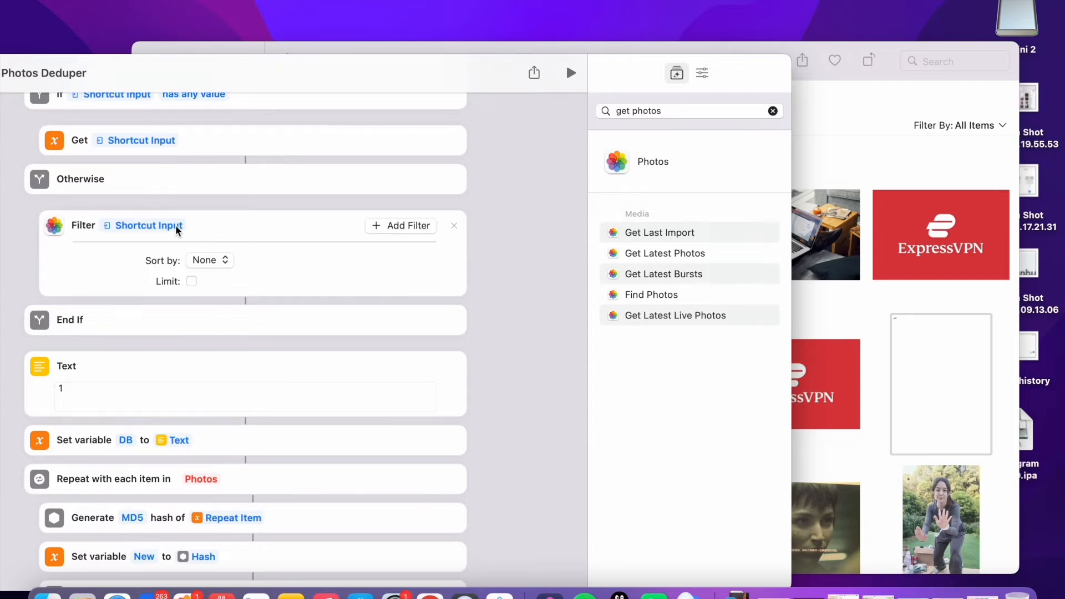
pyautogui.click(148, 225)
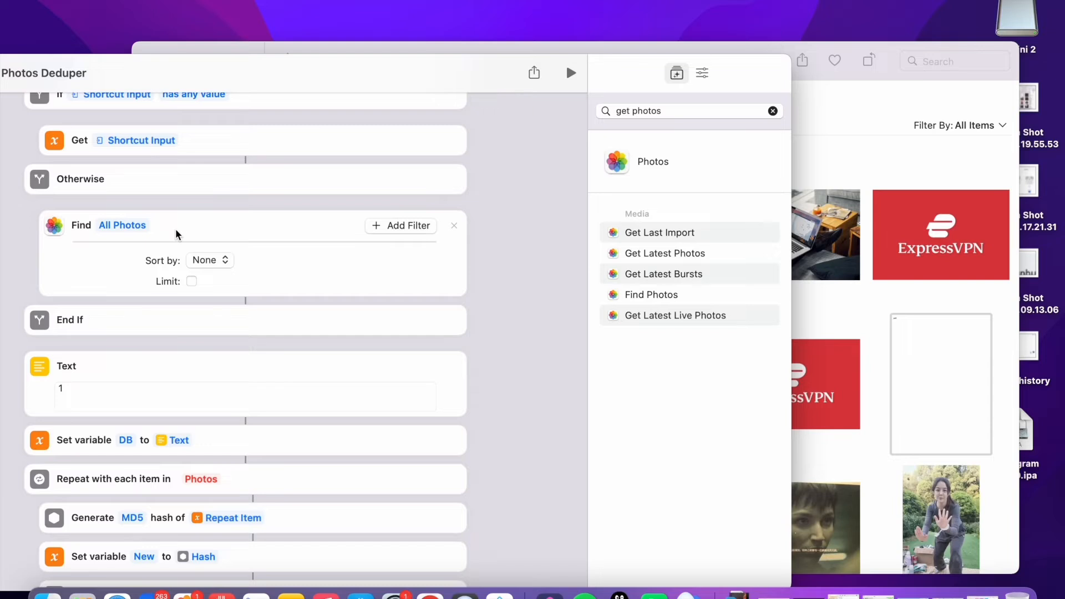
pyautogui.moveTo(222, 292)
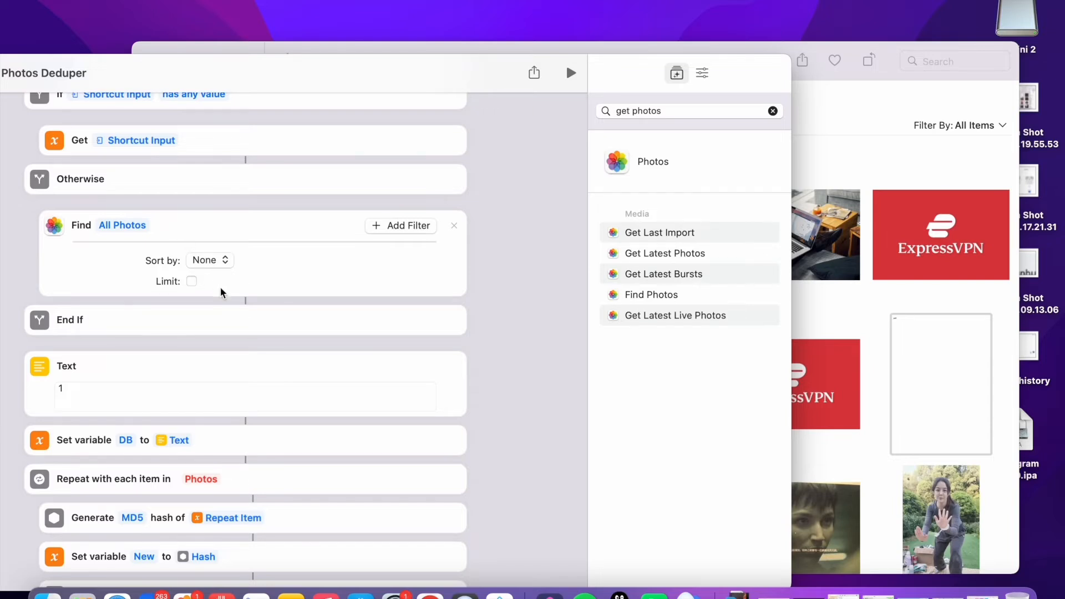
# Make the Repeat loop iterate over the If Result
pyautogui.scroll(-3)
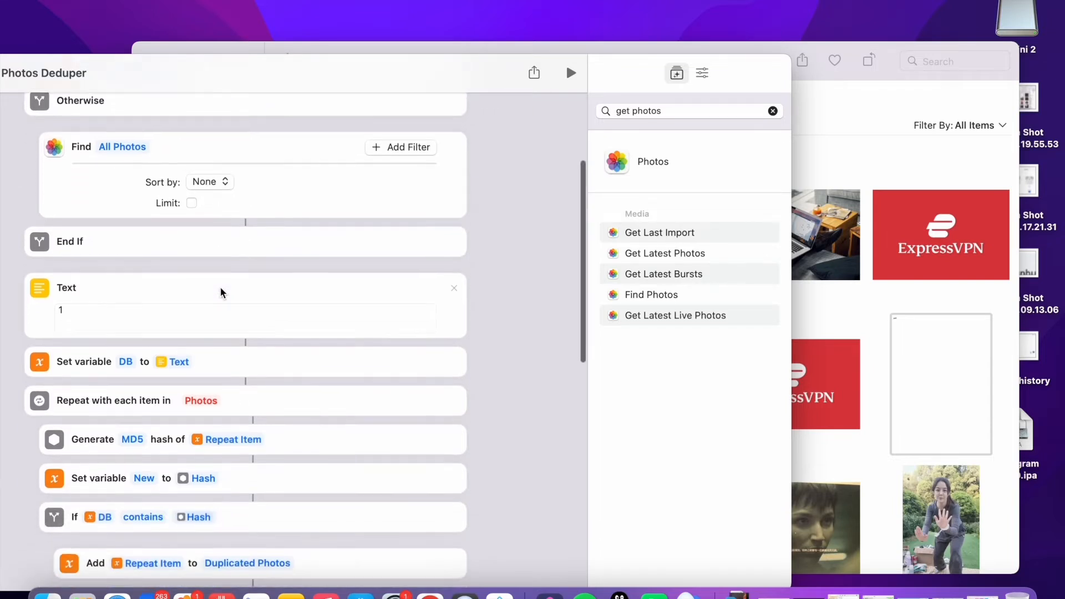
pyautogui.scroll(-3)
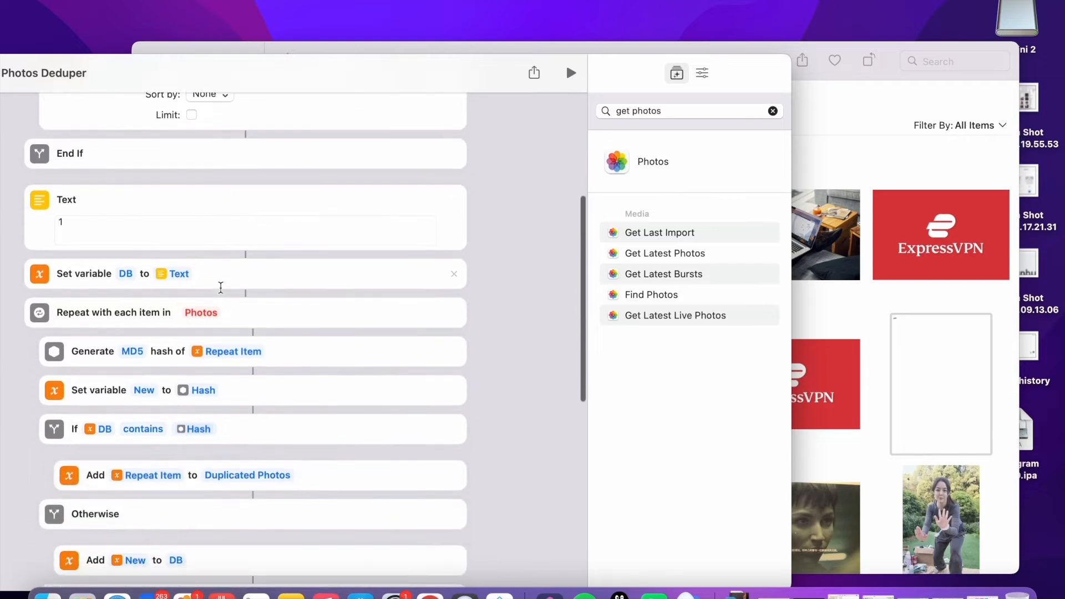
pyautogui.click(201, 312)
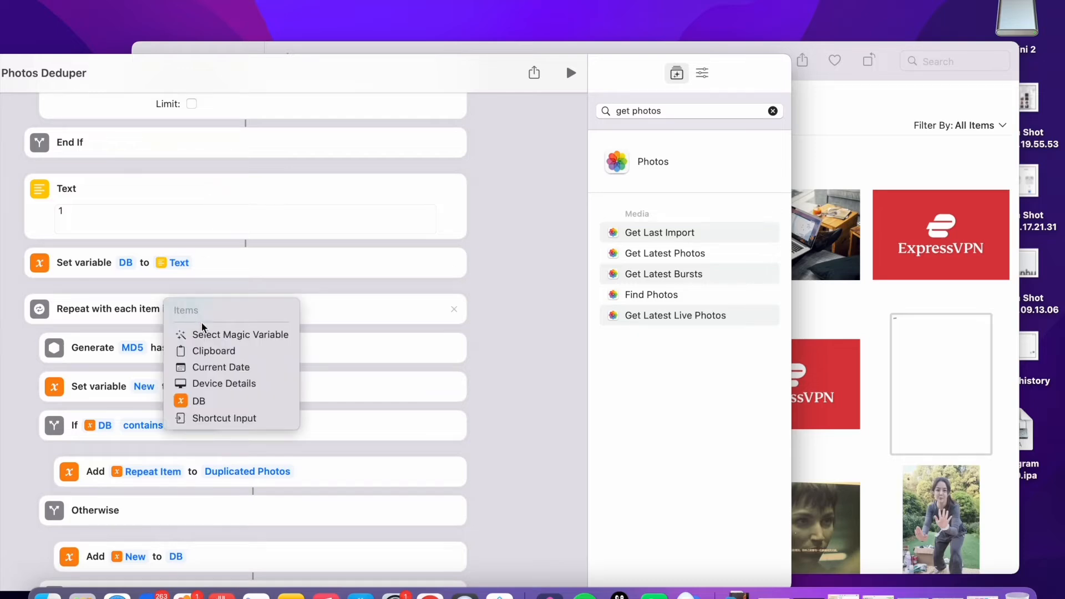
pyautogui.moveTo(230, 334)
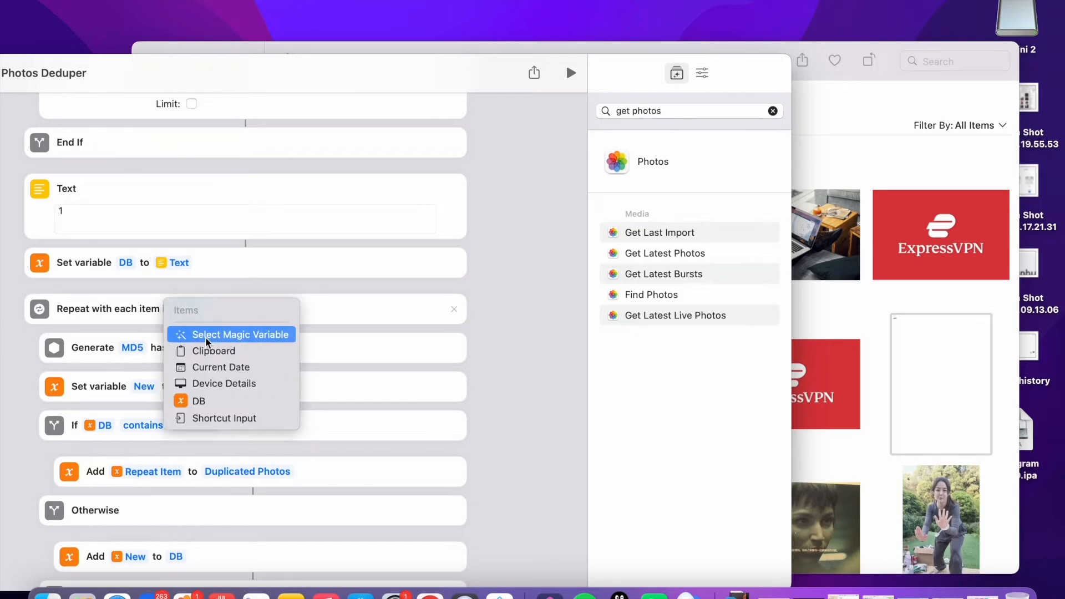
pyautogui.click(240, 334)
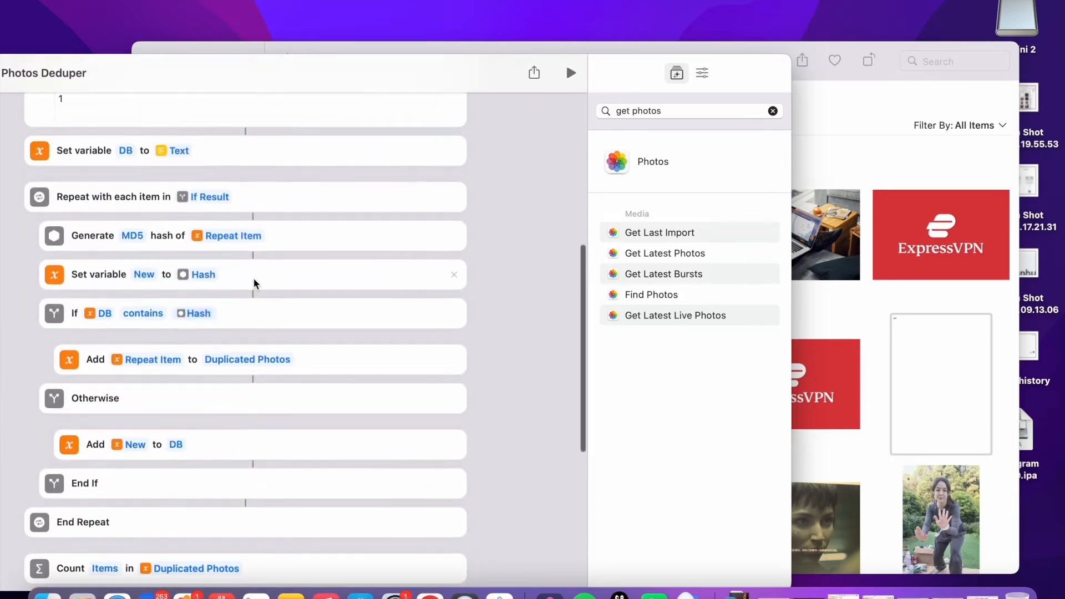
# Scroll down to the Choose from Menu block with the Delete and Save Duplicated Photos steps
pyautogui.scroll(-3)
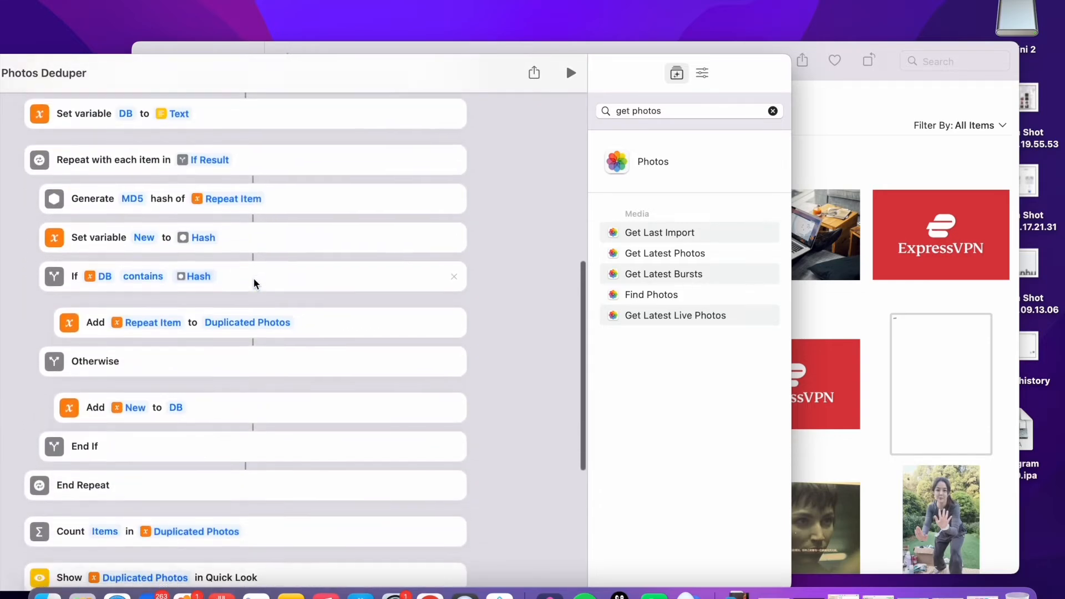
pyautogui.scroll(-3)
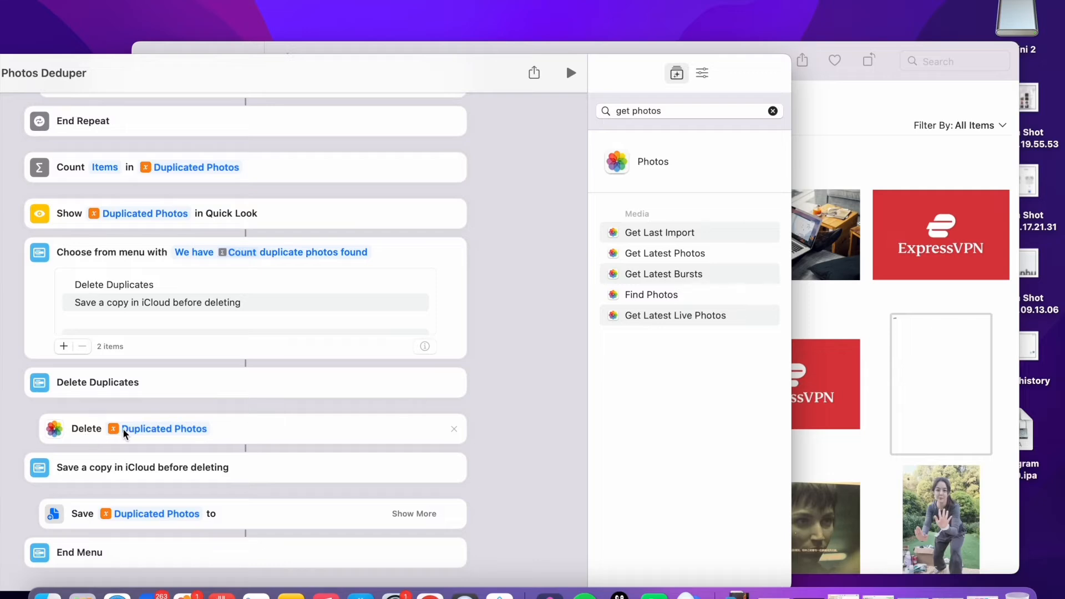
pyautogui.moveTo(455, 436)
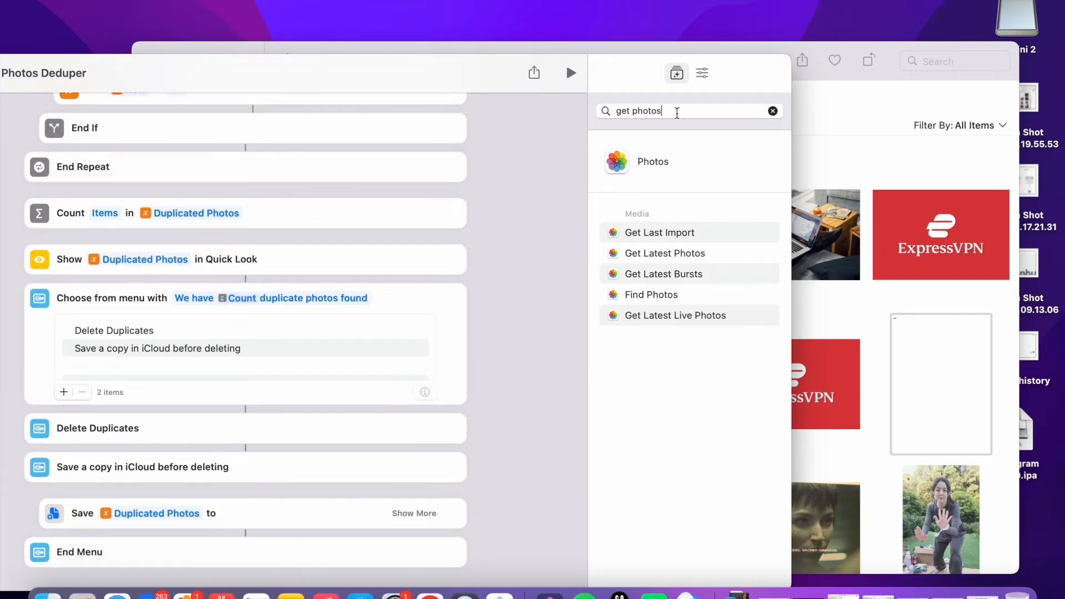
# Add a Delete Files action set to remove the Duplicated Photos variable's files
pyautogui.click(772, 111)
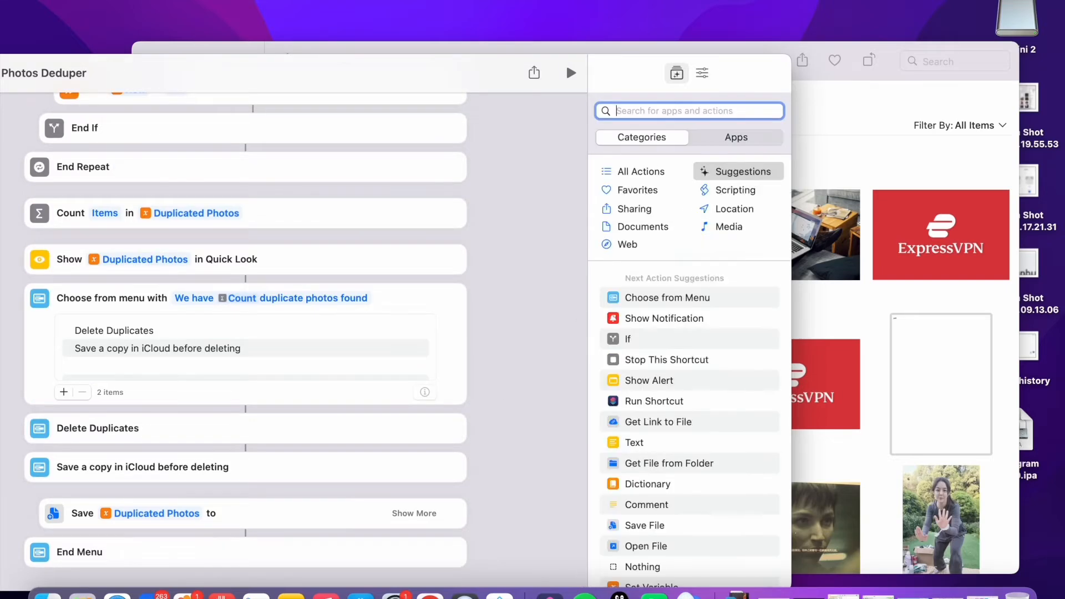
pyautogui.write('delete')
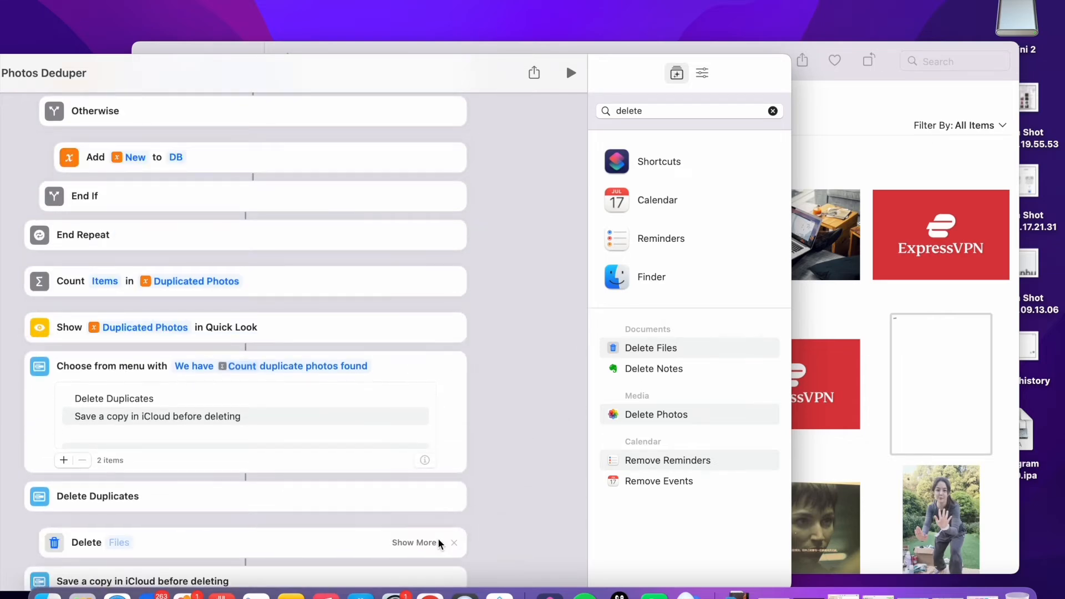
pyautogui.scroll(-3)
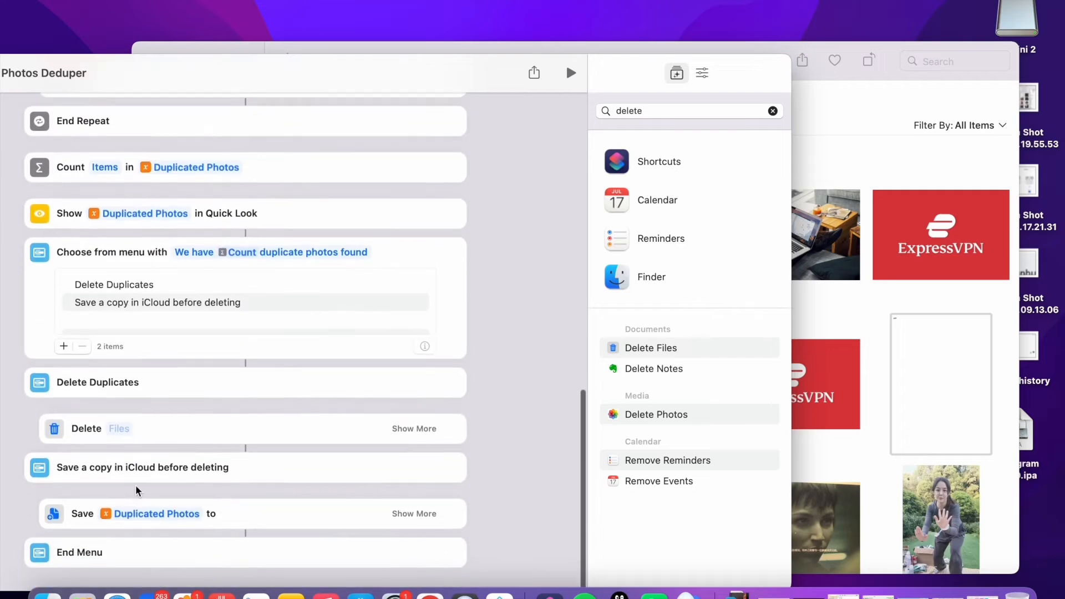
pyautogui.click(119, 428)
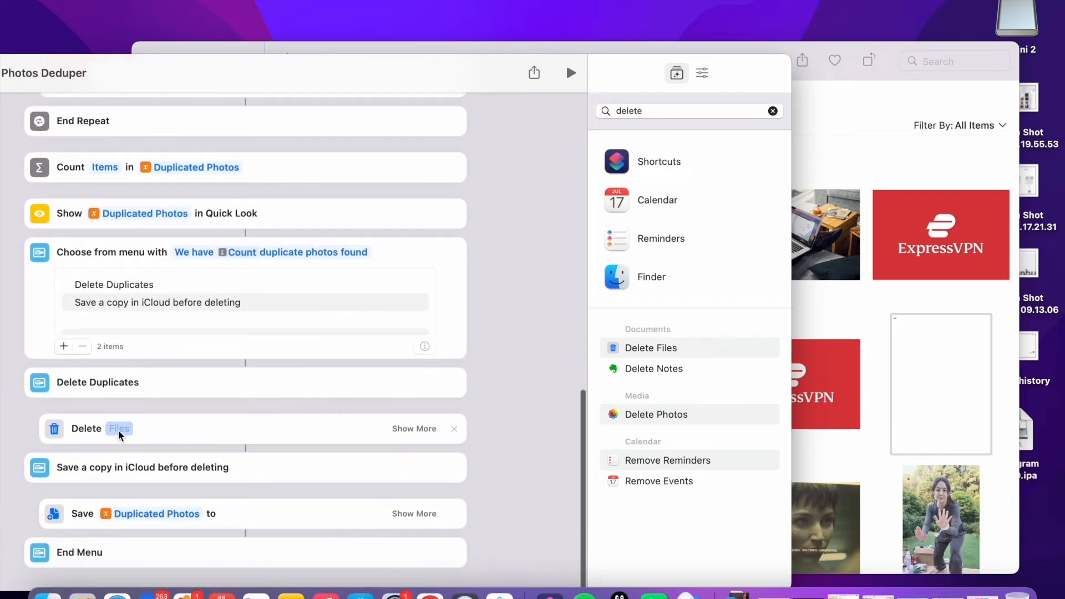
pyautogui.click(118, 428)
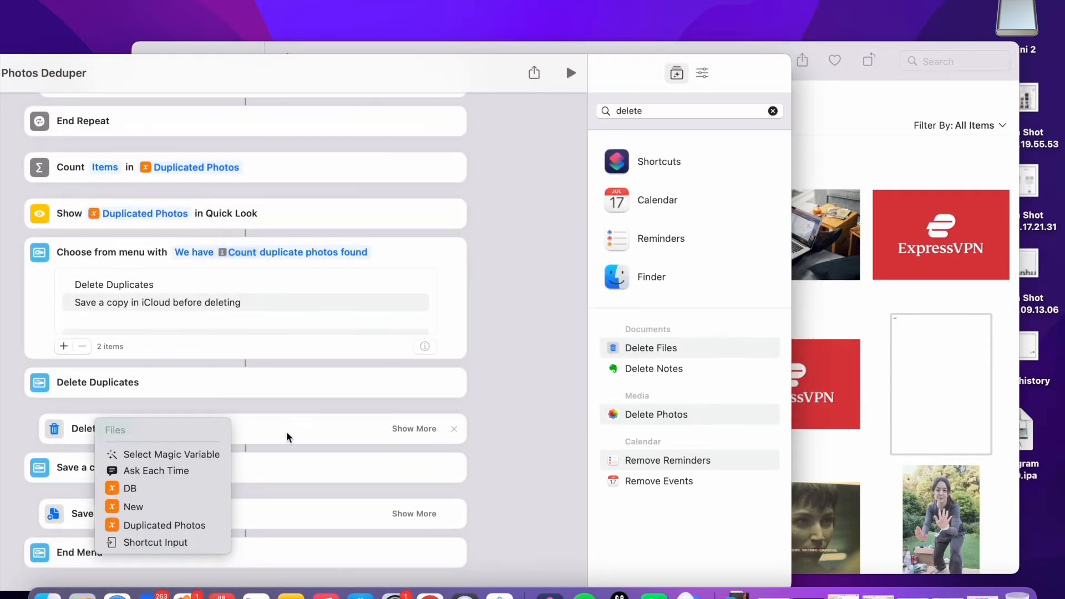
pyautogui.click(164, 525)
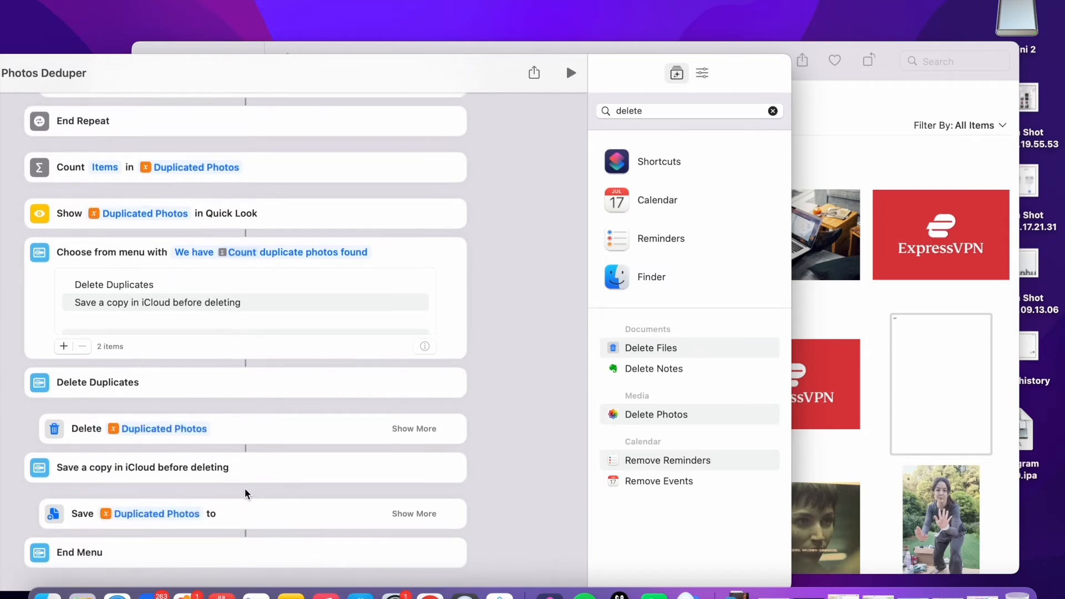
# Duplicate the Delete Files action and move the copy below Save Duplicated Photos
pyautogui.scroll(-3)
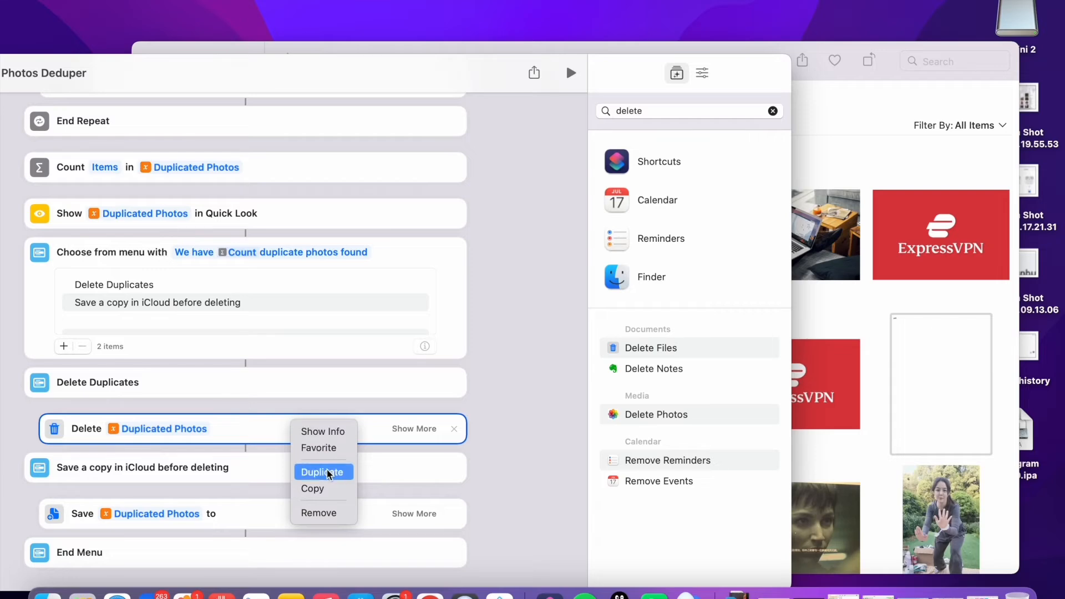
pyautogui.click(323, 472)
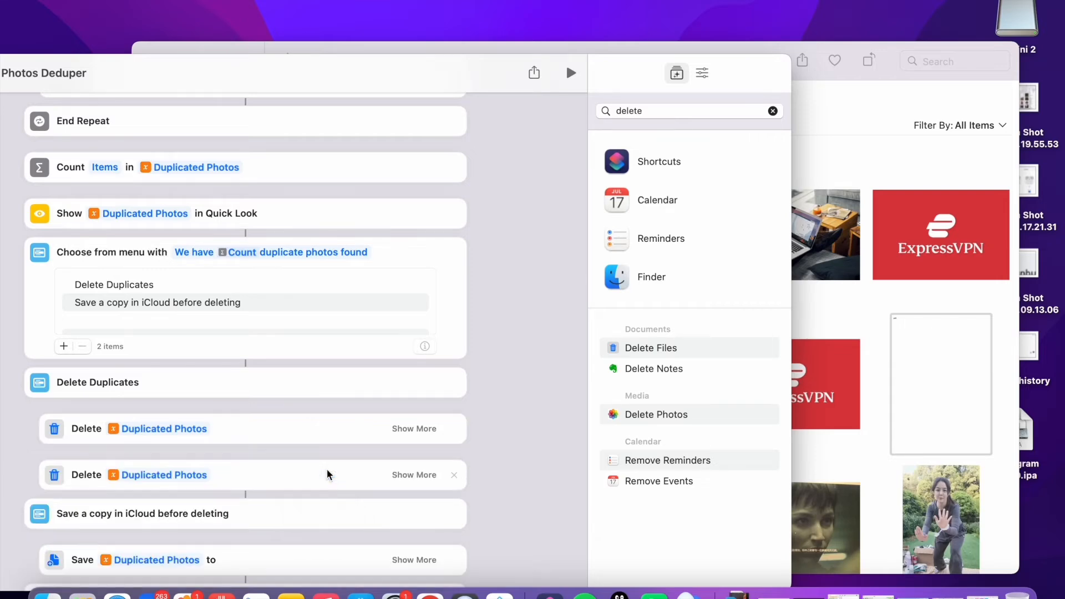
pyautogui.scroll(-3)
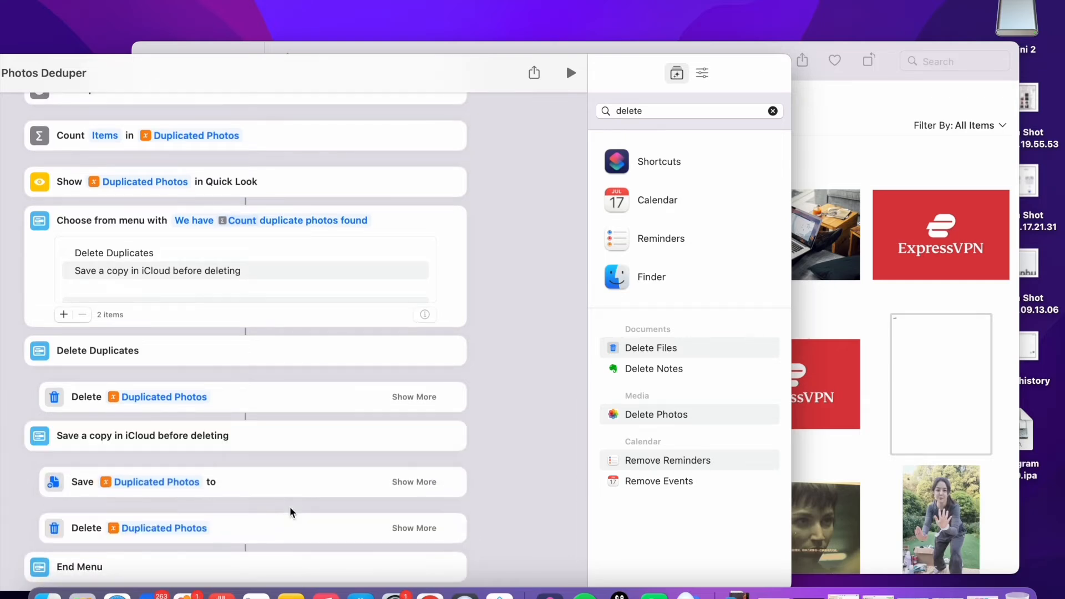
pyautogui.scroll(-3)
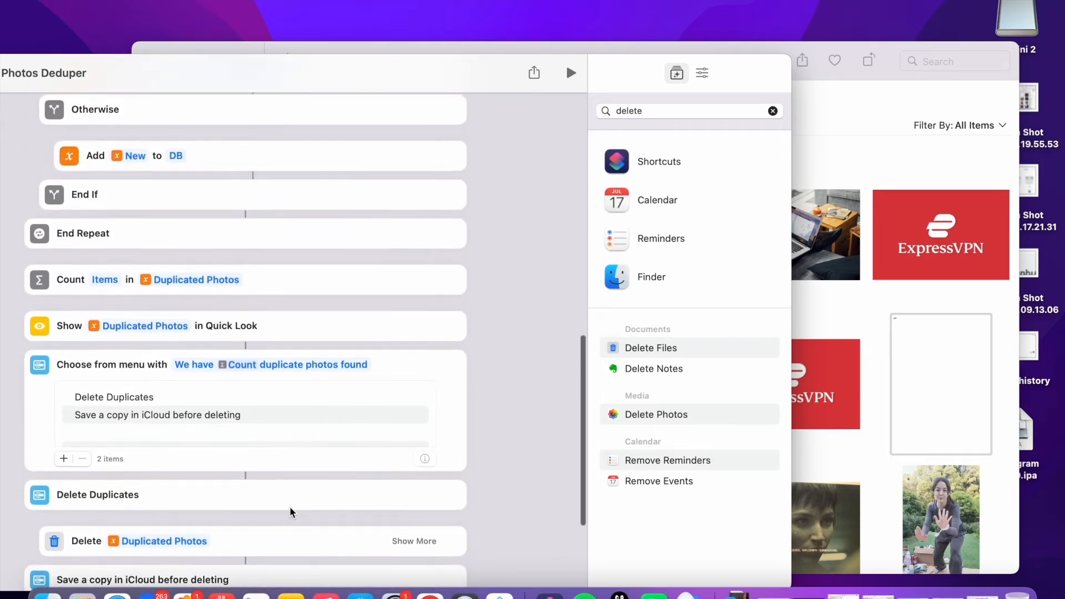
pyautogui.scroll(-3)
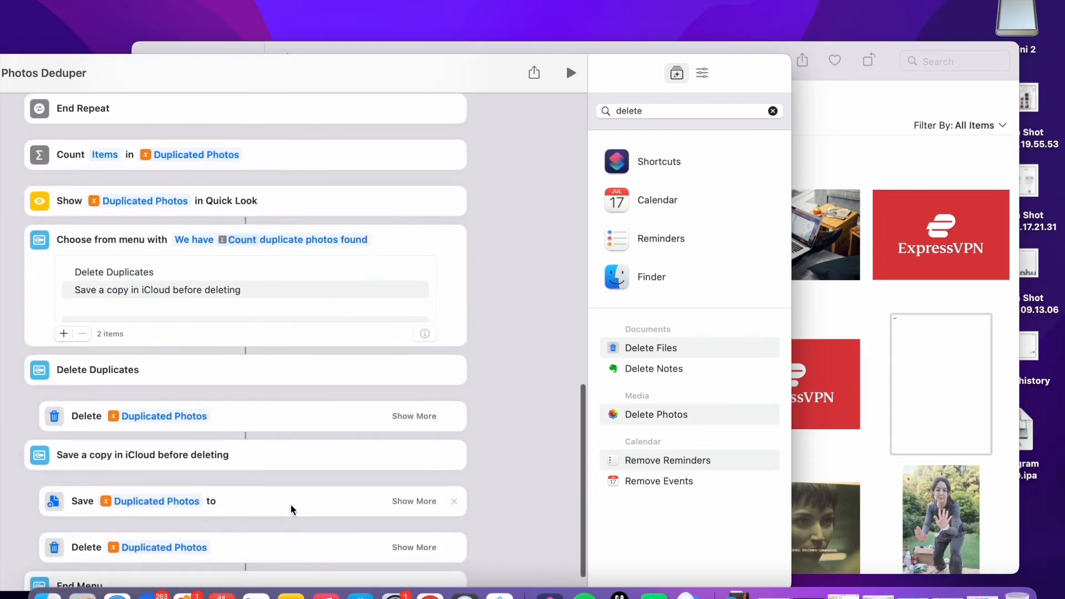
pyautogui.scroll(-3)
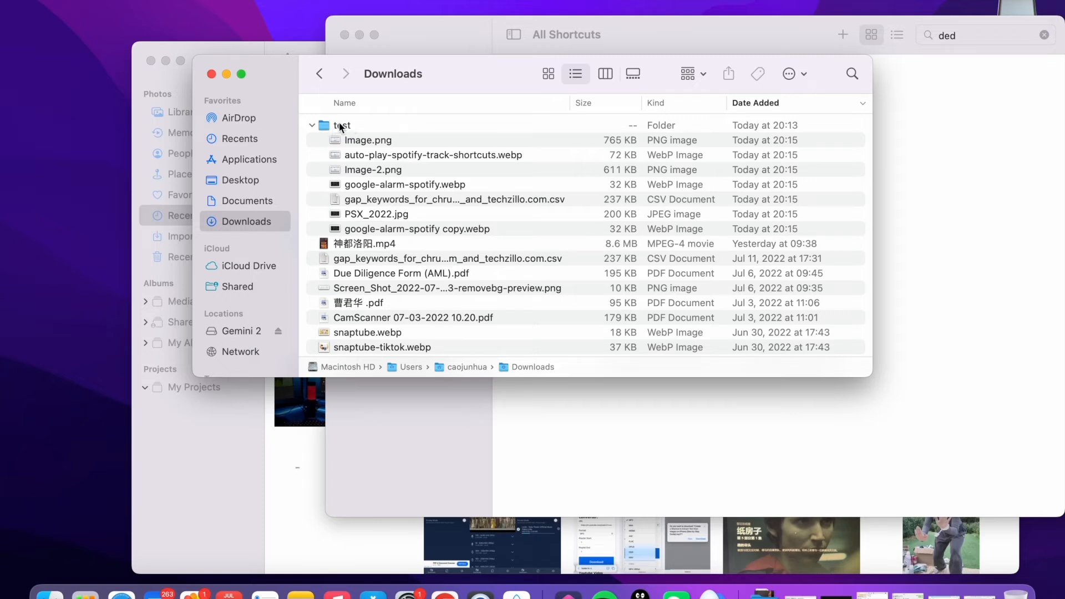
pyautogui.moveTo(376, 155)
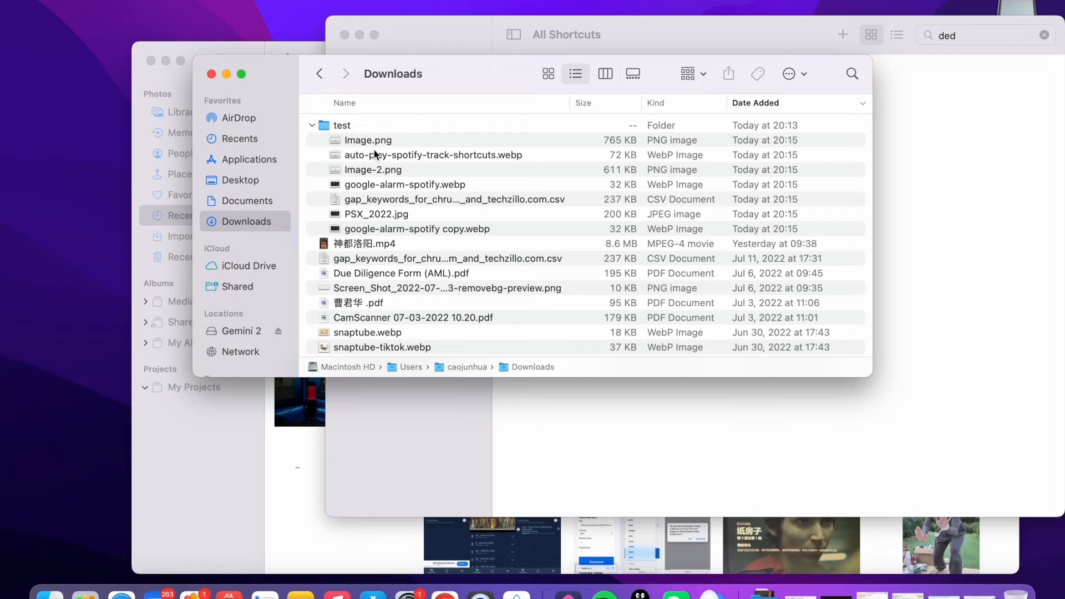
pyautogui.moveTo(415, 222)
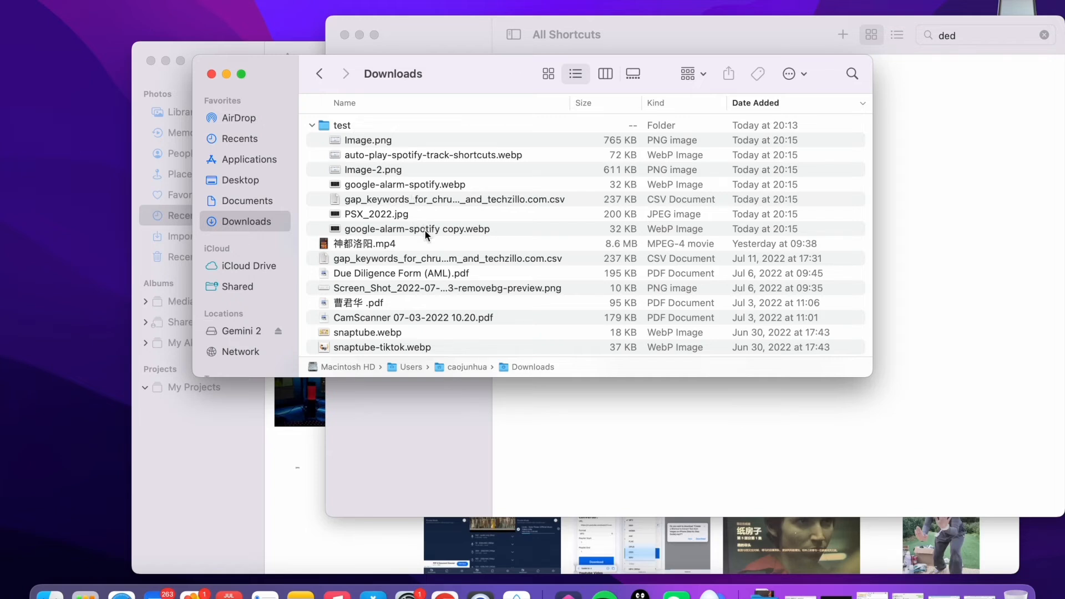
# In Finder's test folder, duplicate PSX_2022.jpg to create PSX_2022 copy.jpg
pyautogui.click(417, 228)
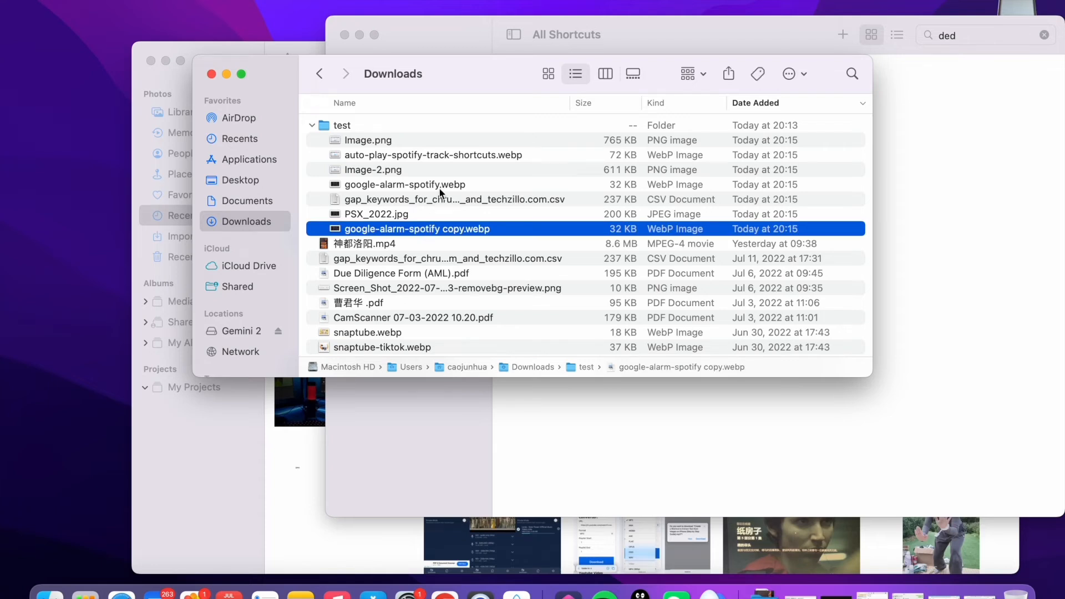
pyautogui.click(404, 184)
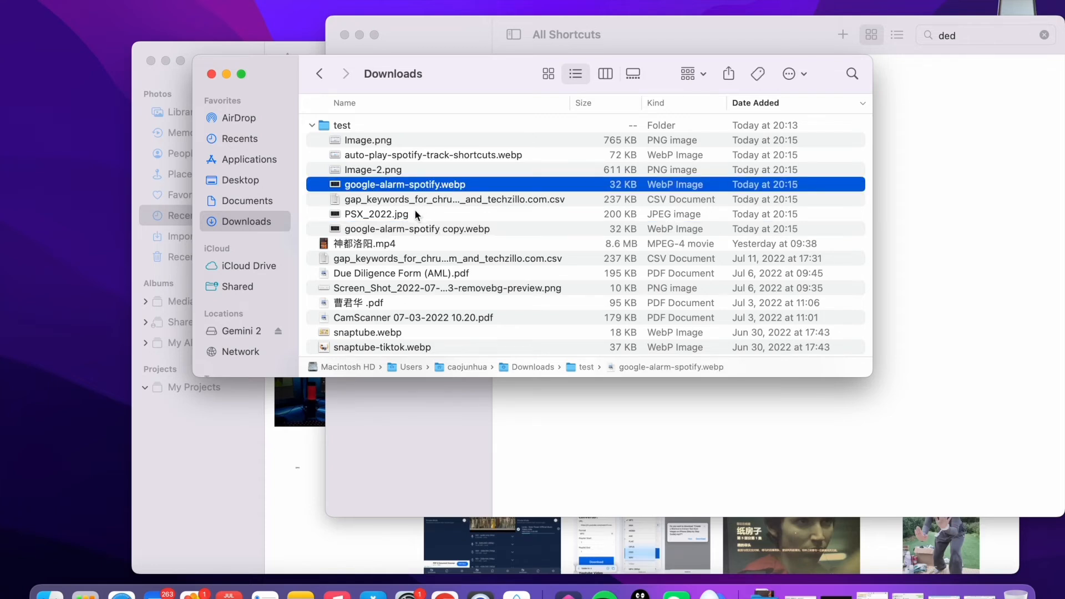
pyautogui.rightClick(376, 214)
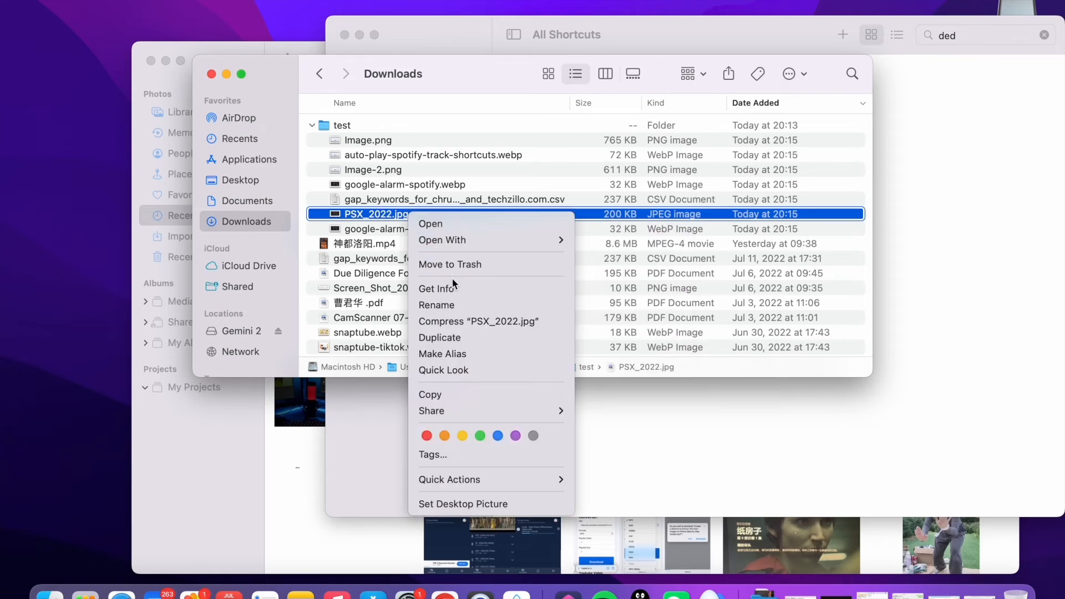
pyautogui.click(439, 337)
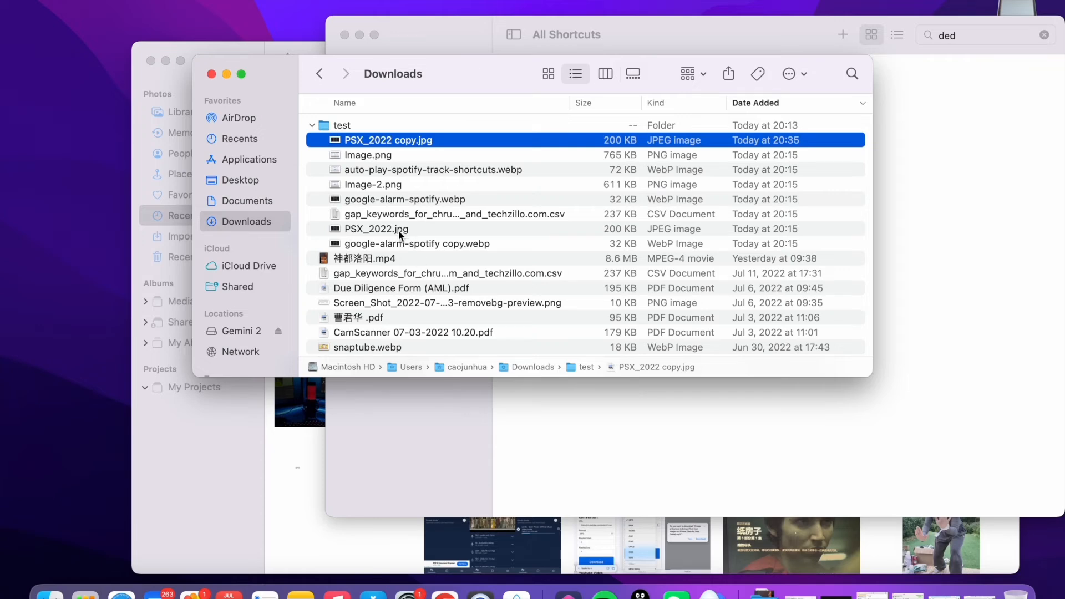
pyautogui.moveTo(470, 251)
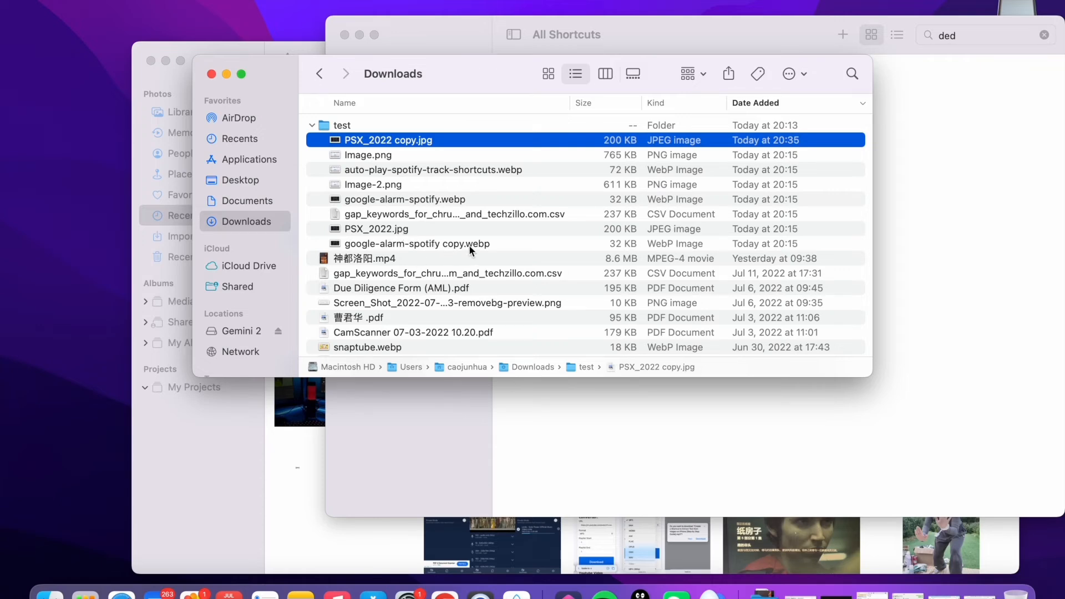
pyautogui.moveTo(484, 254)
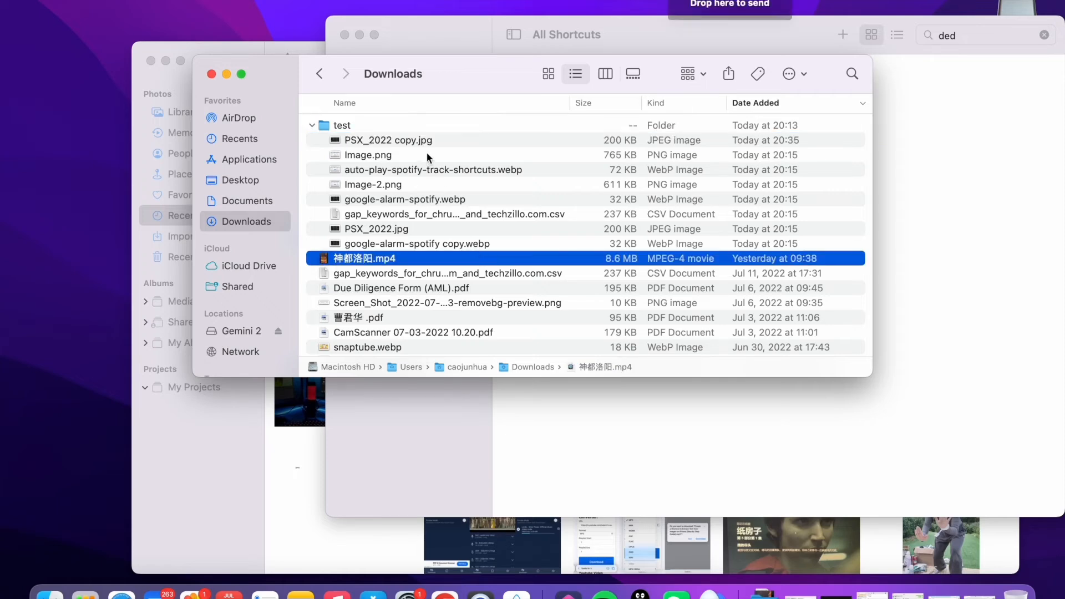
pyautogui.click(388, 140)
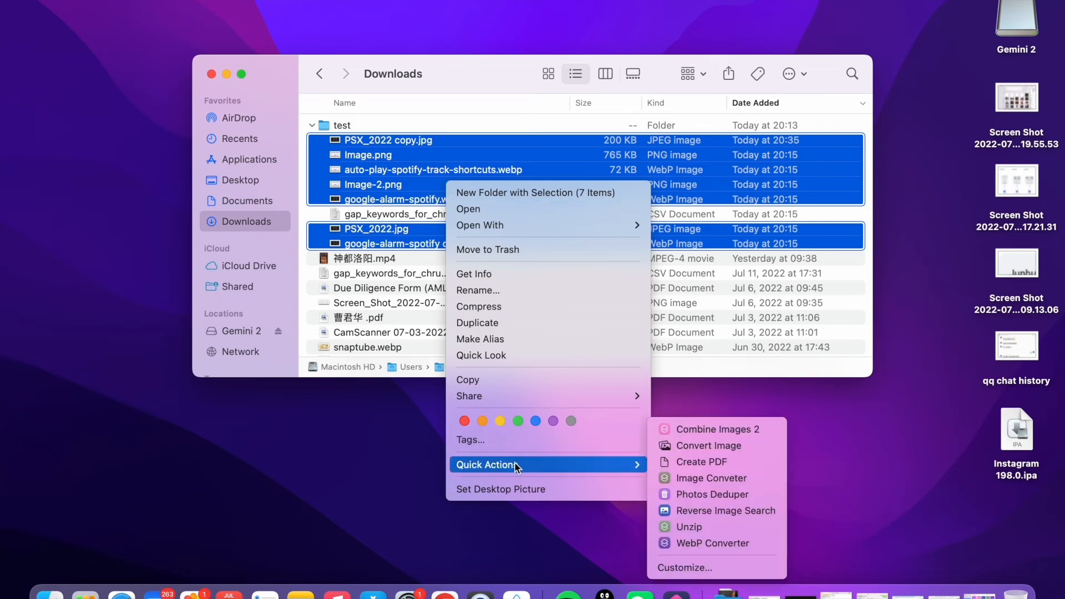
pyautogui.moveTo(712, 477)
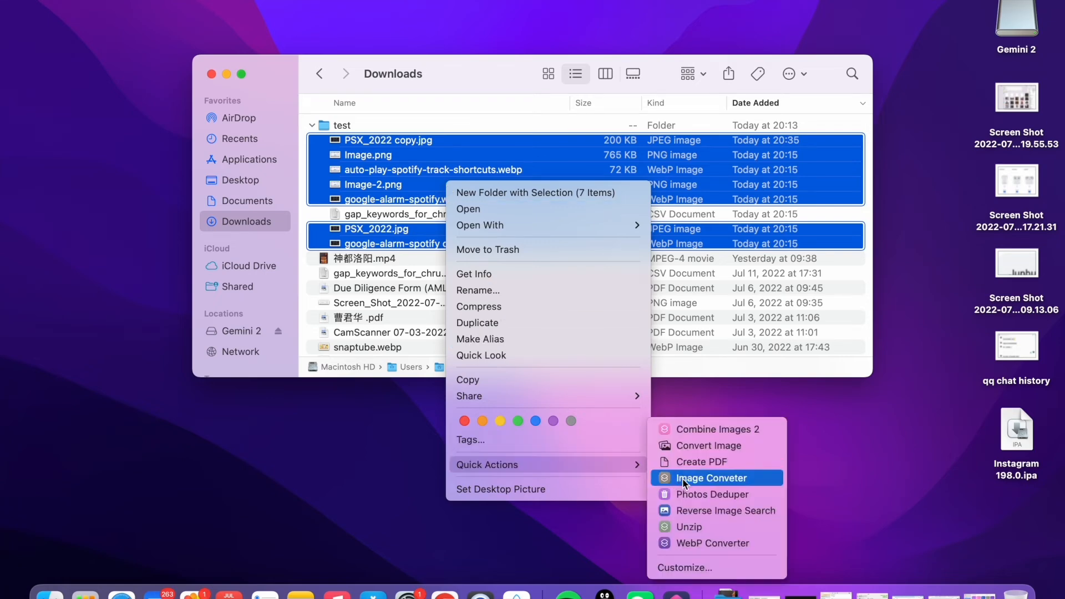
pyautogui.moveTo(692, 494)
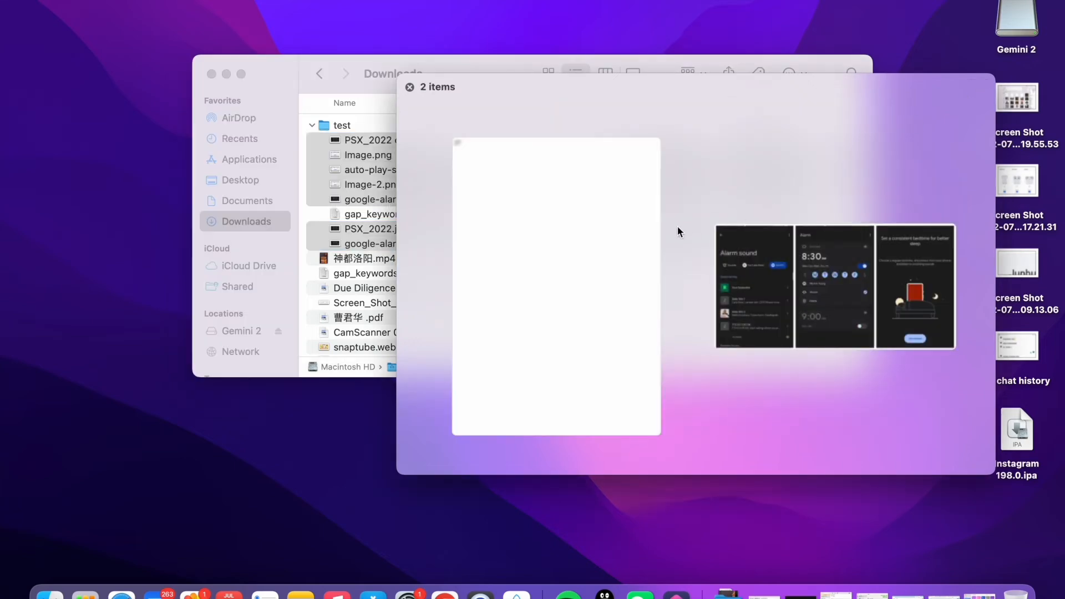
pyautogui.moveTo(428, 138)
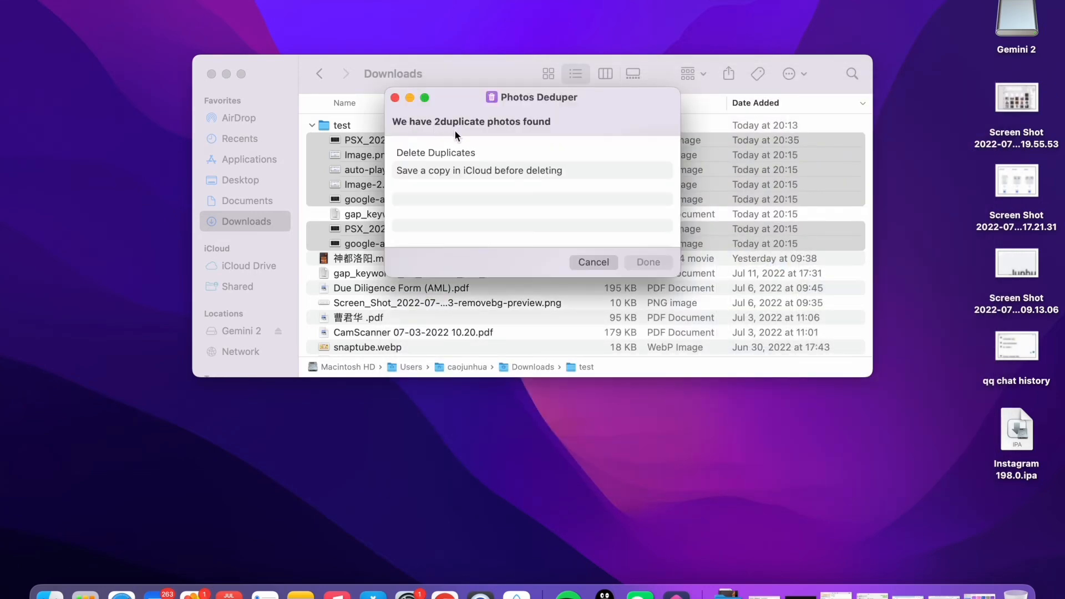
# Choose Delete Duplicates in Photos Deduper and allow the 2 duplicate files to be deleted
pyautogui.click(435, 152)
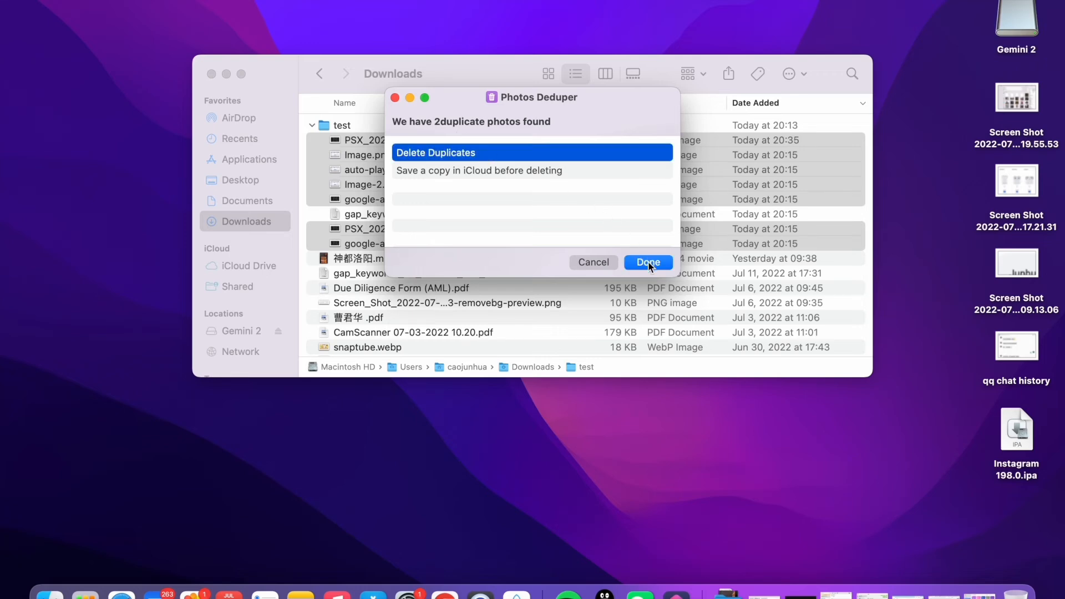
pyautogui.click(646, 262)
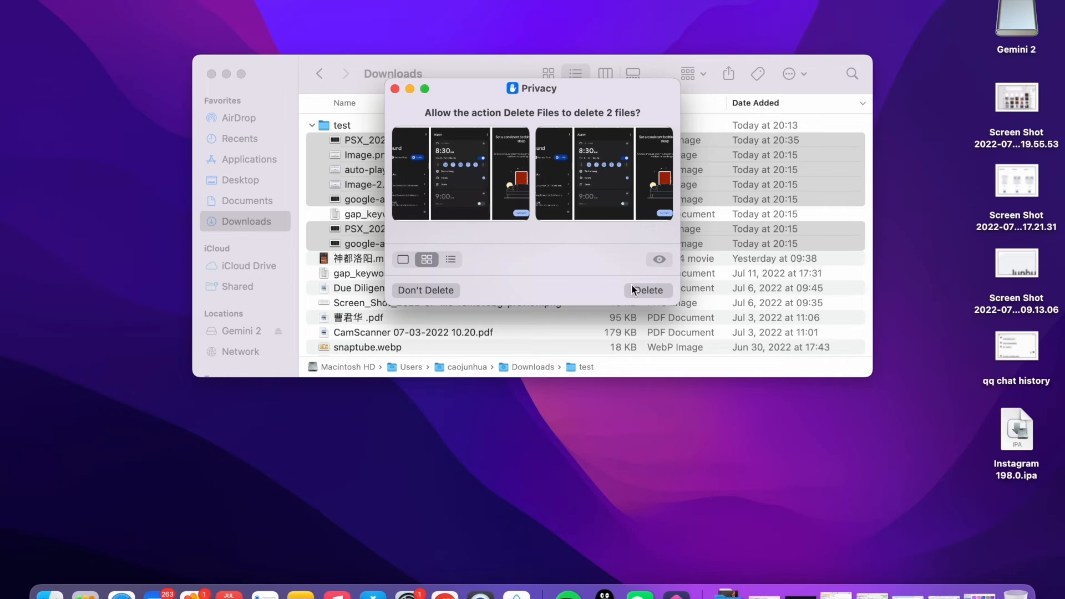
pyautogui.moveTo(587, 265)
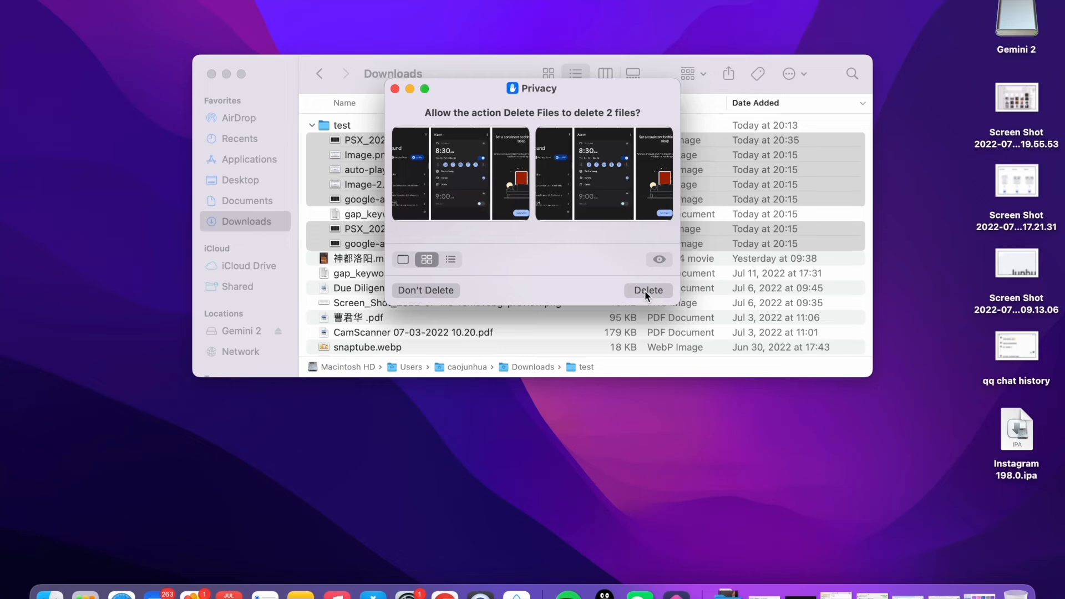
pyautogui.click(648, 289)
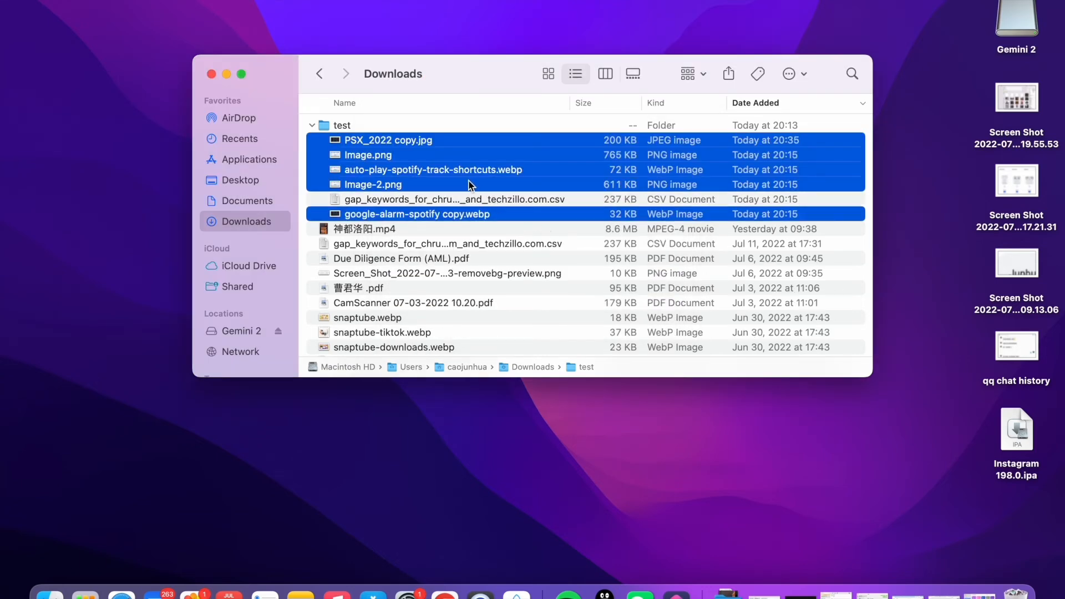
pyautogui.click(367, 156)
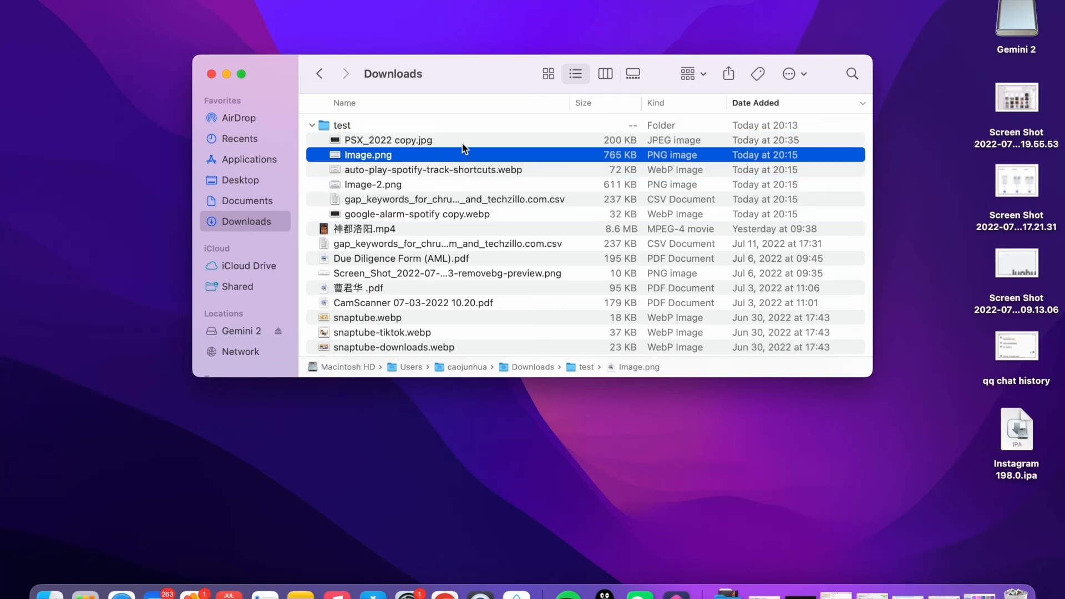
pyautogui.click(388, 140)
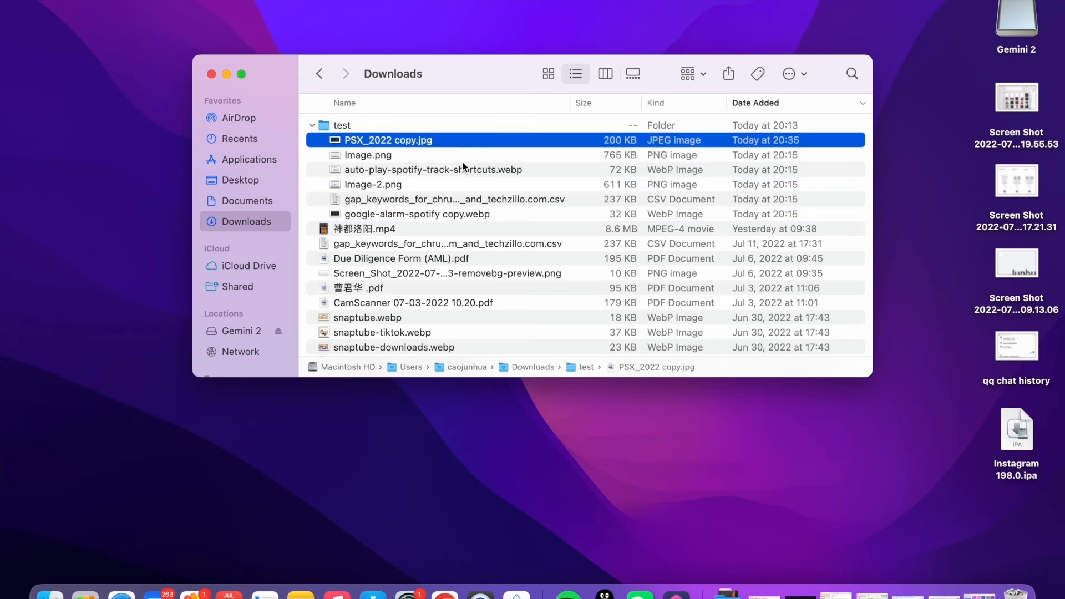
pyautogui.click(416, 214)
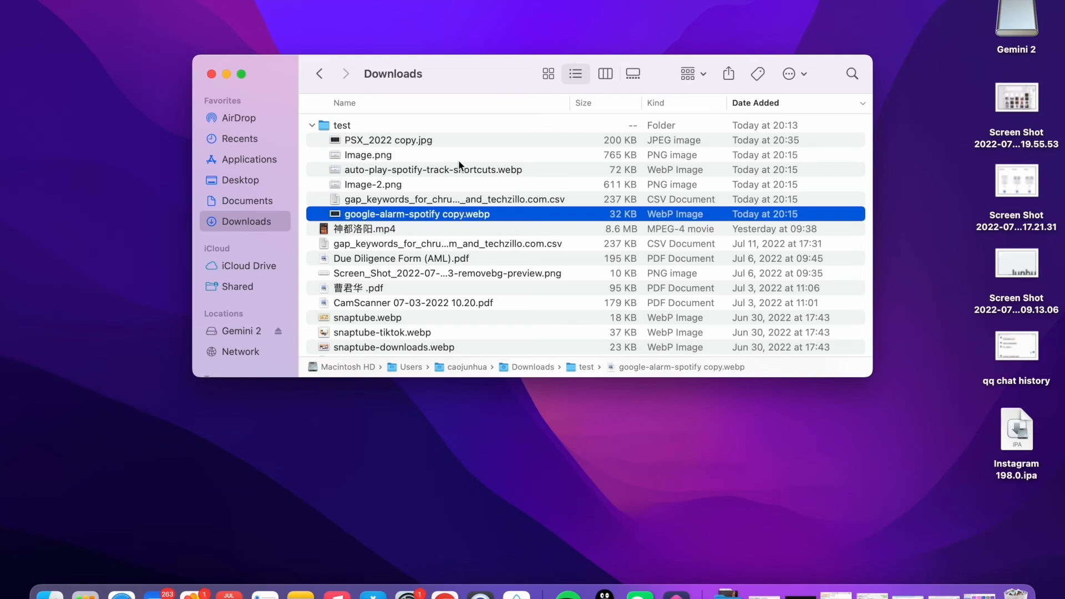
pyautogui.click(388, 139)
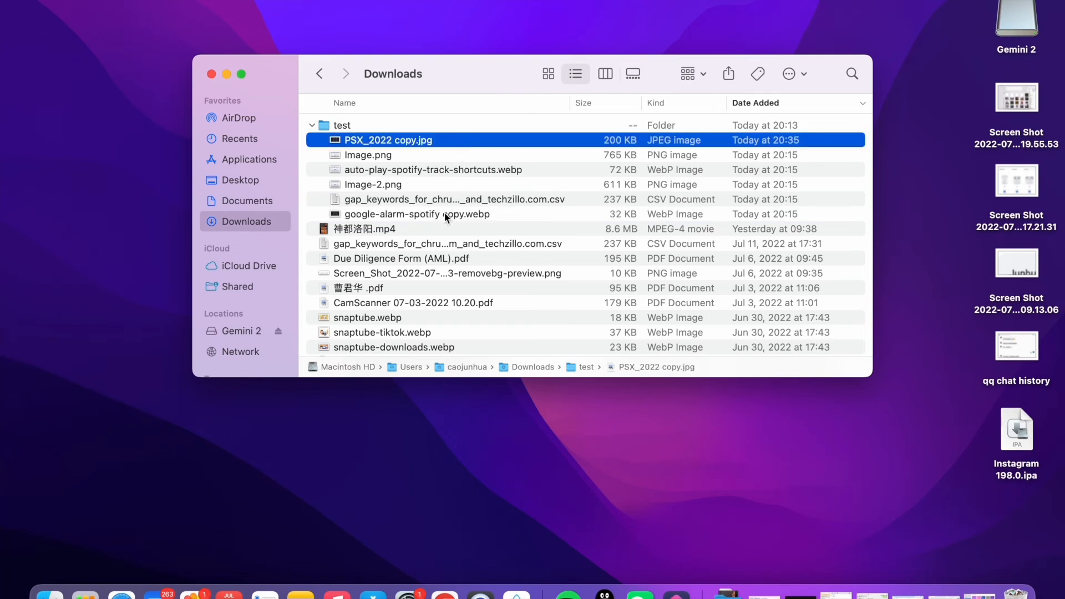
pyautogui.click(417, 214)
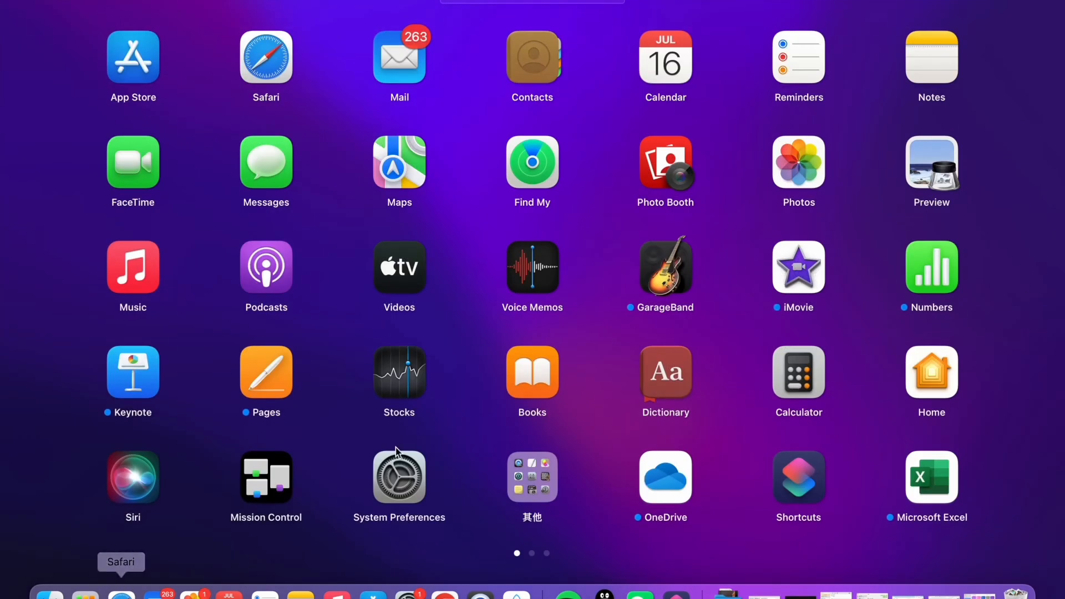
# Page through Launchpad to locate Gemini 2 on the second page
pyautogui.hscroll(3)
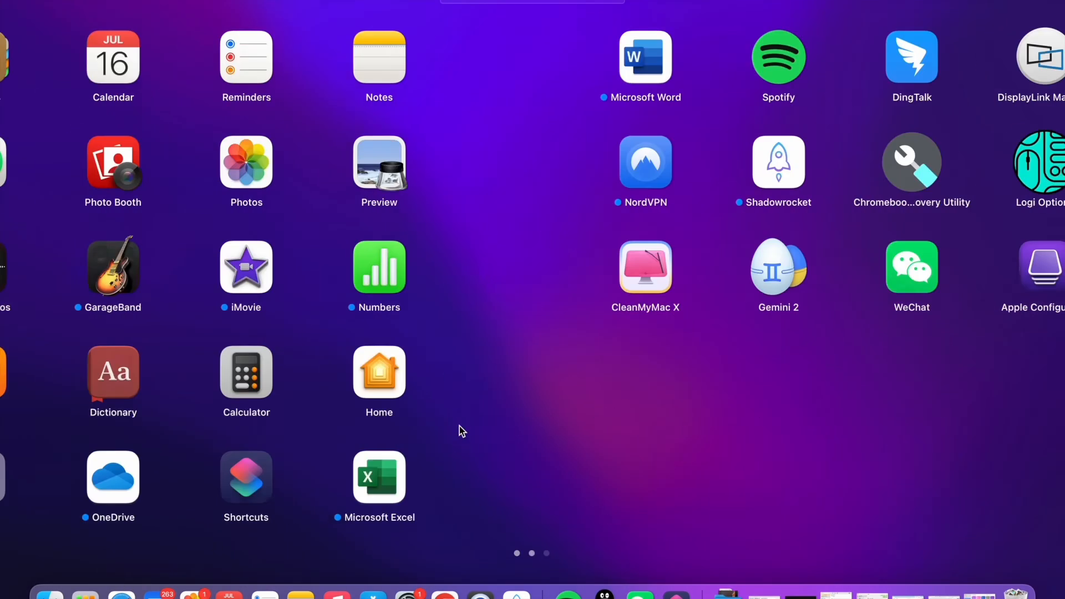
pyautogui.hscroll(-3)
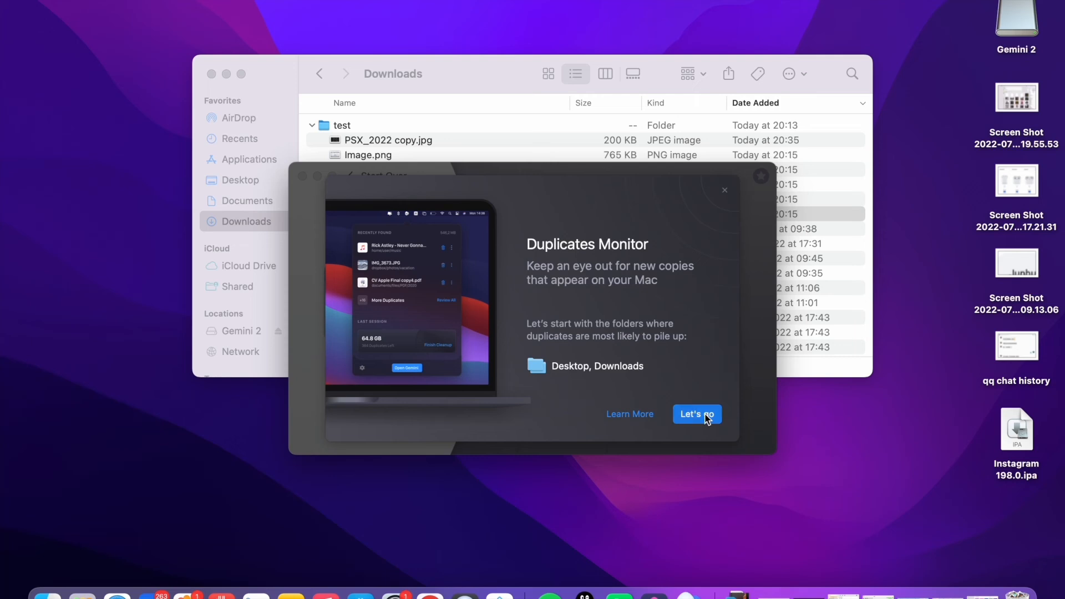
# Start Gemini 2's home-folder scan, granting Desktop and Music access along the way
pyautogui.click(696, 414)
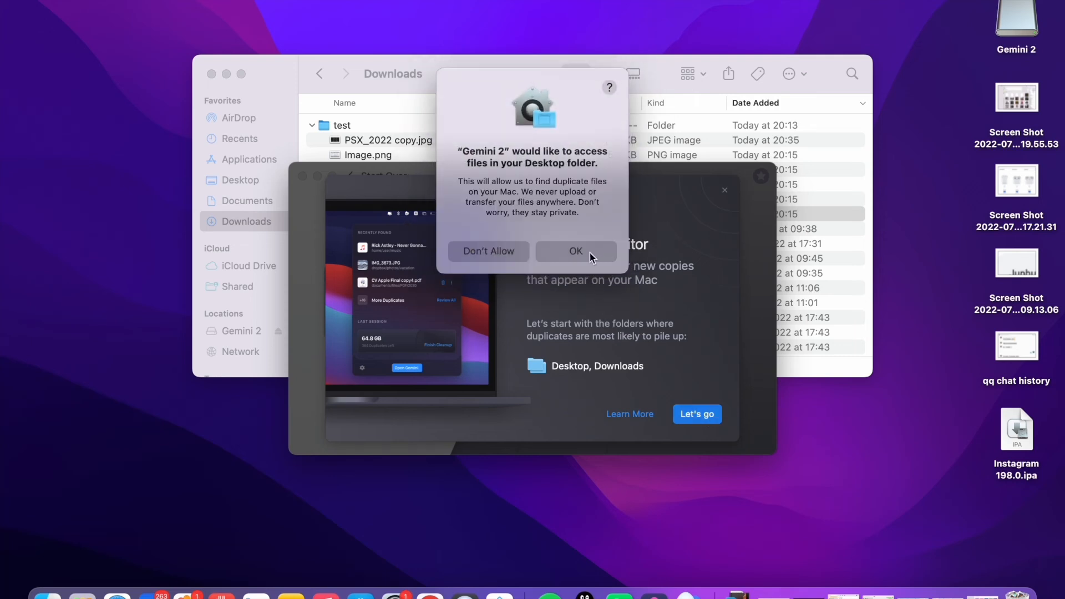
pyautogui.click(576, 251)
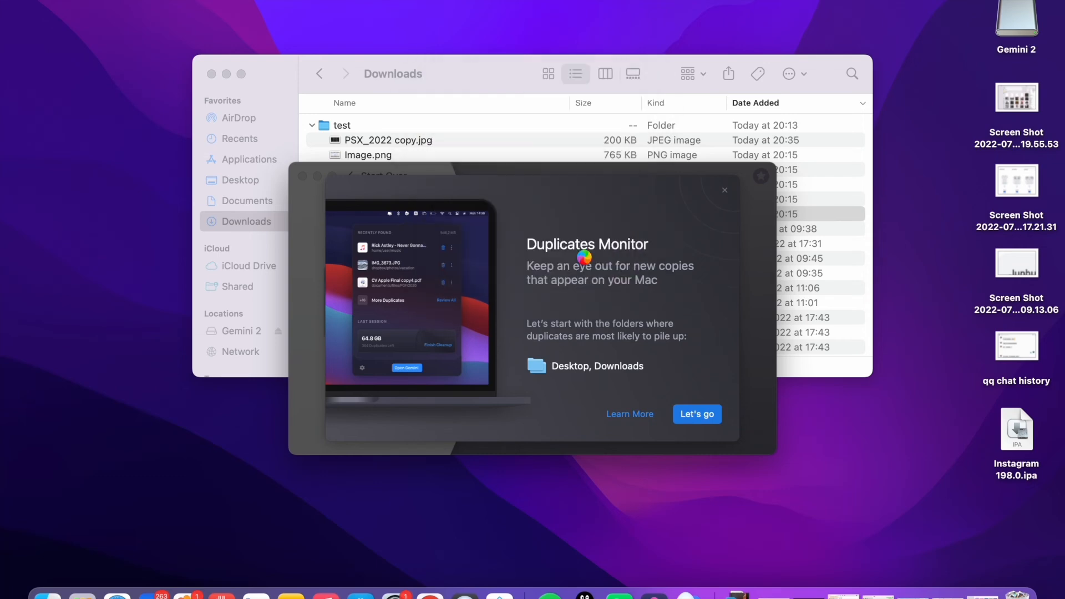
pyautogui.click(697, 414)
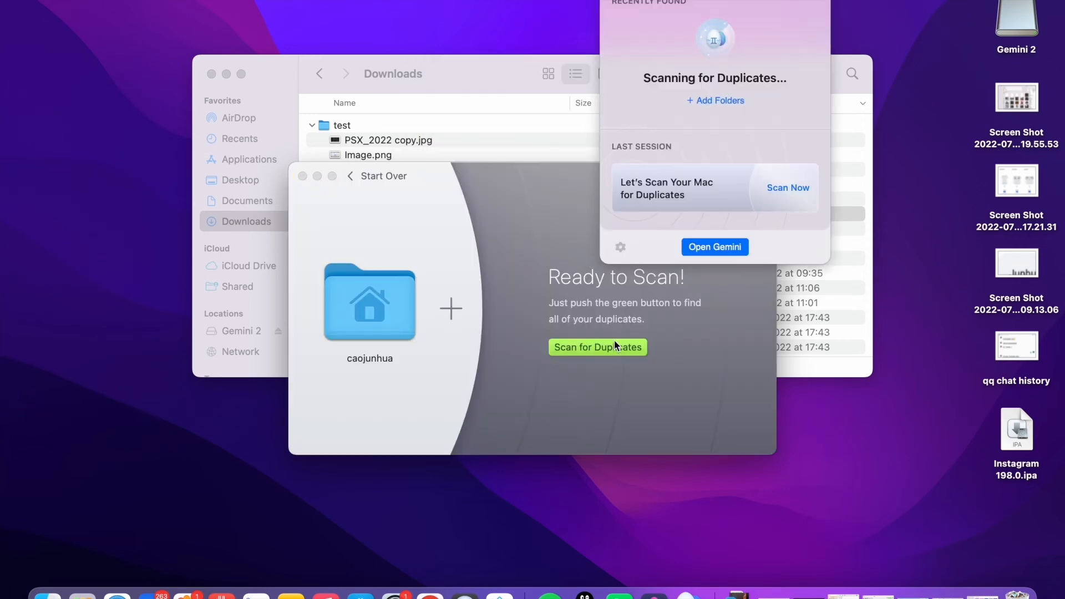
pyautogui.click(597, 347)
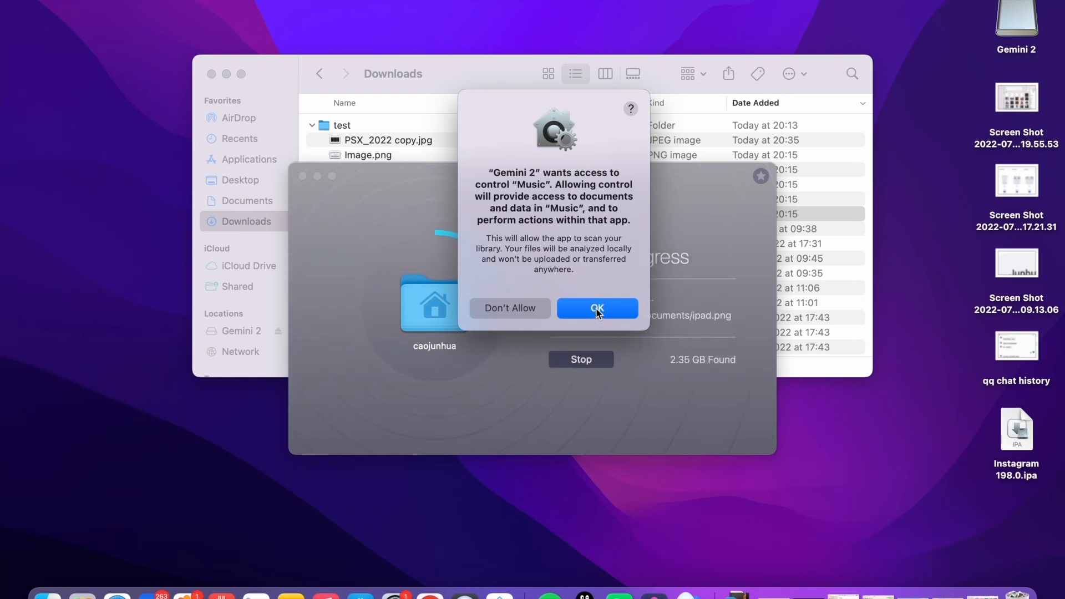
pyautogui.click(597, 308)
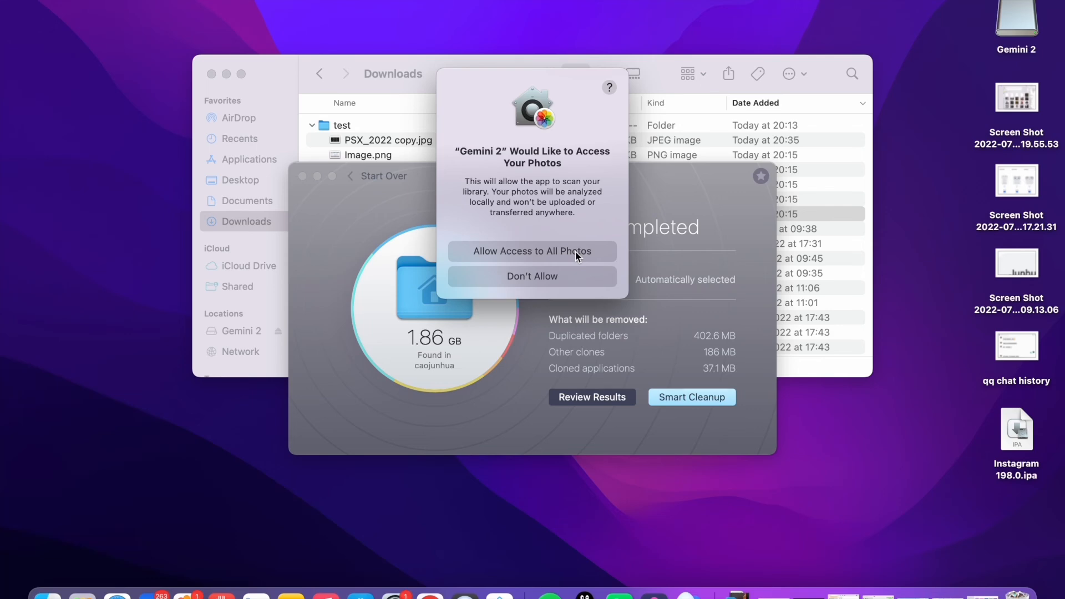
# Allow access to all photos and review the detailed duplicate results
pyautogui.click(533, 276)
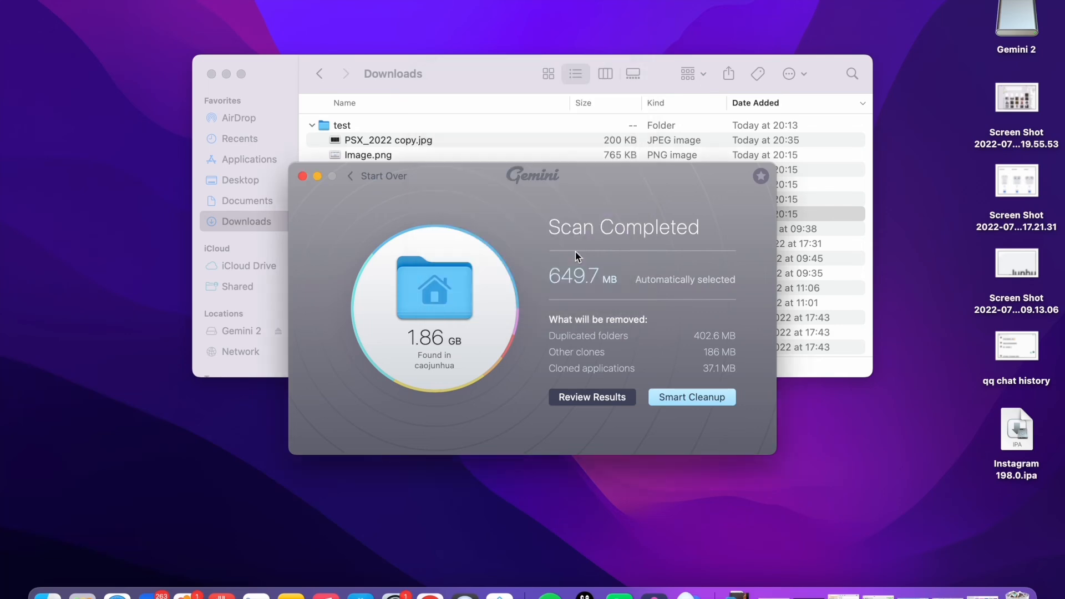
pyautogui.moveTo(620, 339)
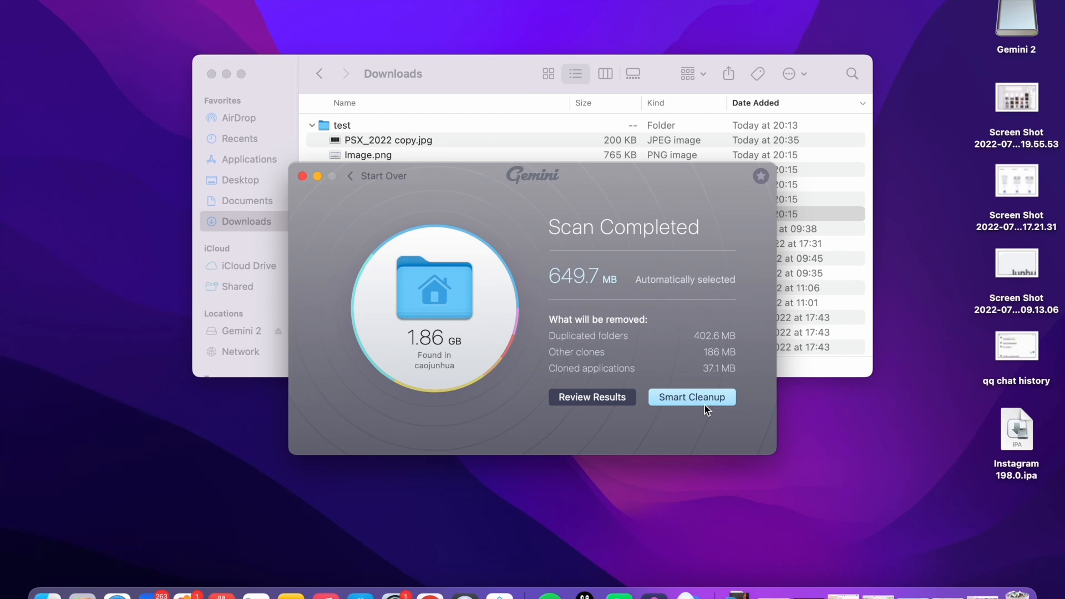
pyautogui.click(591, 398)
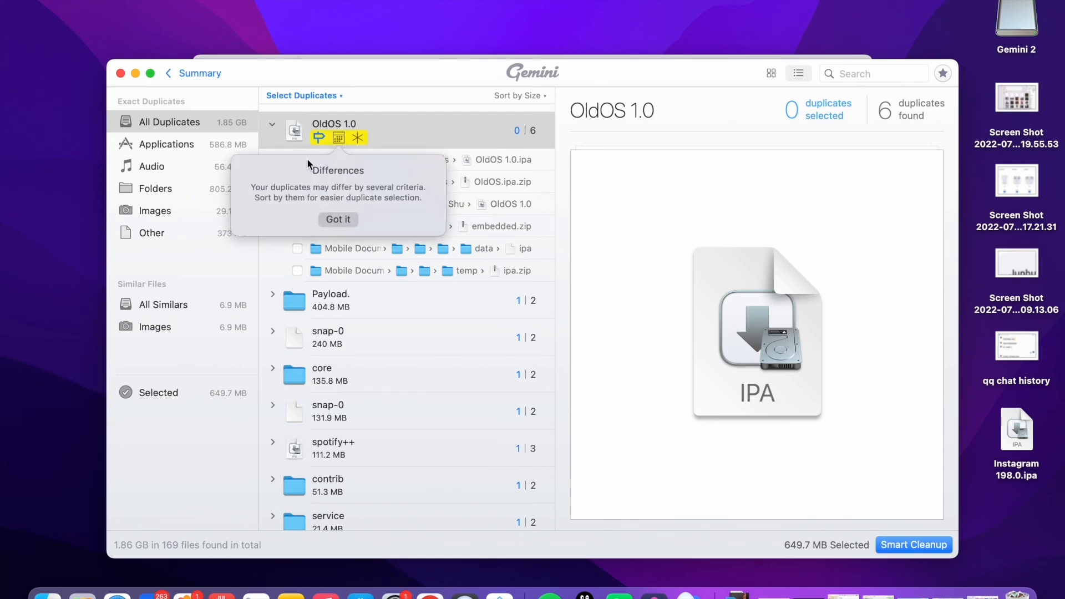
pyautogui.moveTo(316, 108)
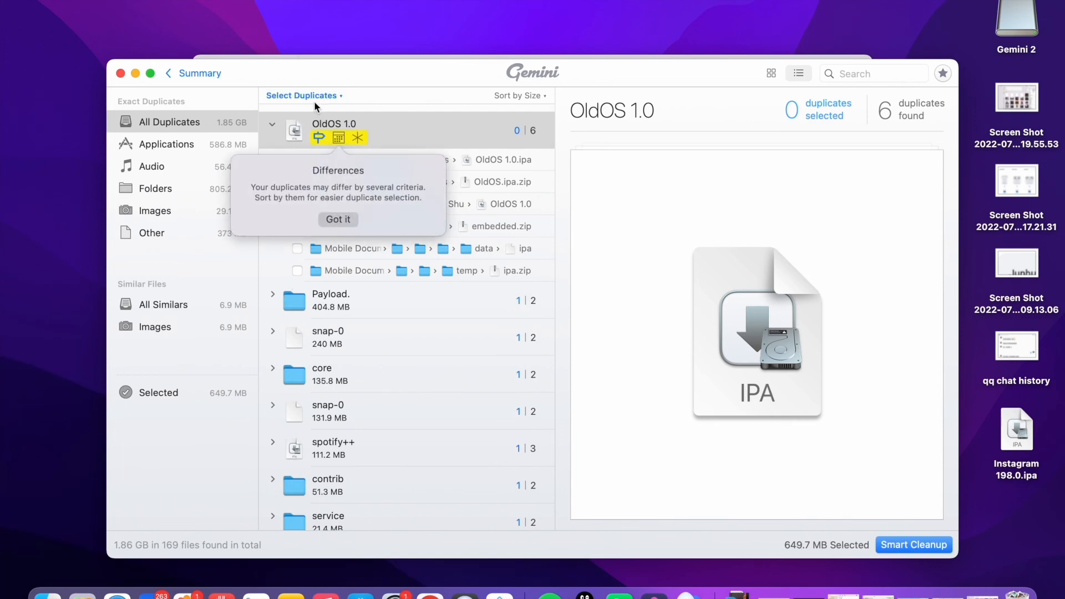
pyautogui.moveTo(163, 216)
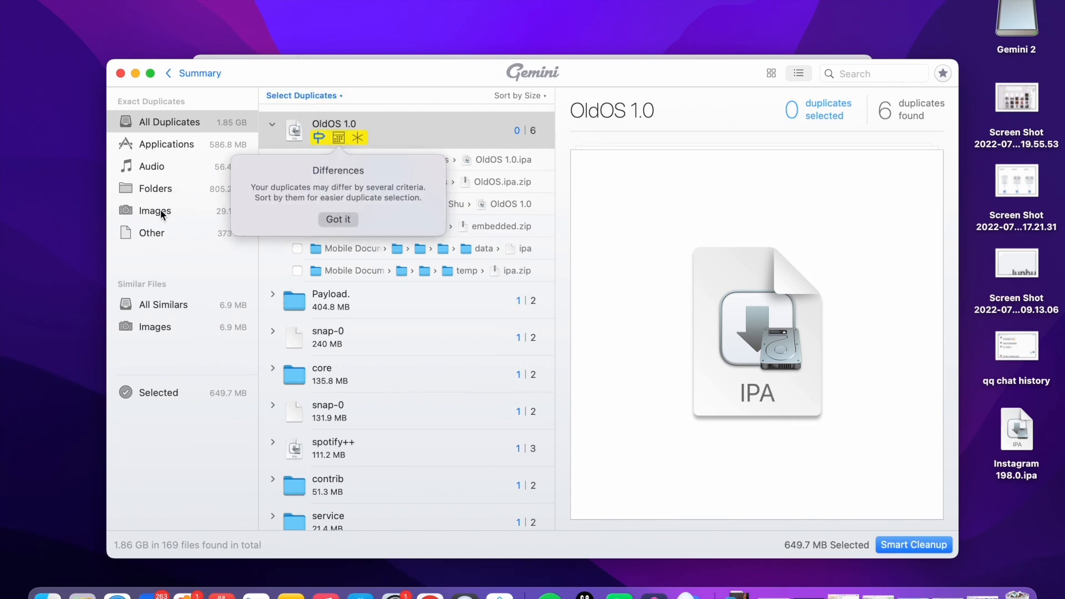
# Auto-select the oldest copy of each similar image group and remove the 666.3 MB selection
pyautogui.click(154, 211)
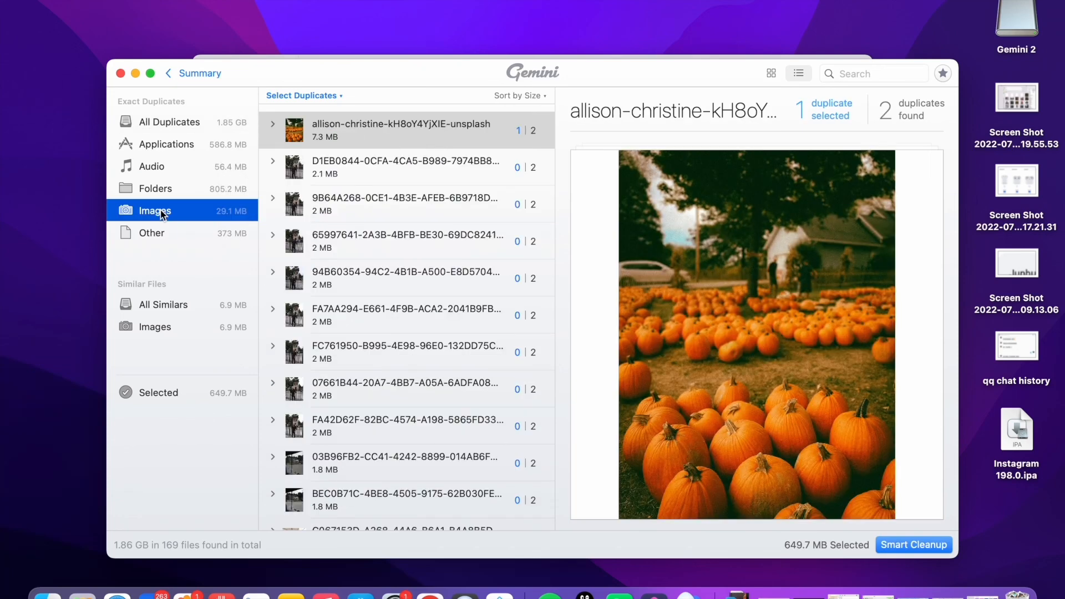
pyautogui.click(155, 326)
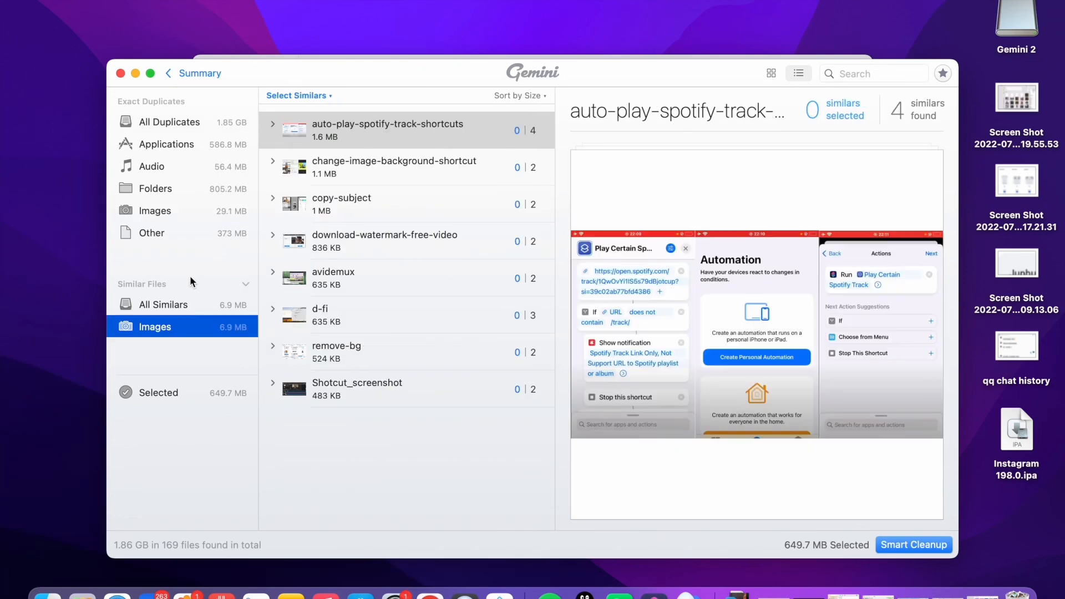
pyautogui.click(298, 96)
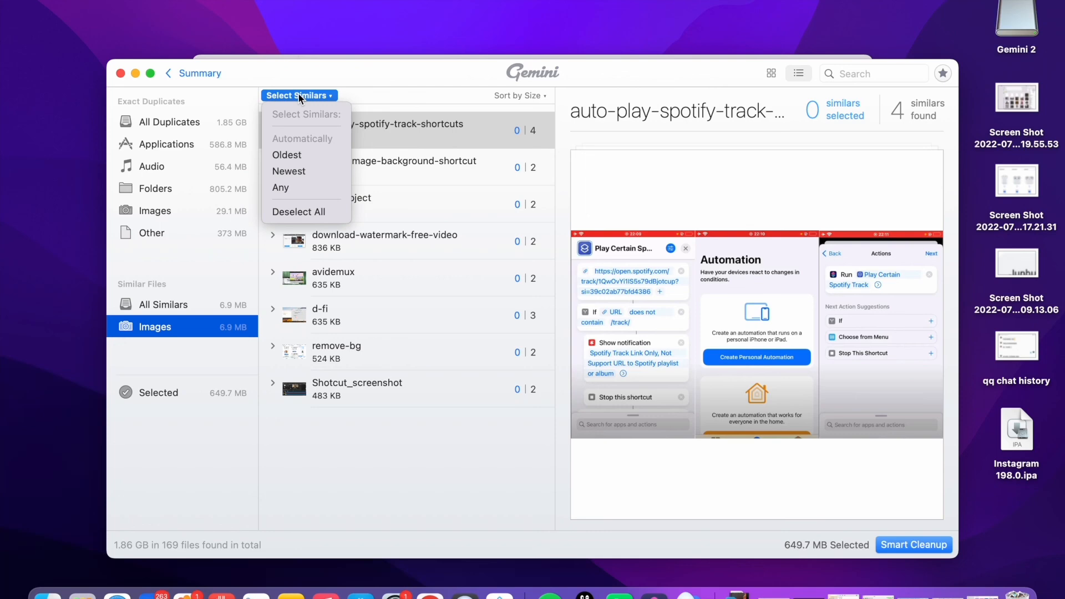
pyautogui.moveTo(302, 116)
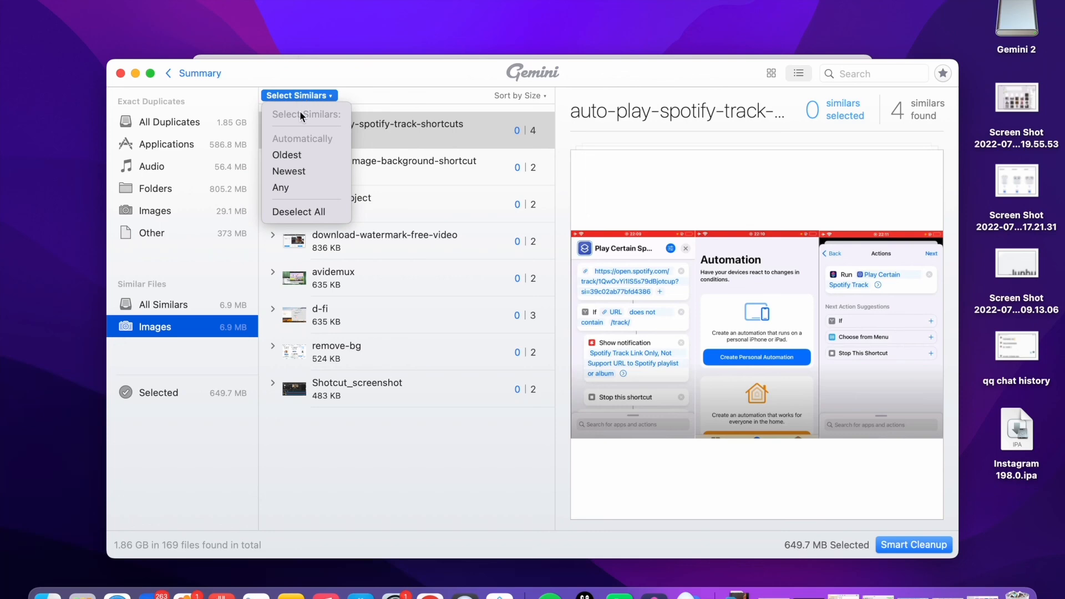
pyautogui.moveTo(286, 155)
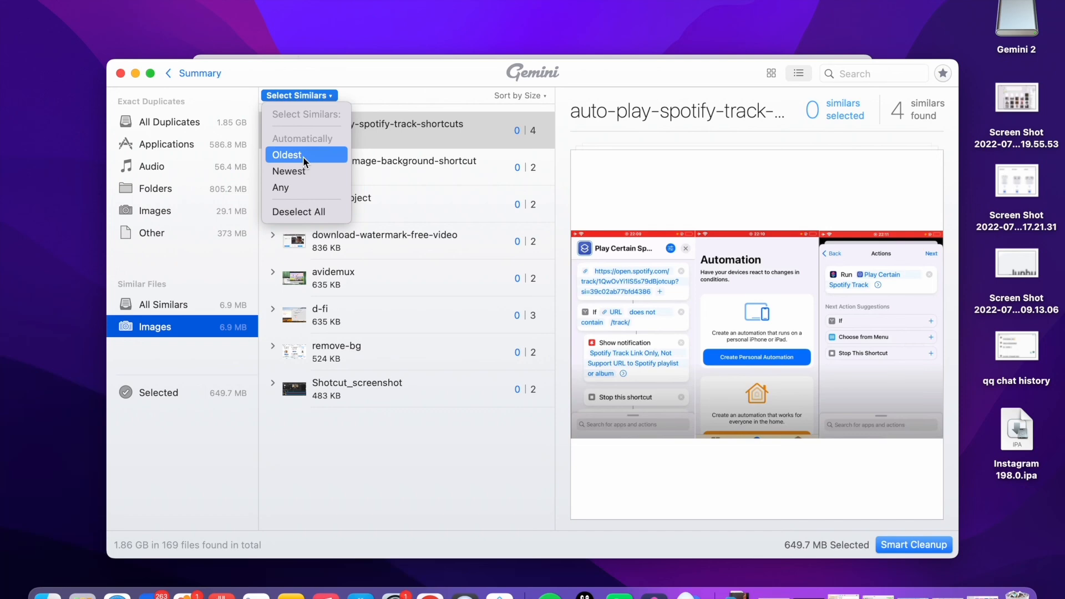
pyautogui.click(286, 155)
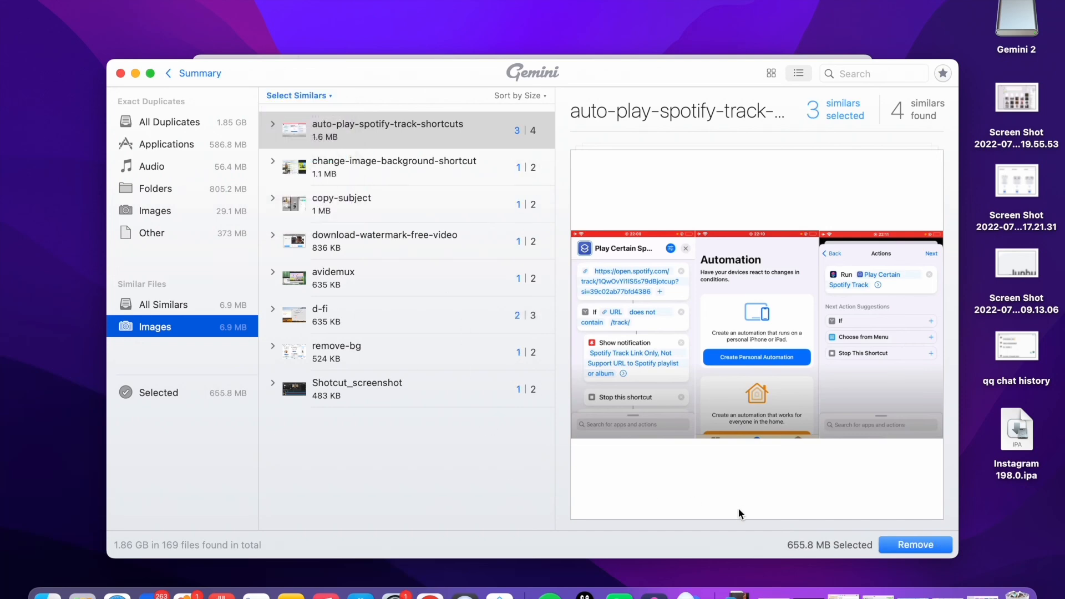
pyautogui.click(154, 210)
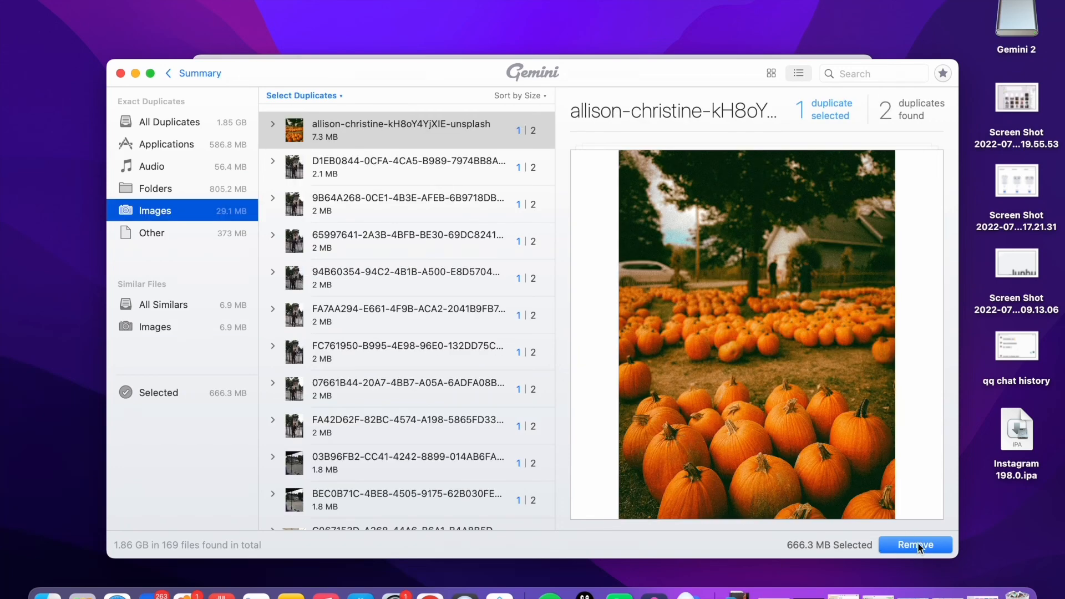
pyautogui.click(915, 544)
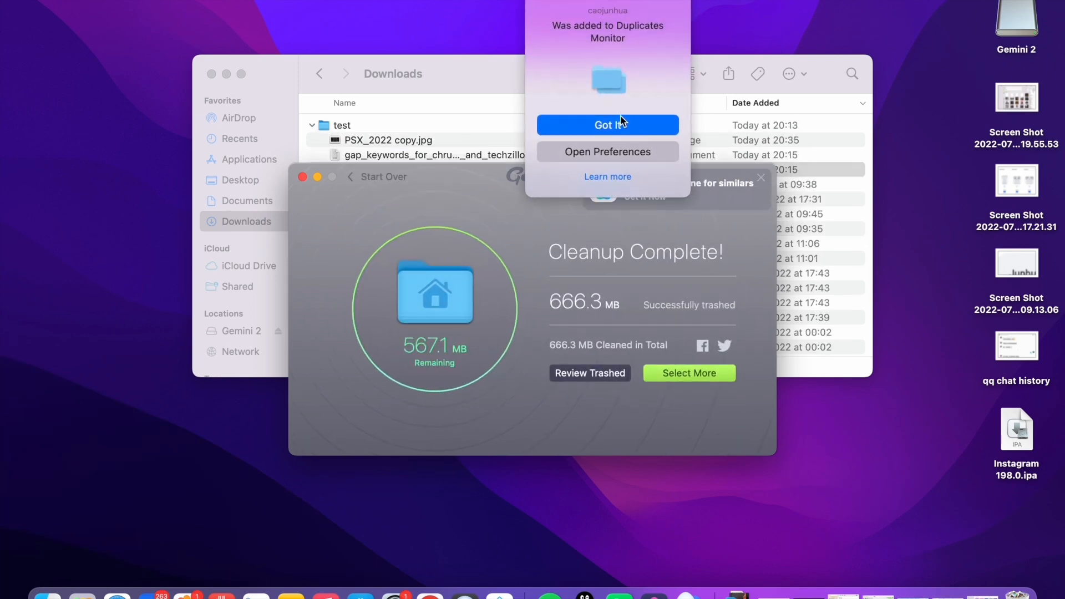
# Dismiss the Duplicates Monitor notice after the 666.3 MB cleanup
pyautogui.click(607, 125)
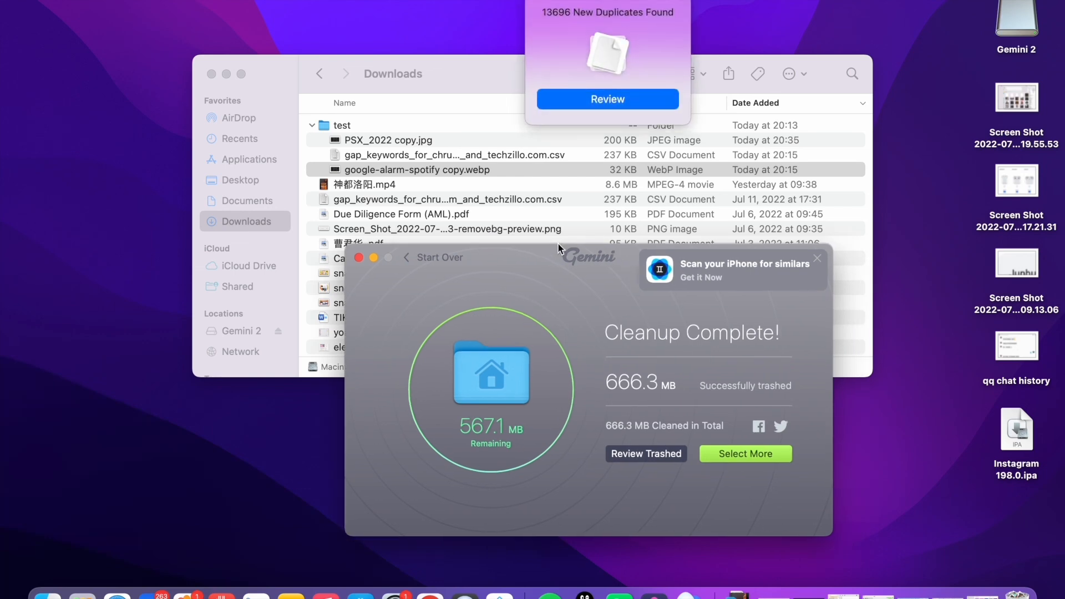
pyautogui.moveTo(562, 213)
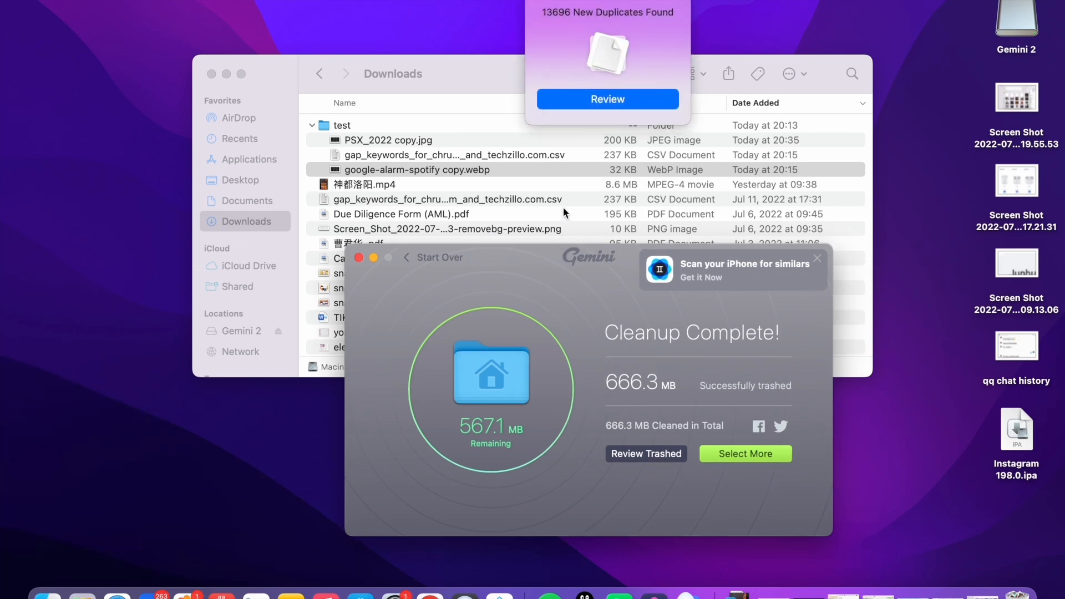